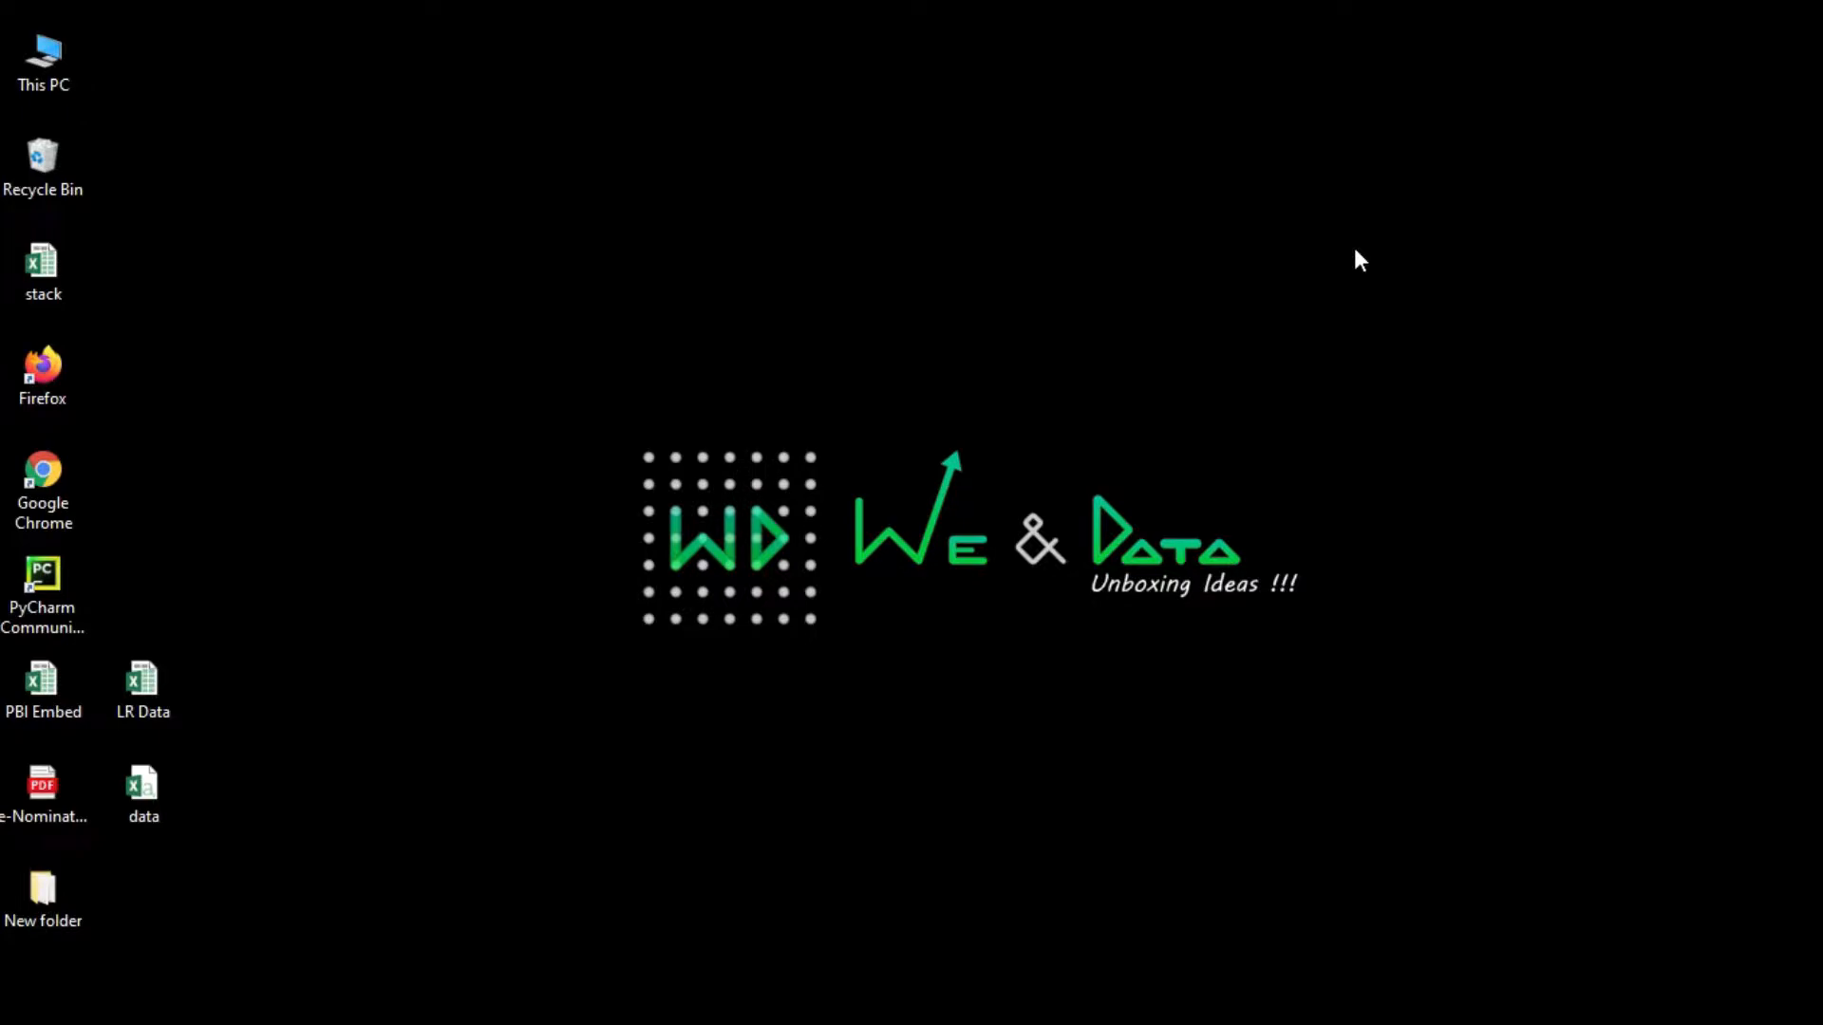
{"action": "mouse_move", "coordinate": [953, 941]}
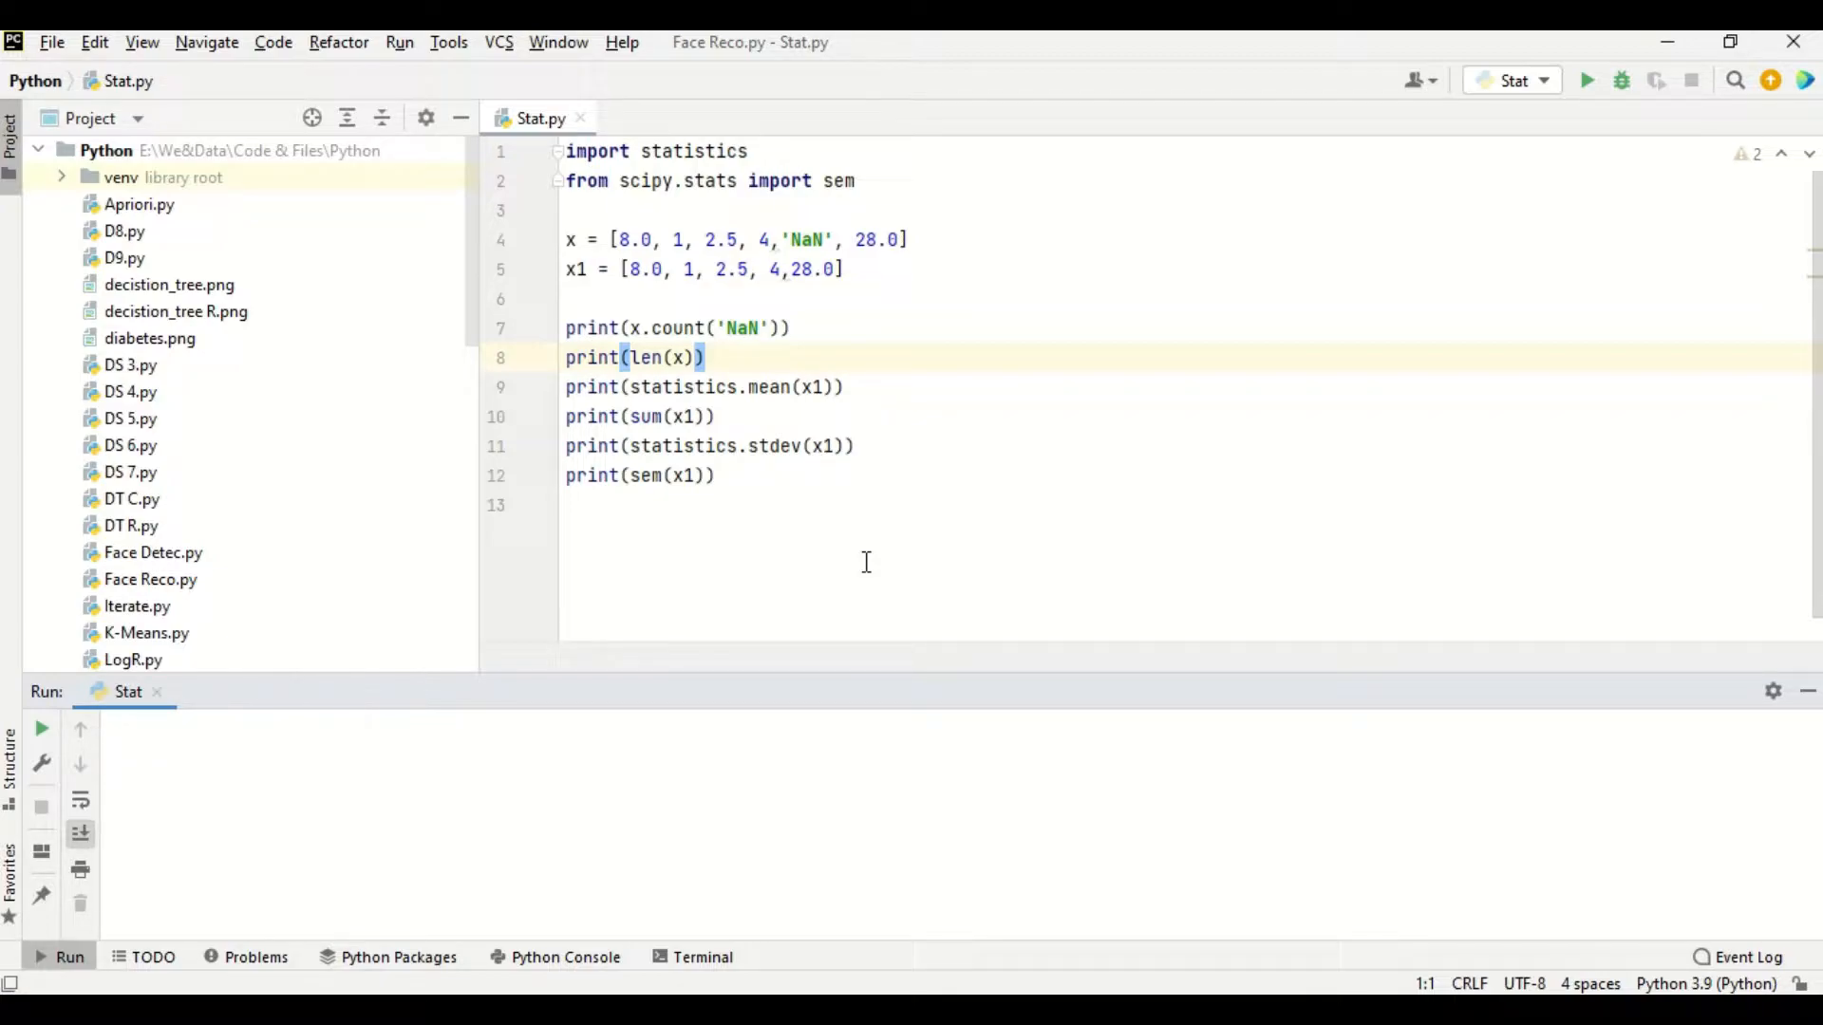
{"action": "mouse_move", "coordinate": [777, 369]}
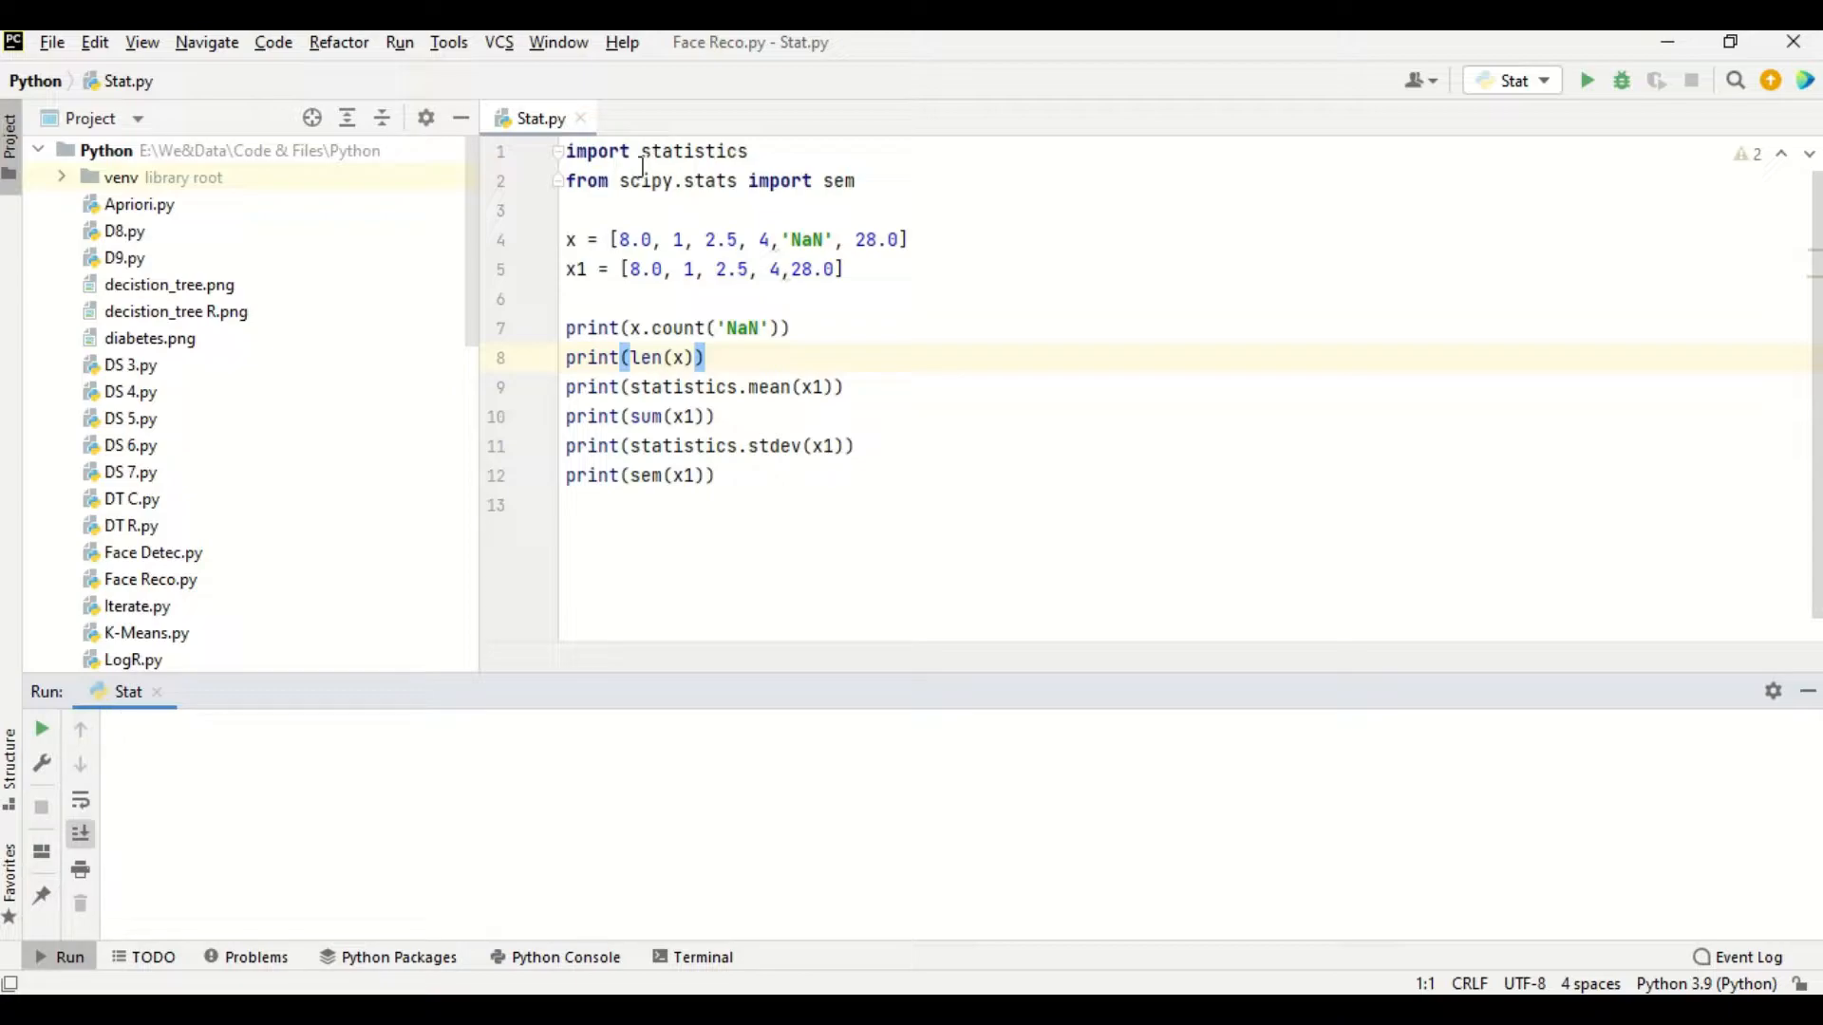
{"action": "left_click", "coordinate": [692, 151]}
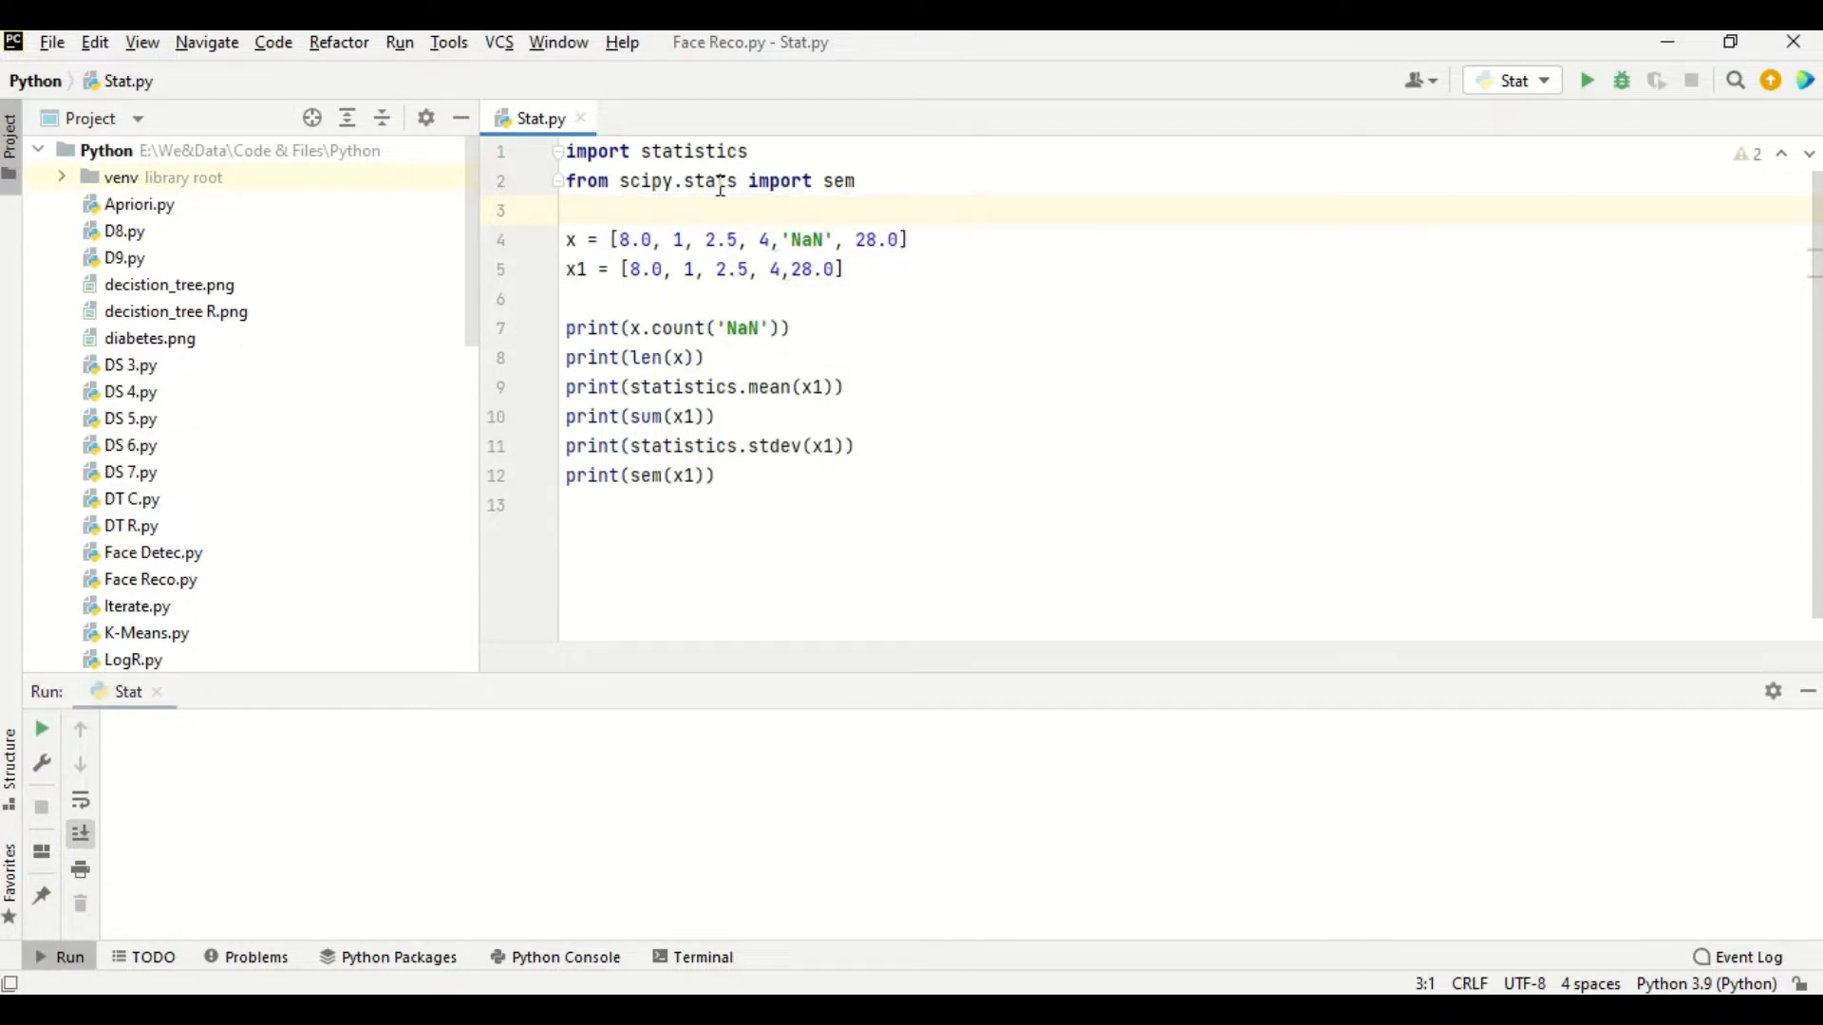
{"action": "left_click", "coordinate": [838, 180]}
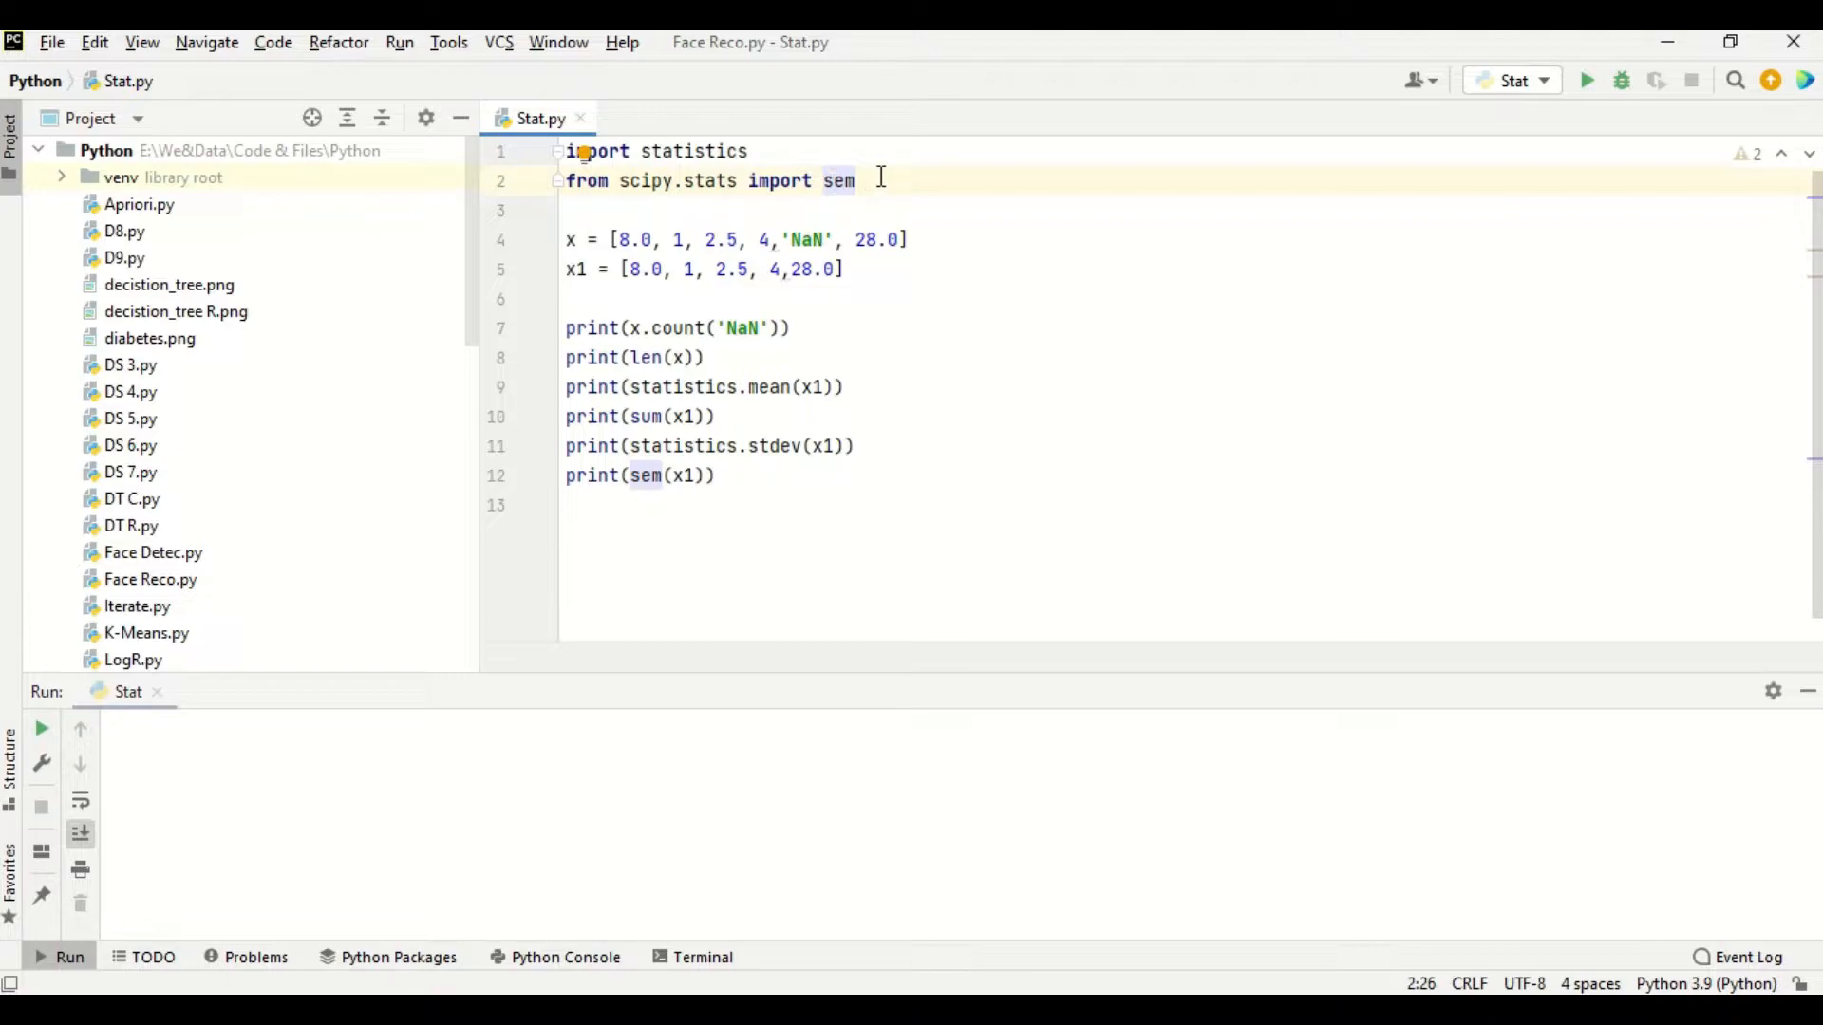
{"action": "left_click", "coordinate": [848, 268]}
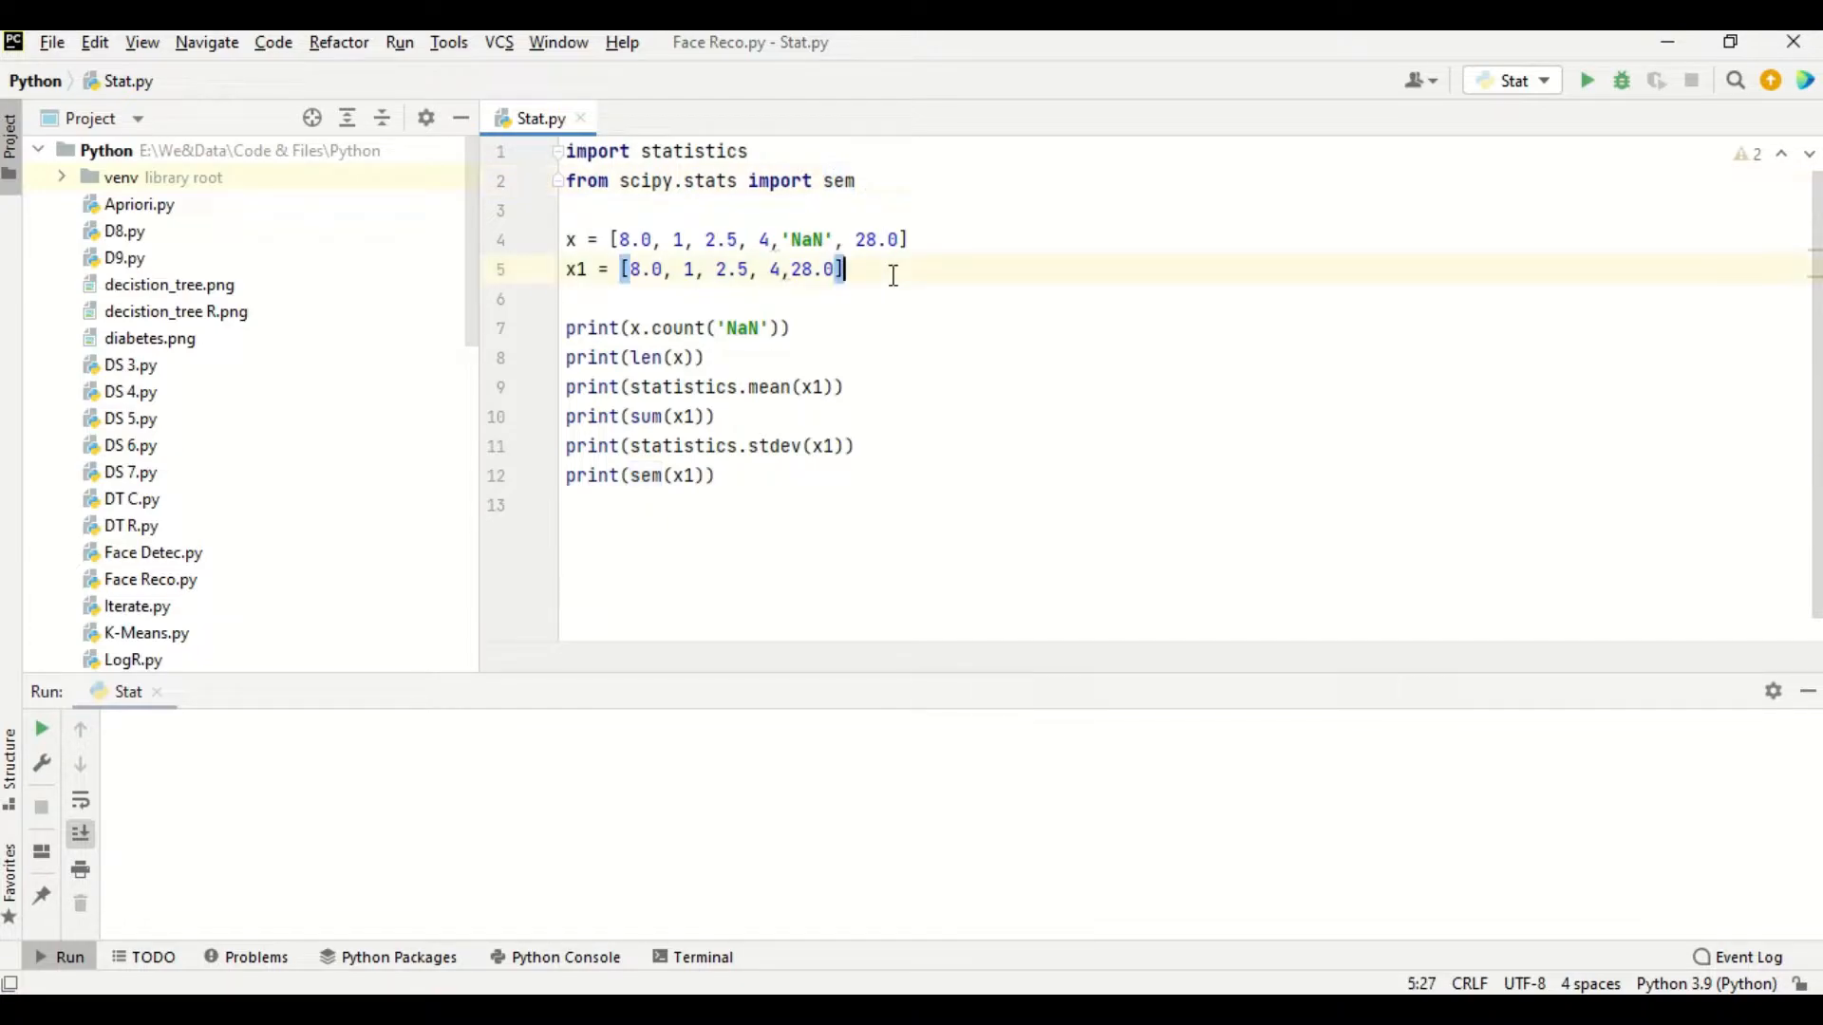
{"action": "mouse_move", "coordinate": [974, 273]}
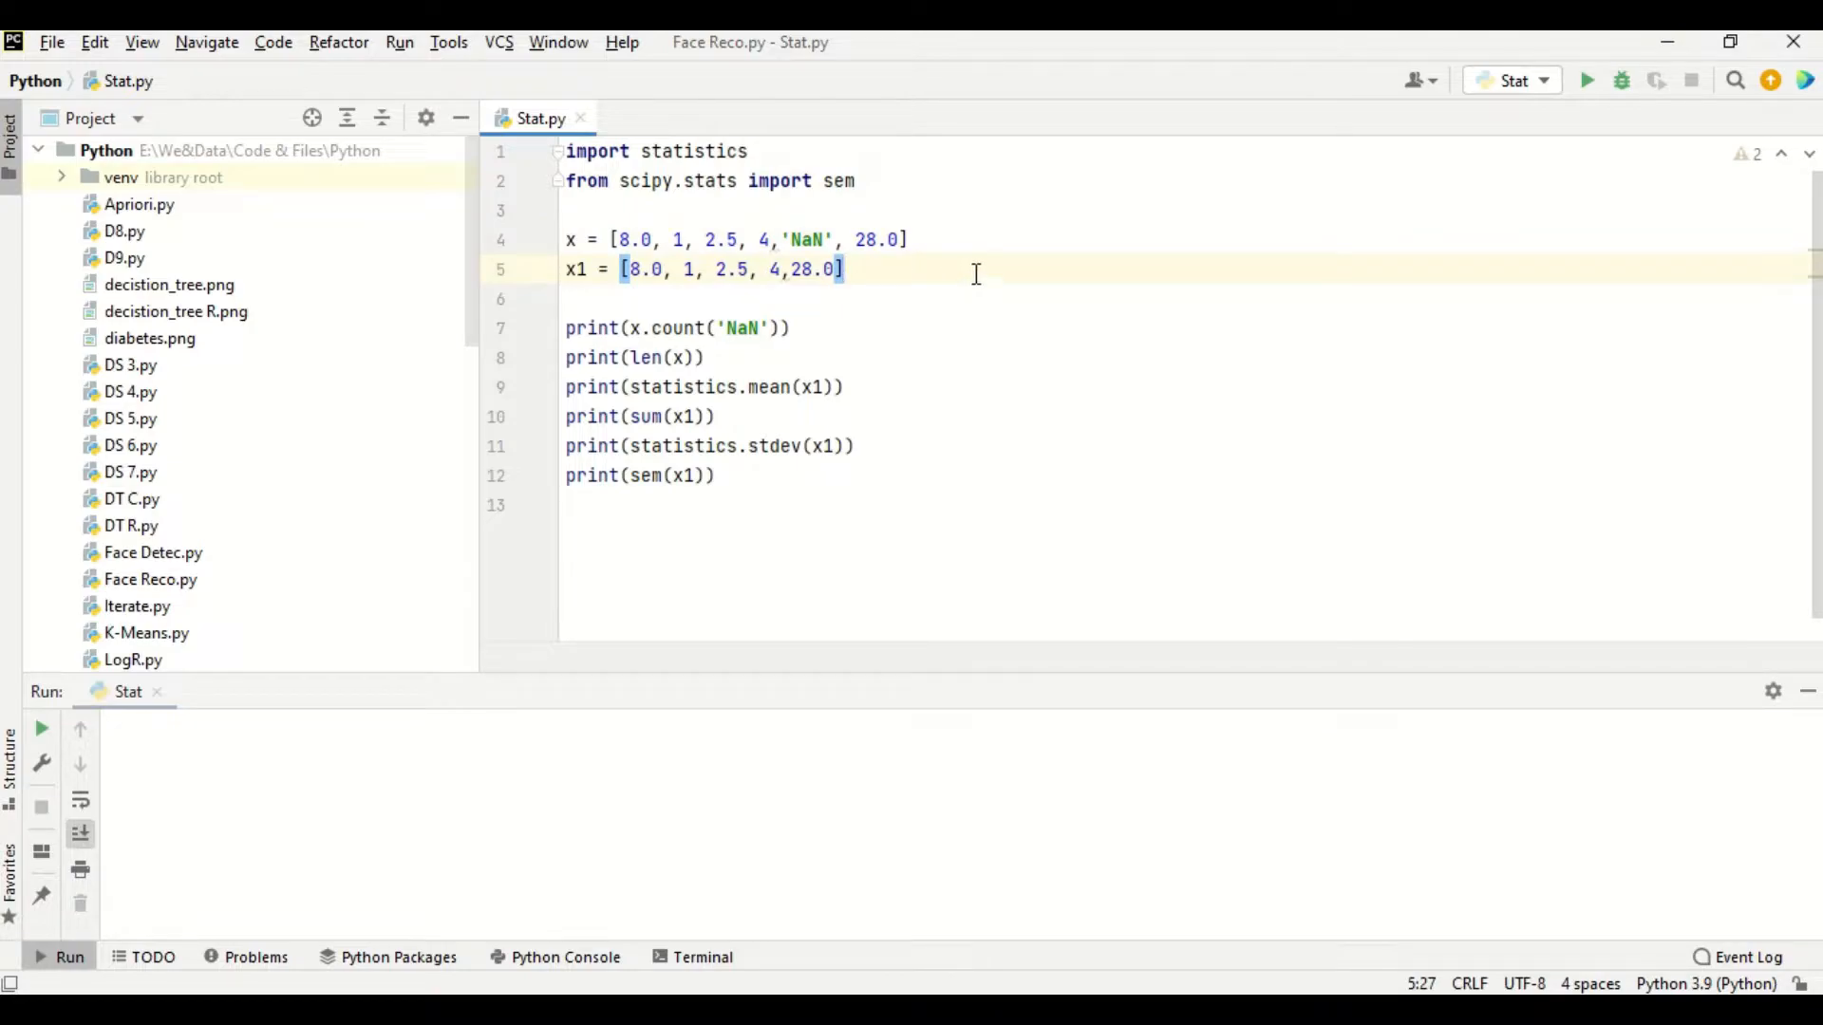
{"action": "left_click", "coordinate": [818, 239]}
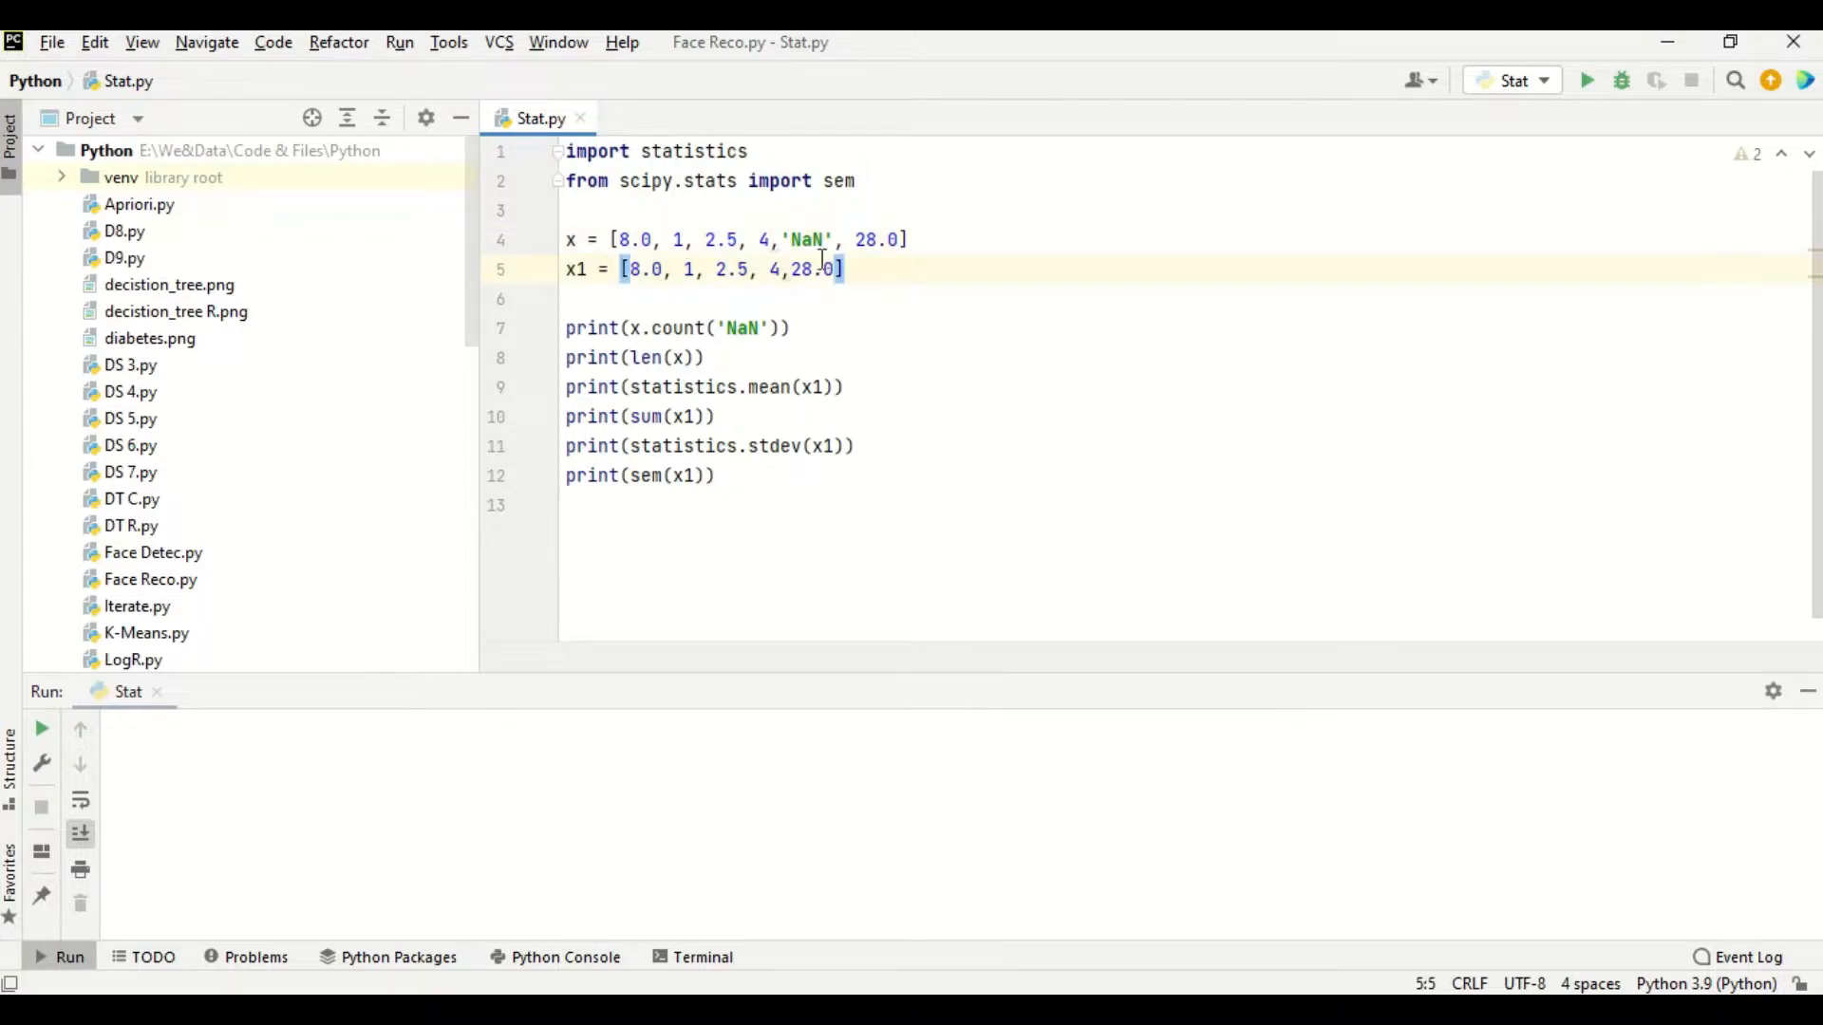
{"action": "left_click", "coordinate": [810, 239]}
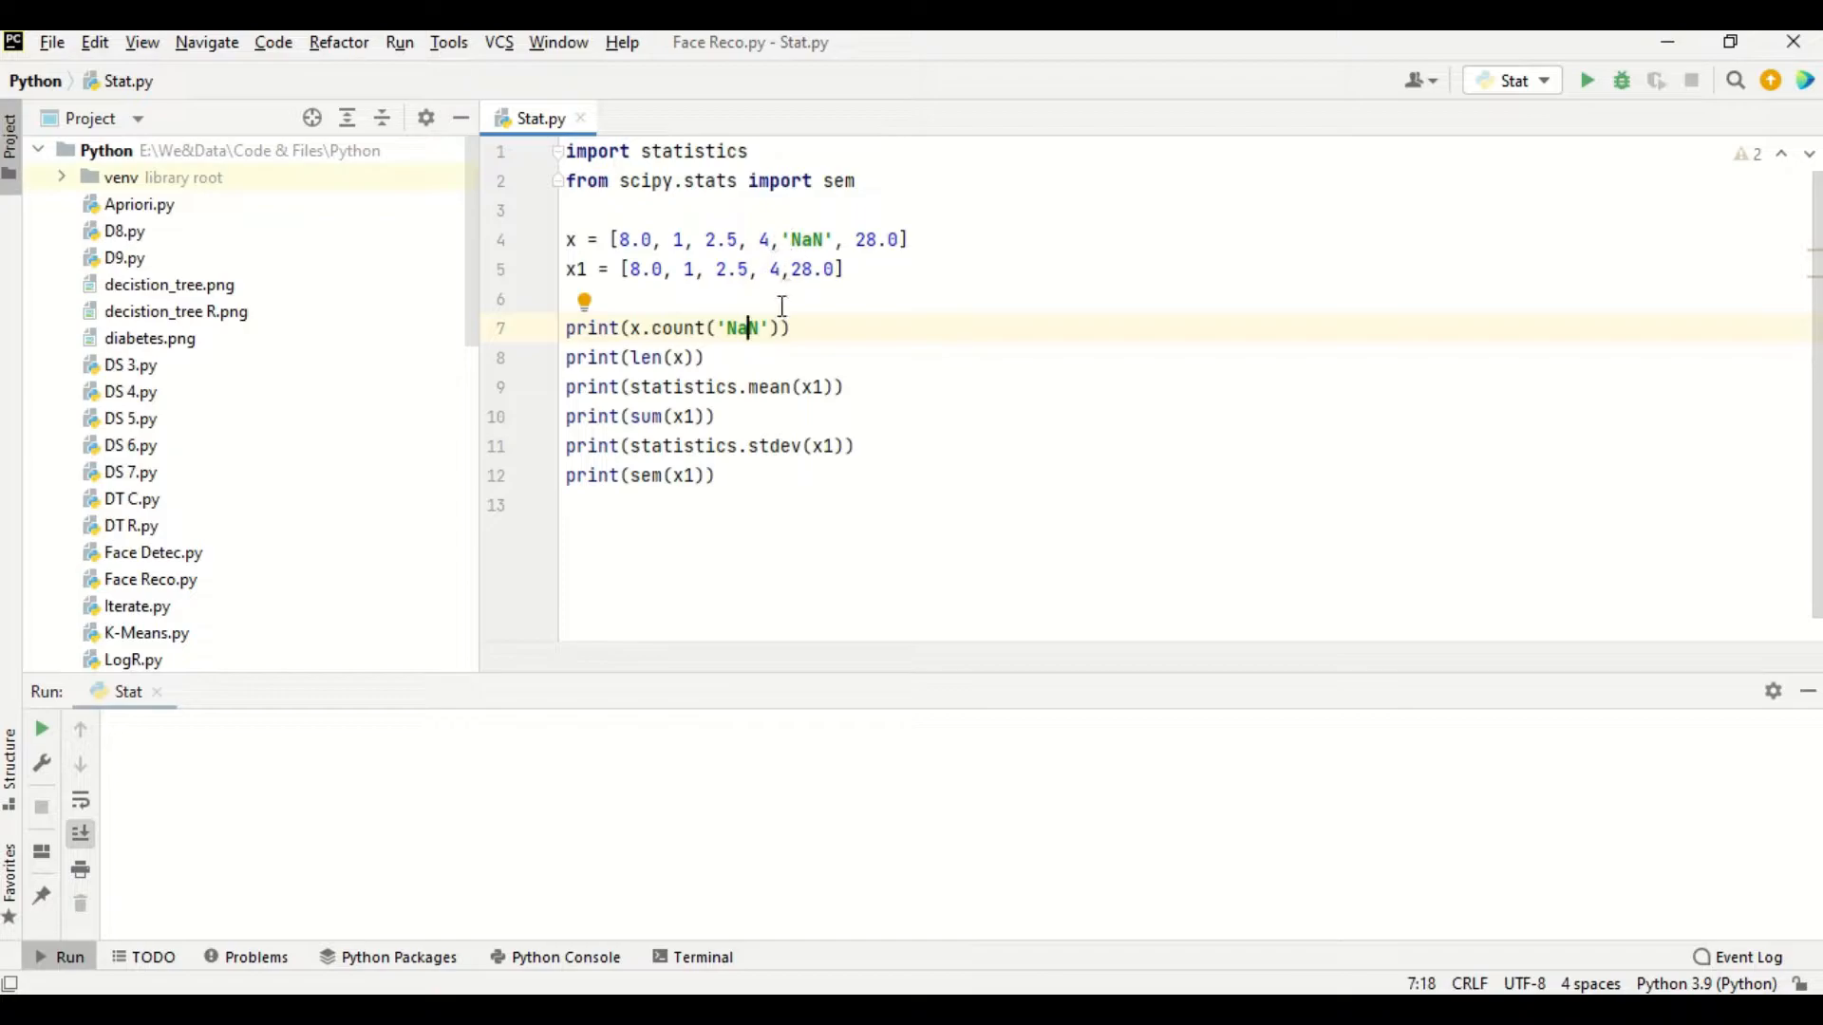
{"action": "mouse_move", "coordinate": [990, 226]}
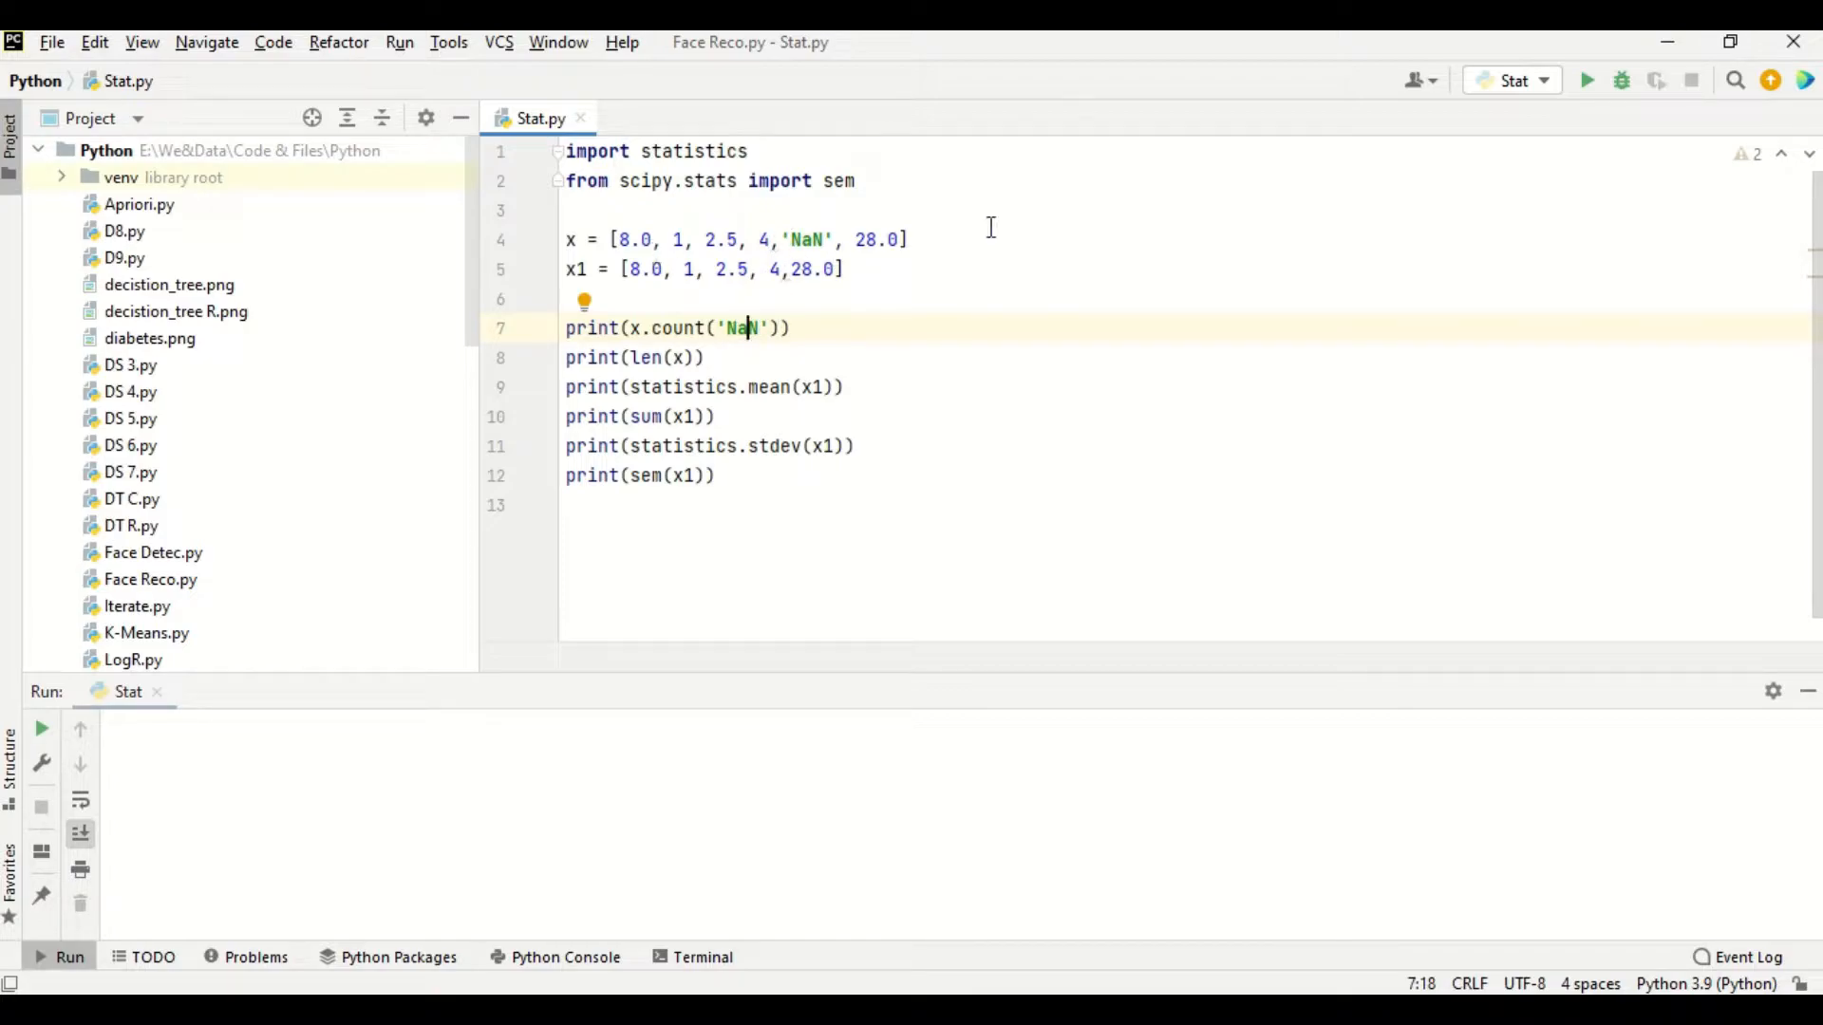
{"action": "mouse_move", "coordinate": [823, 253]}
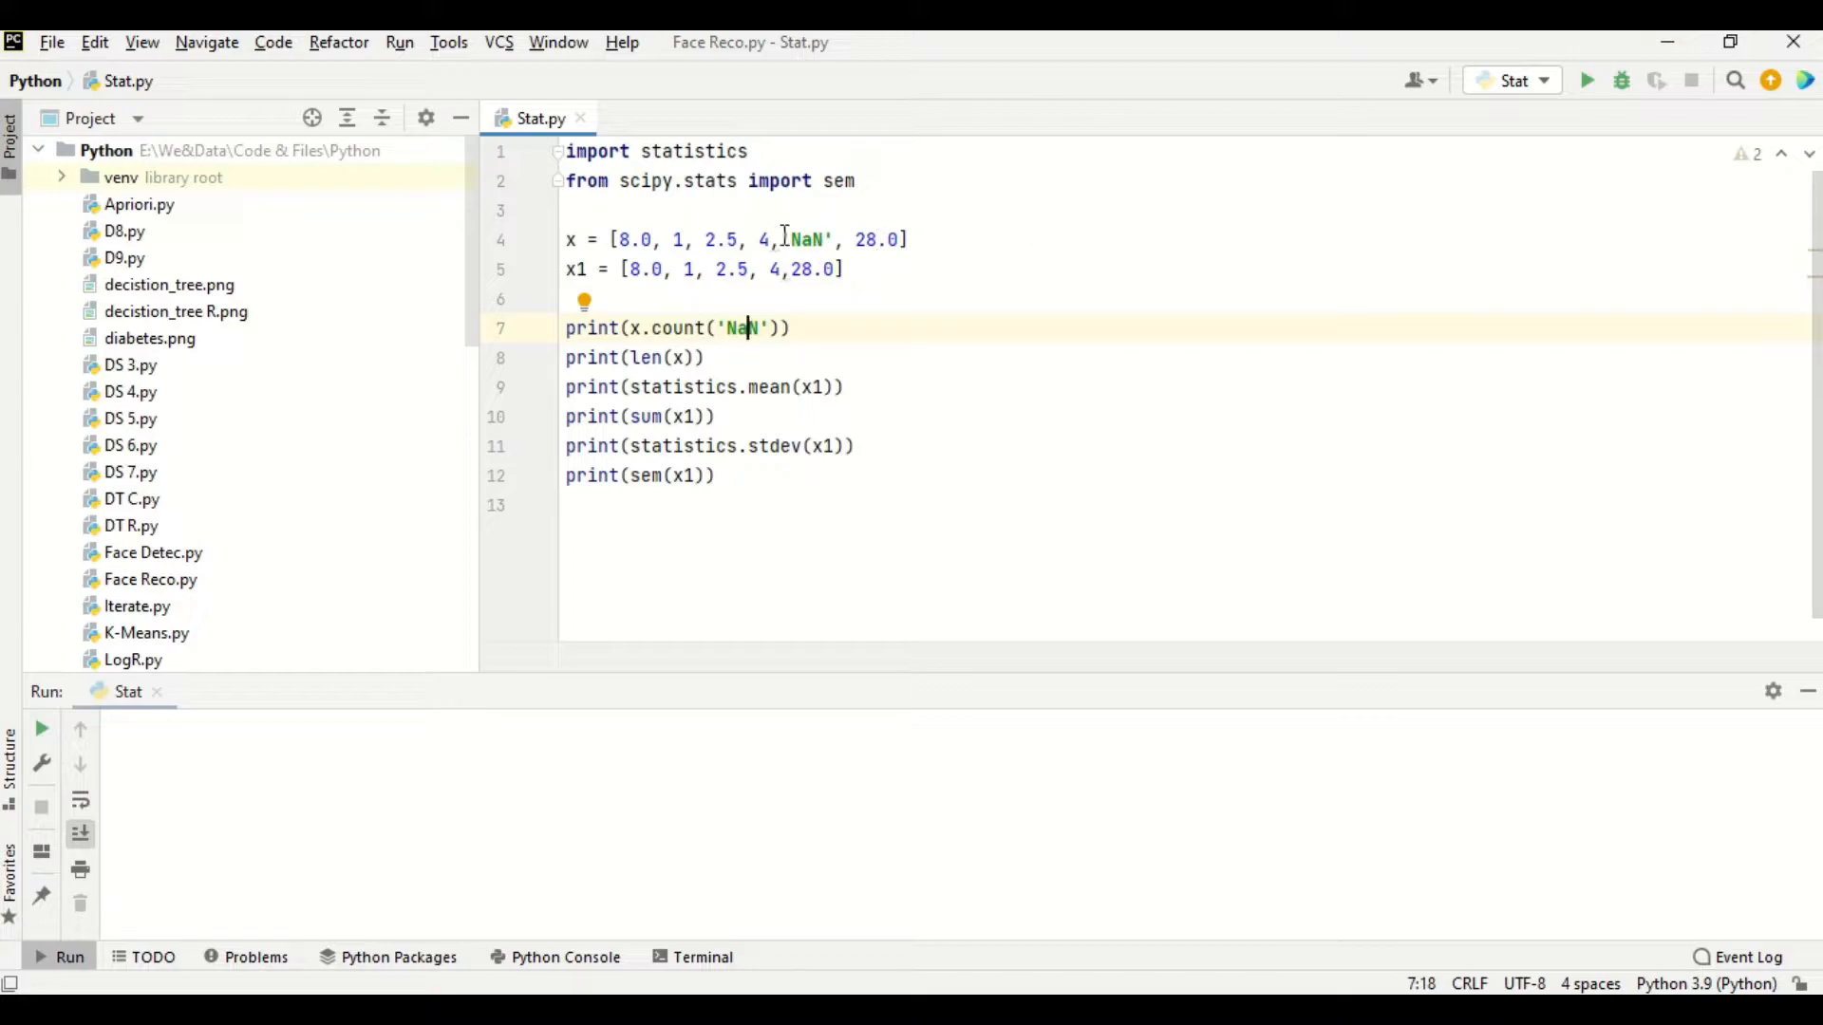
{"action": "left_click", "coordinate": [674, 326]}
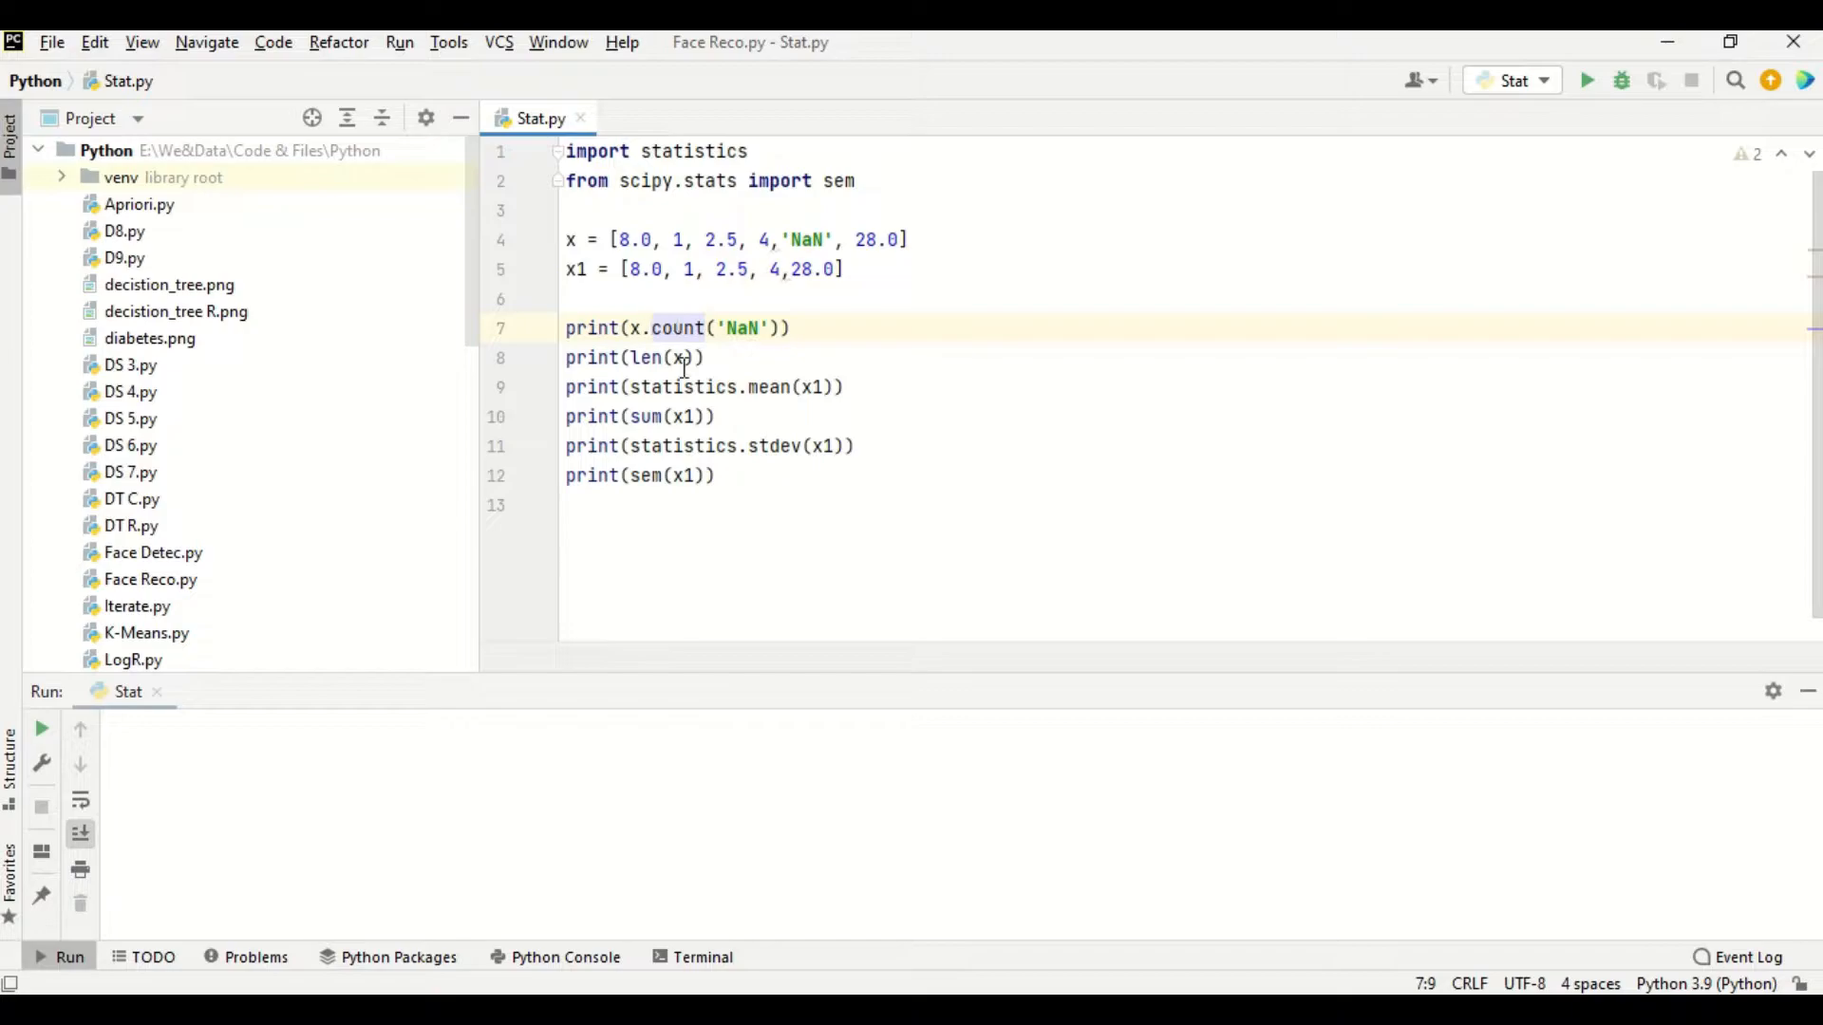
{"action": "mouse_move", "coordinate": [685, 372]}
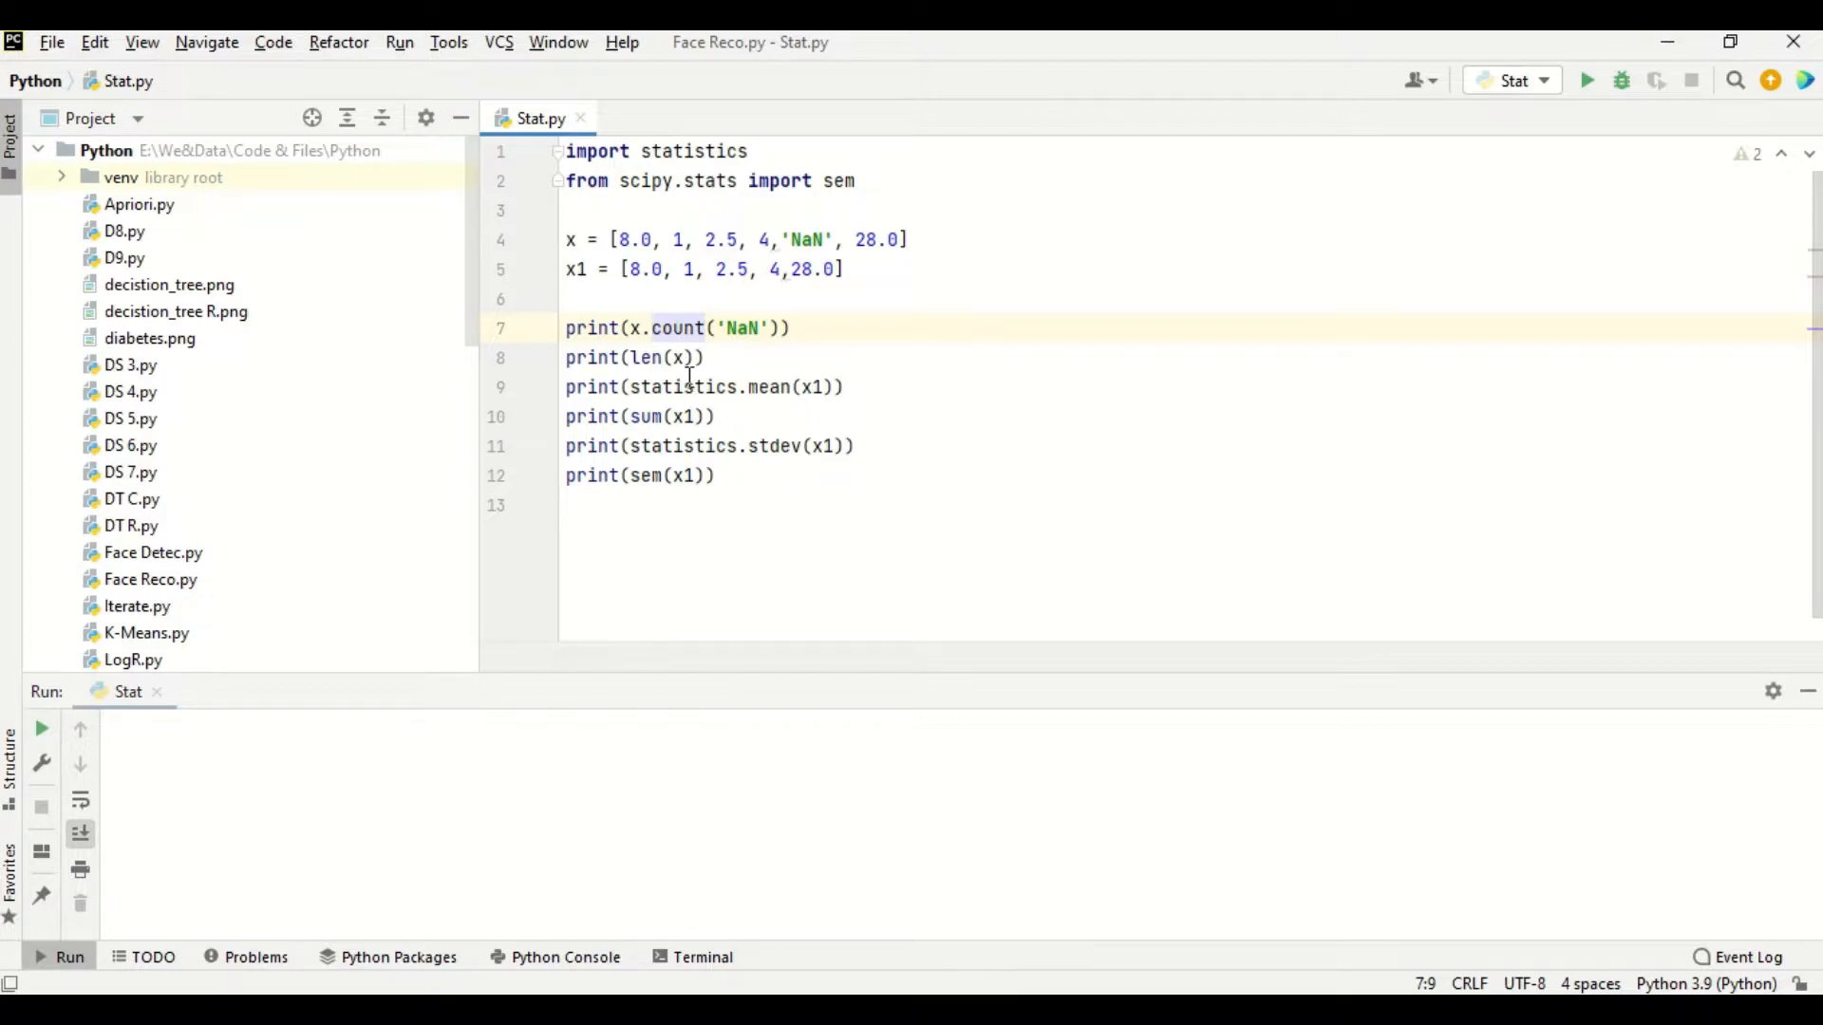
{"action": "mouse_move", "coordinate": [668, 388]}
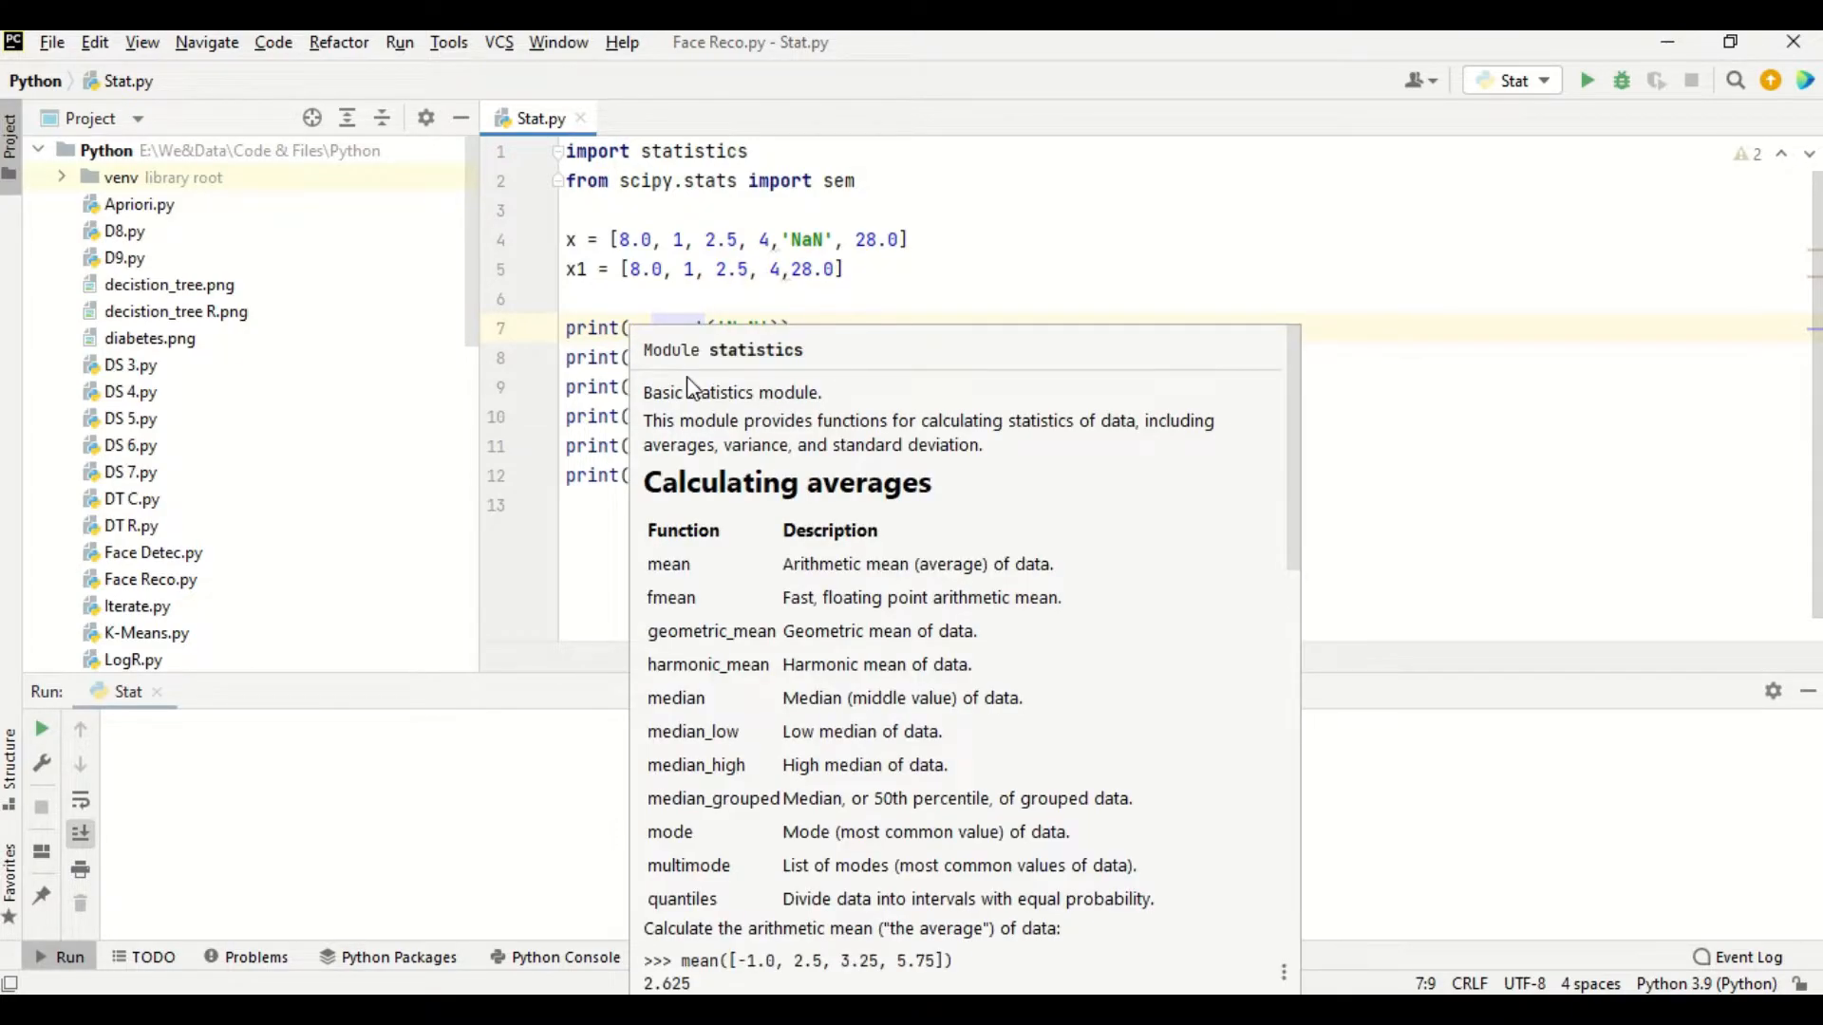
{"action": "key", "text": "escape"}
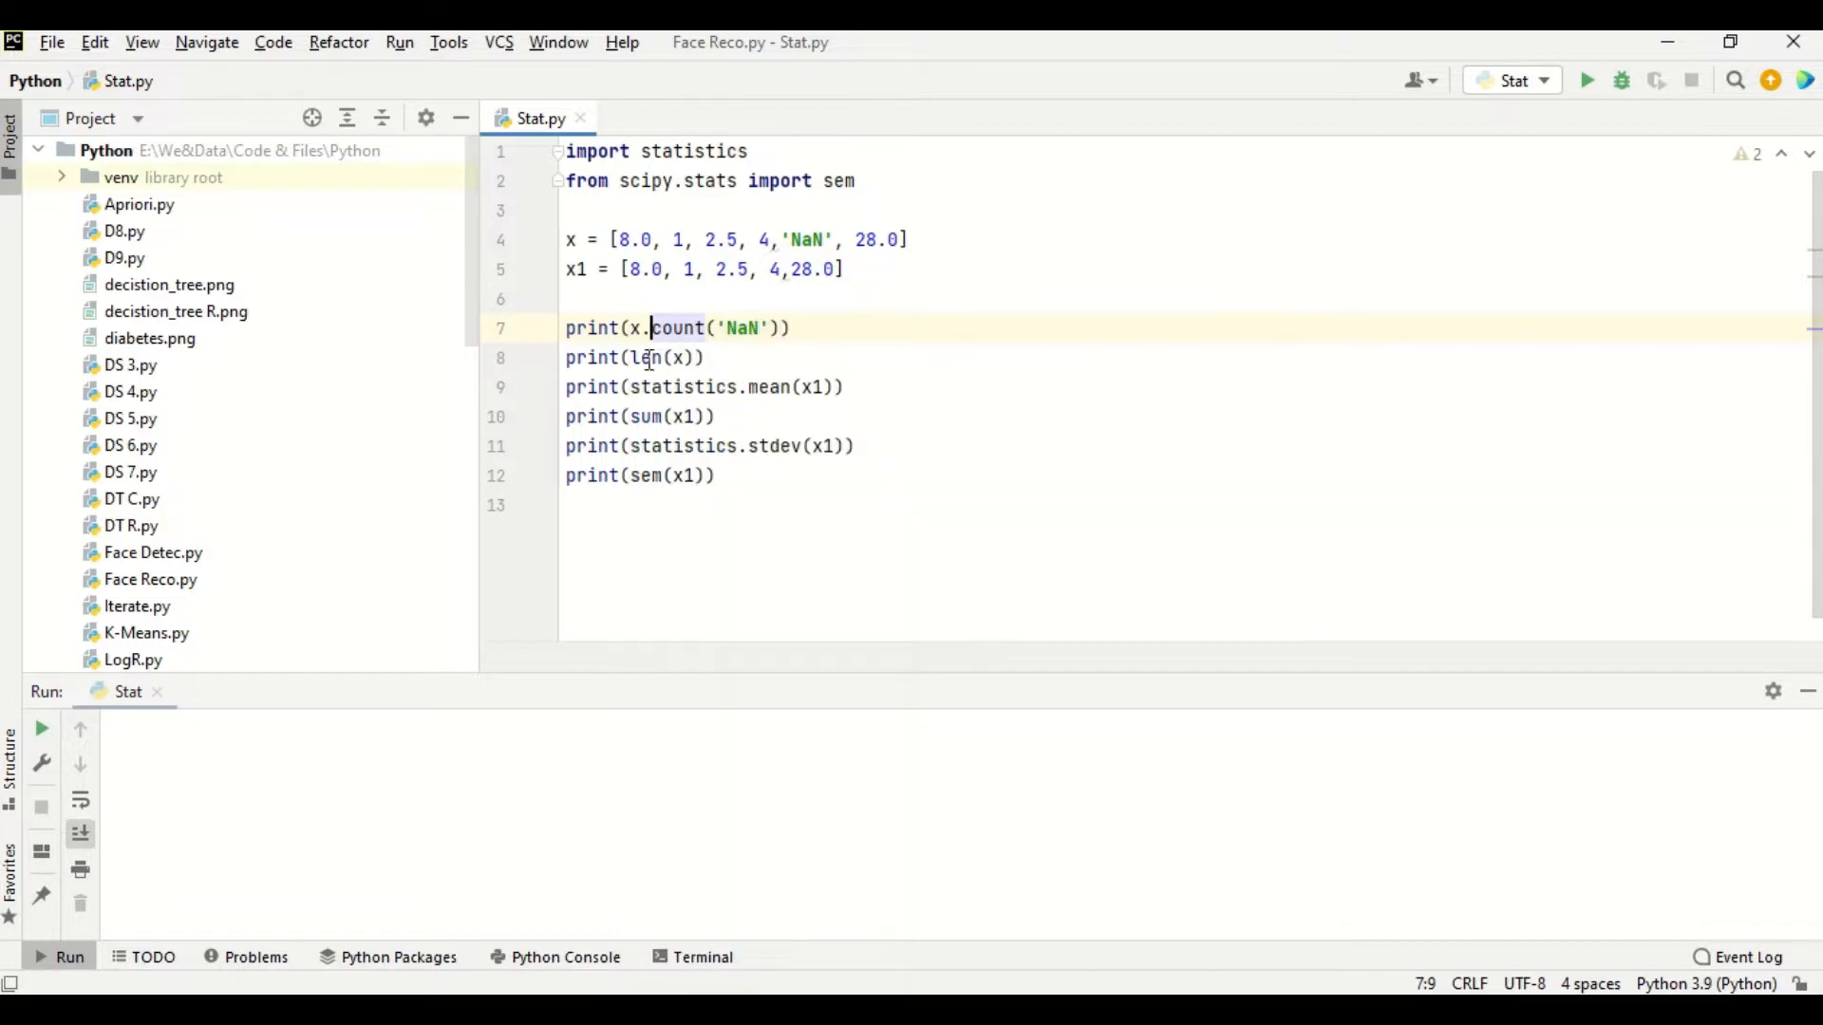
{"action": "left_click", "coordinate": [652, 357]}
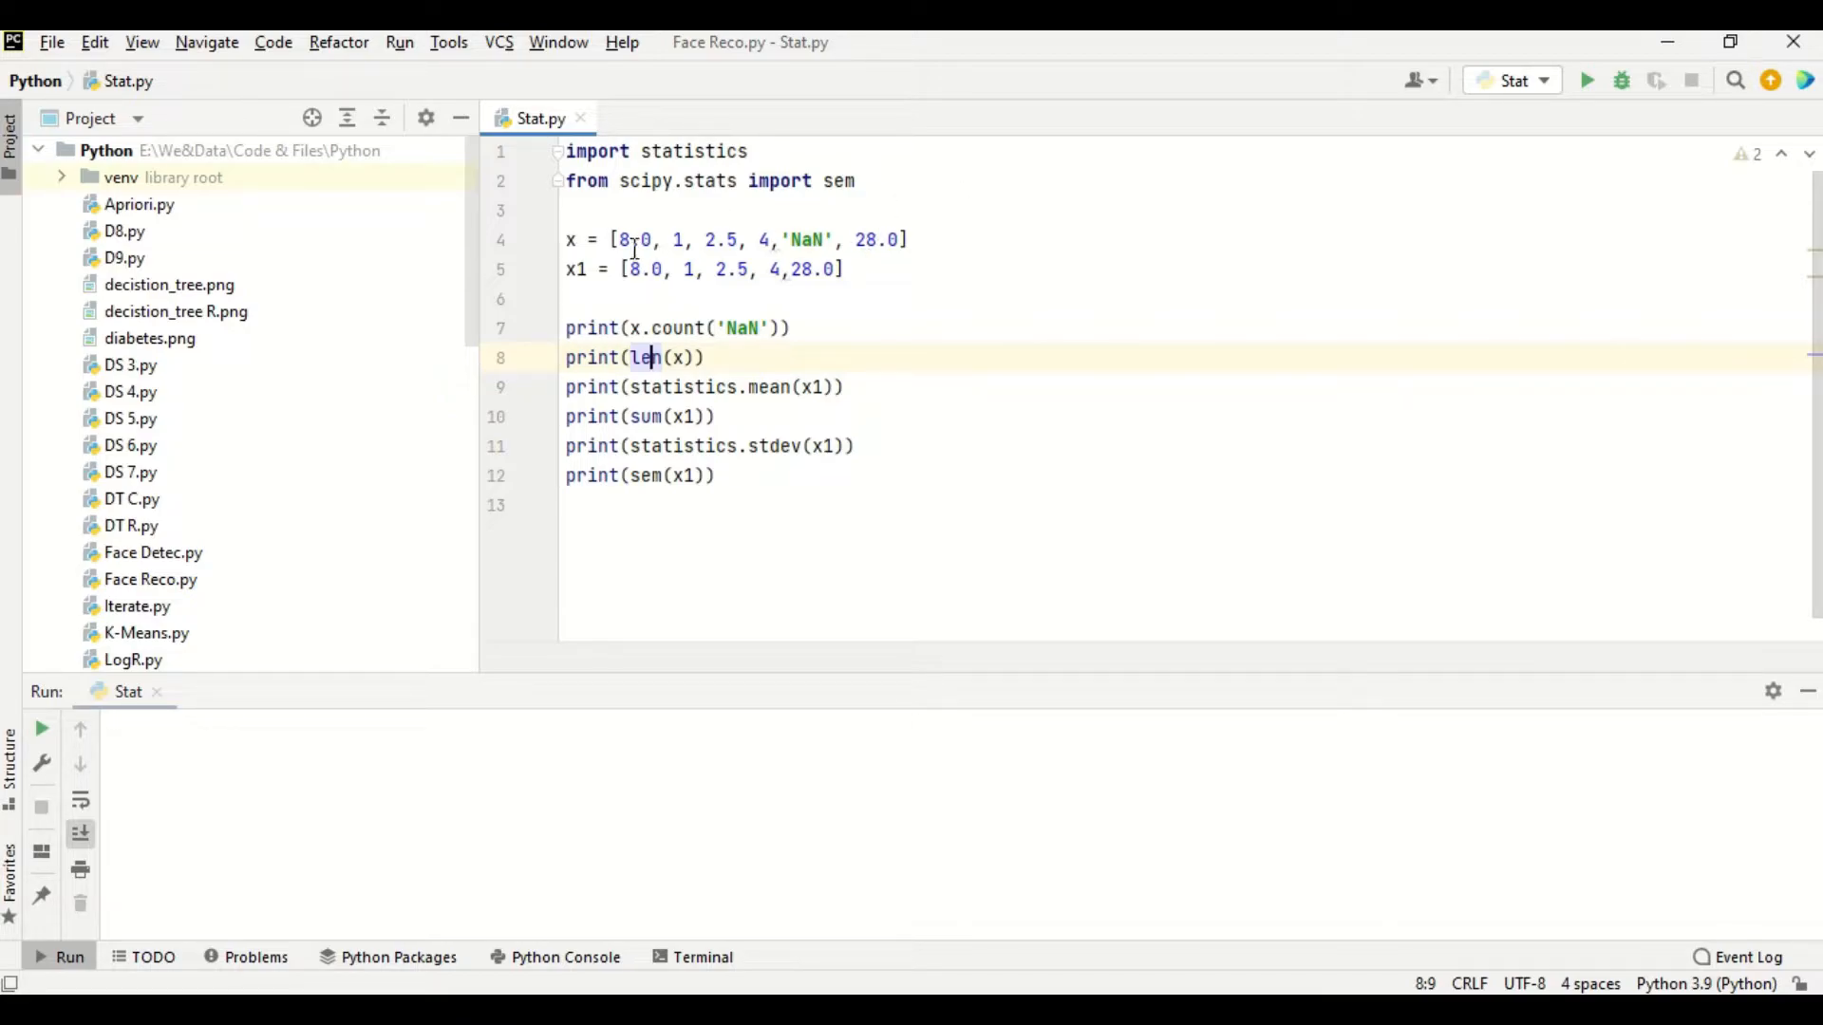
{"action": "left_click", "coordinate": [711, 239]}
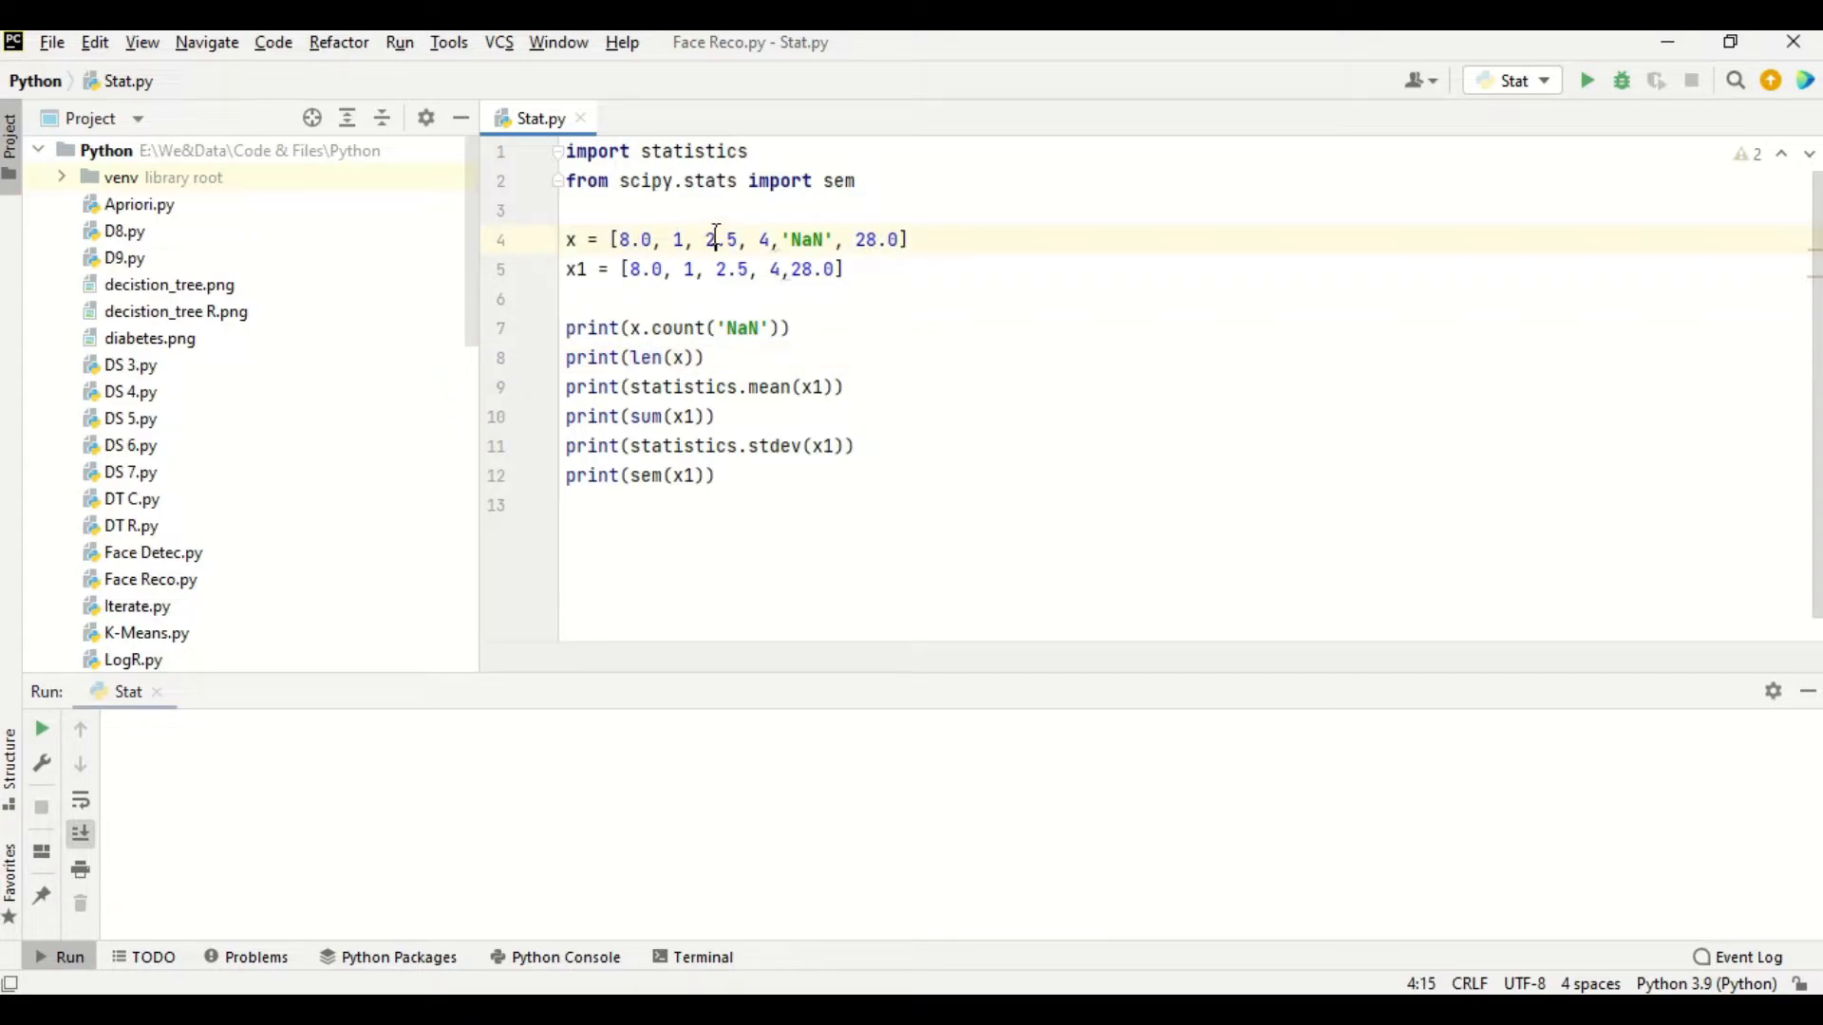
{"action": "left_click", "coordinate": [864, 240]}
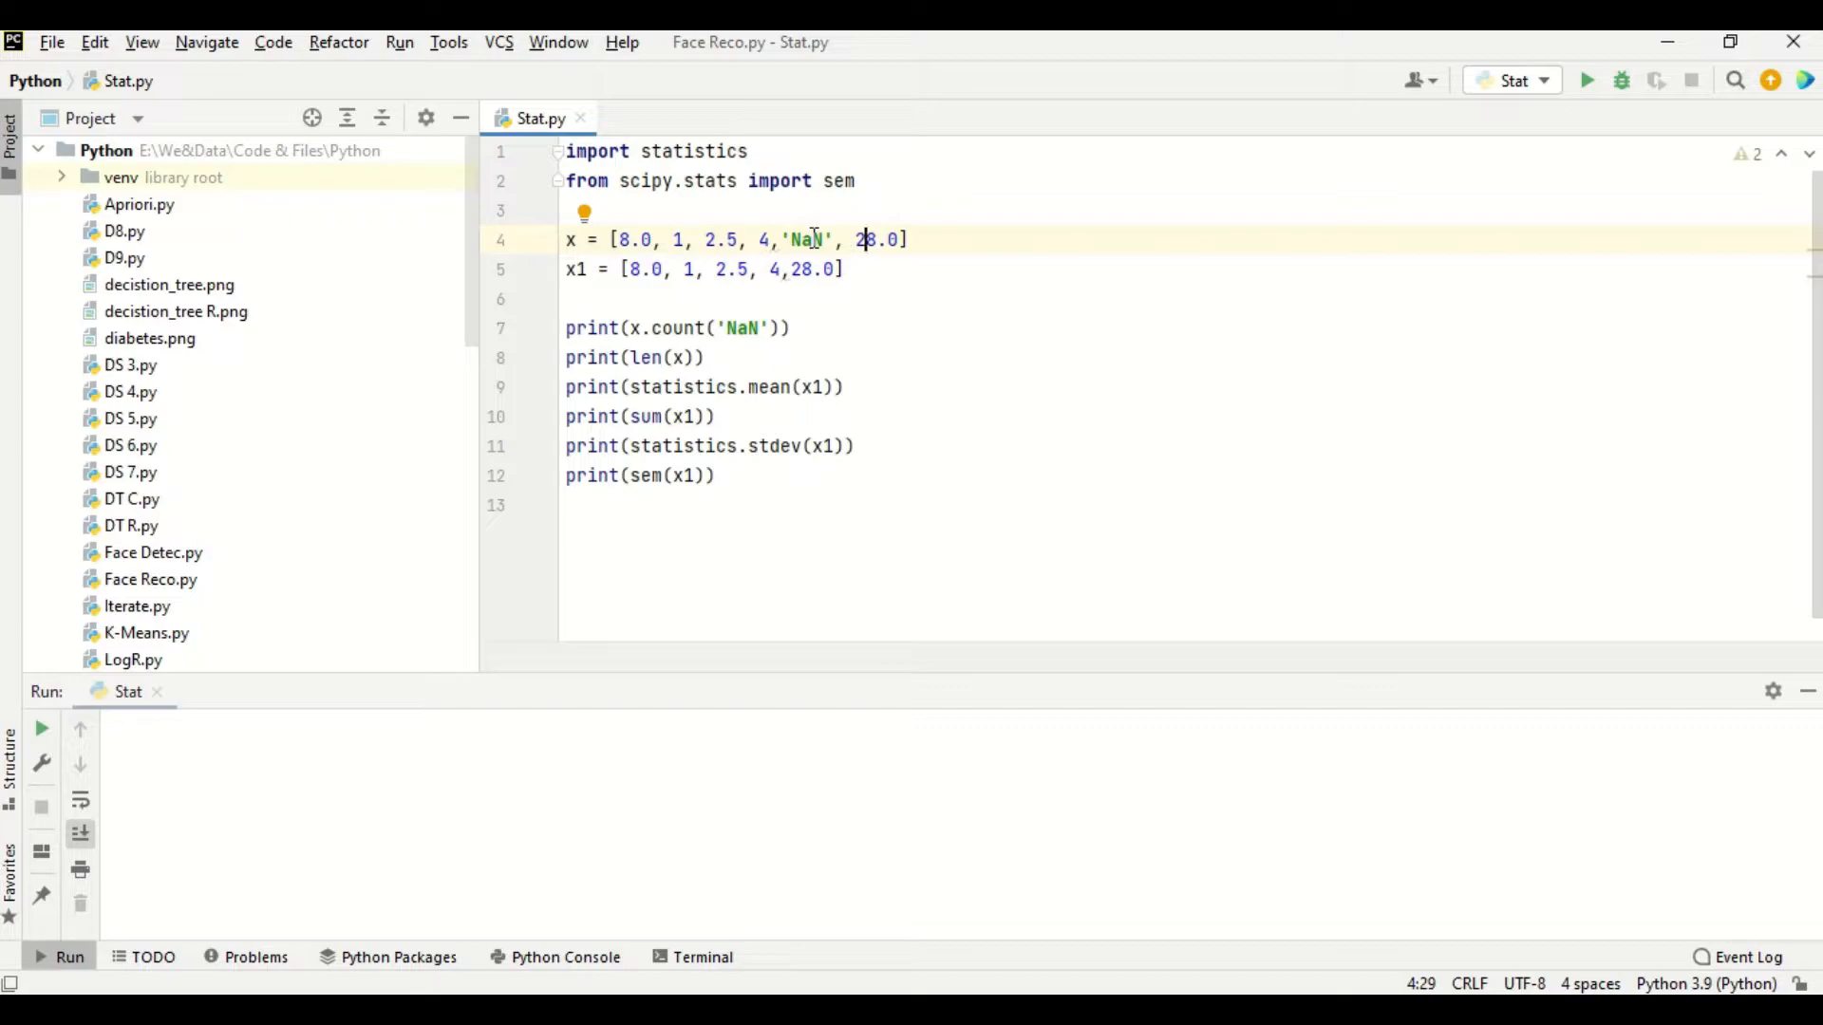
{"action": "mouse_move", "coordinate": [715, 369]}
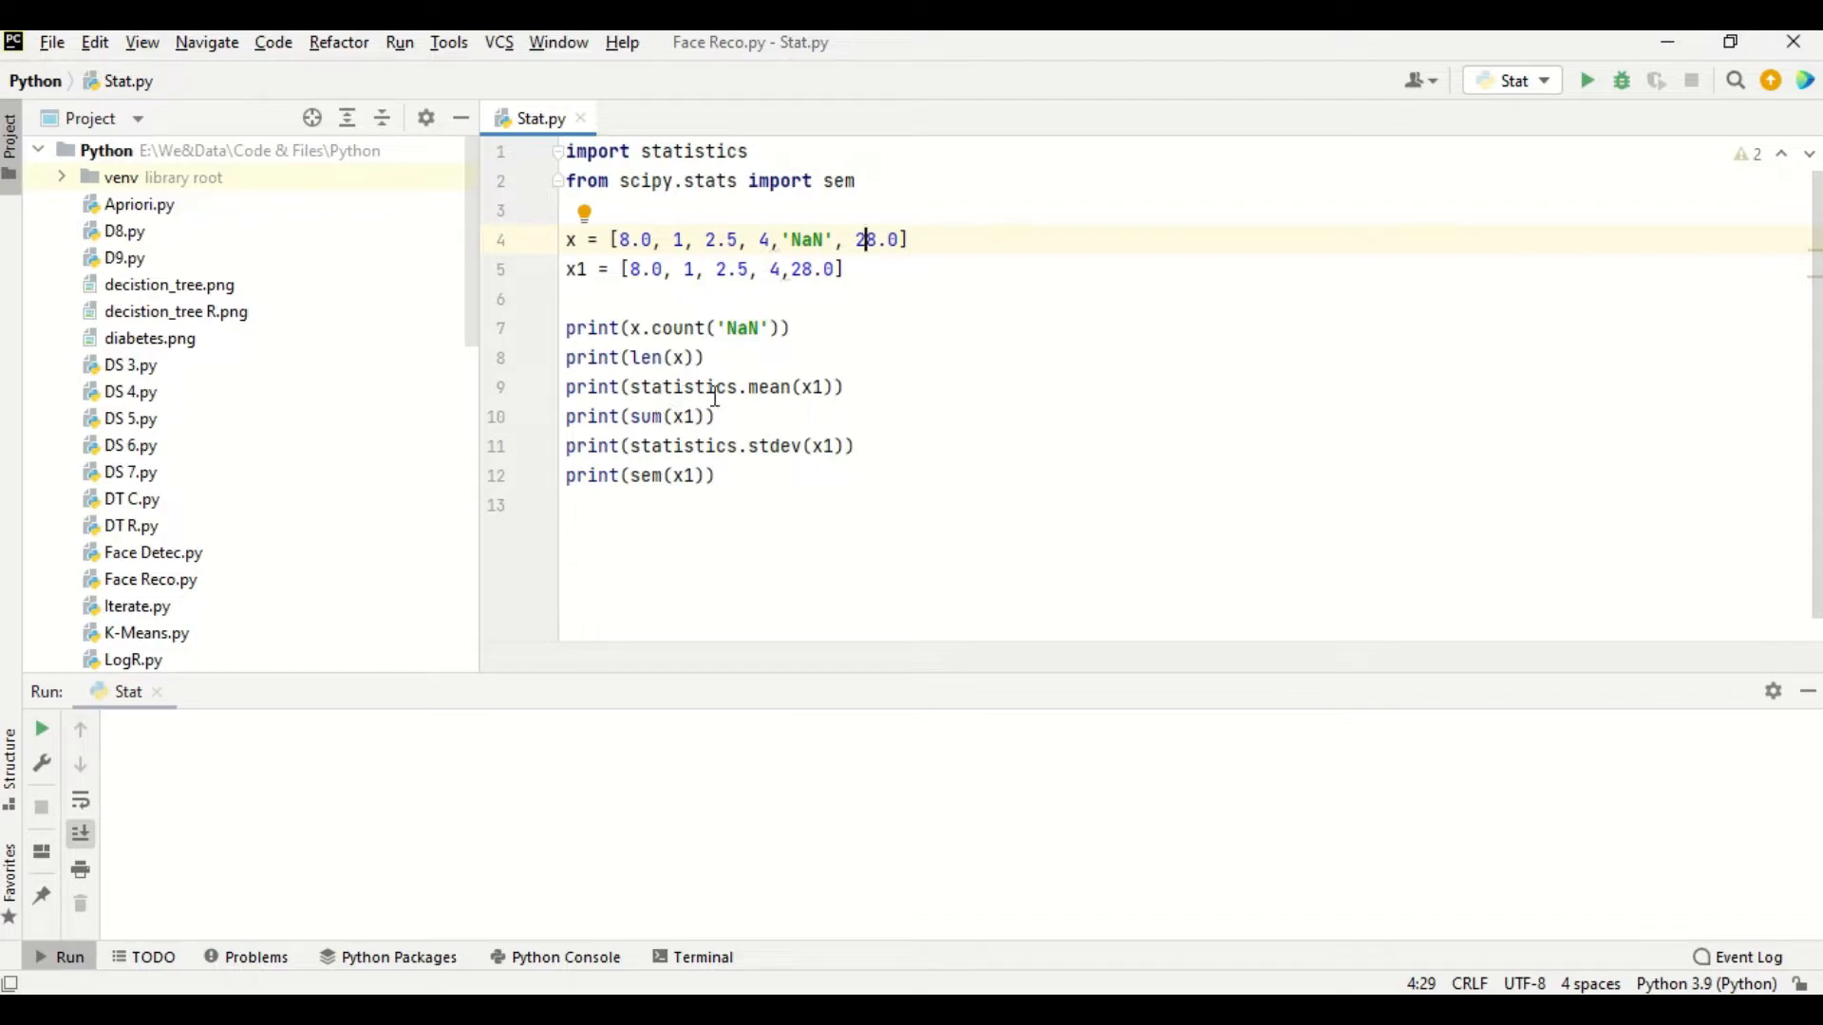
{"action": "mouse_move", "coordinate": [669, 299]}
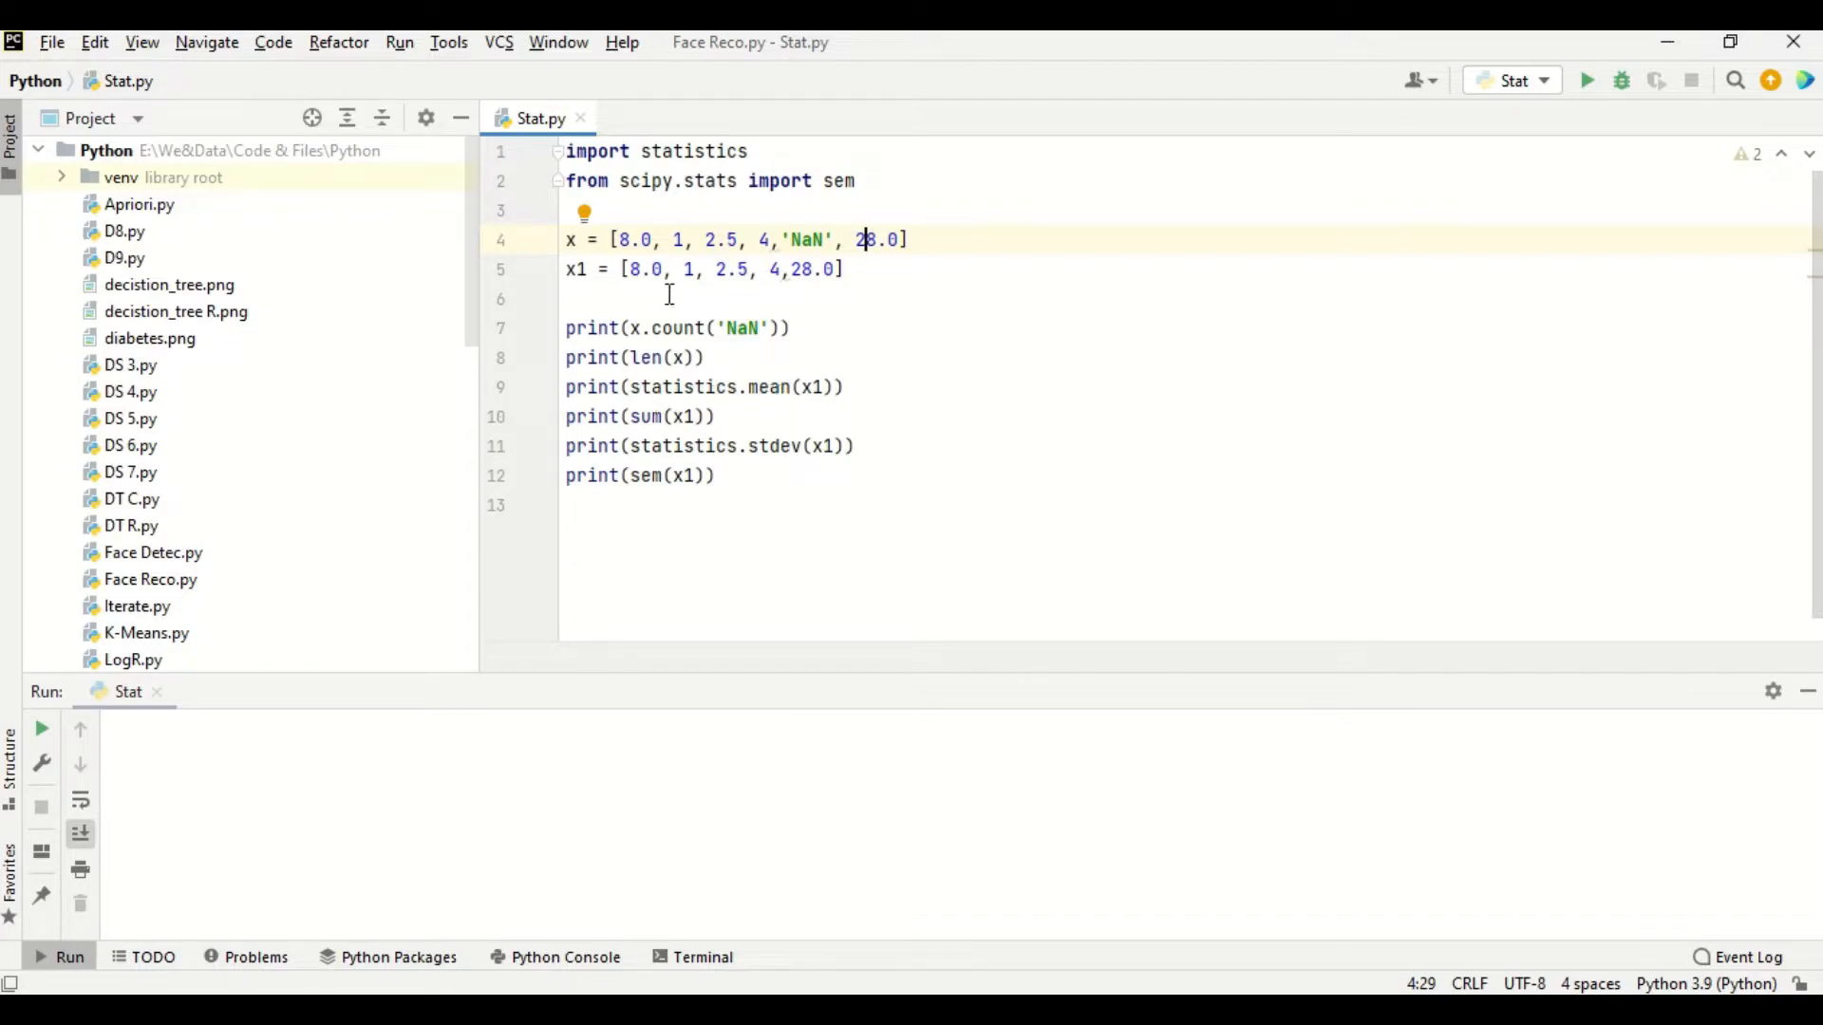
- Review the x1 list and the sum, standard deviation and standard error calls in Stat.py
{"action": "left_click", "coordinate": [738, 268]}
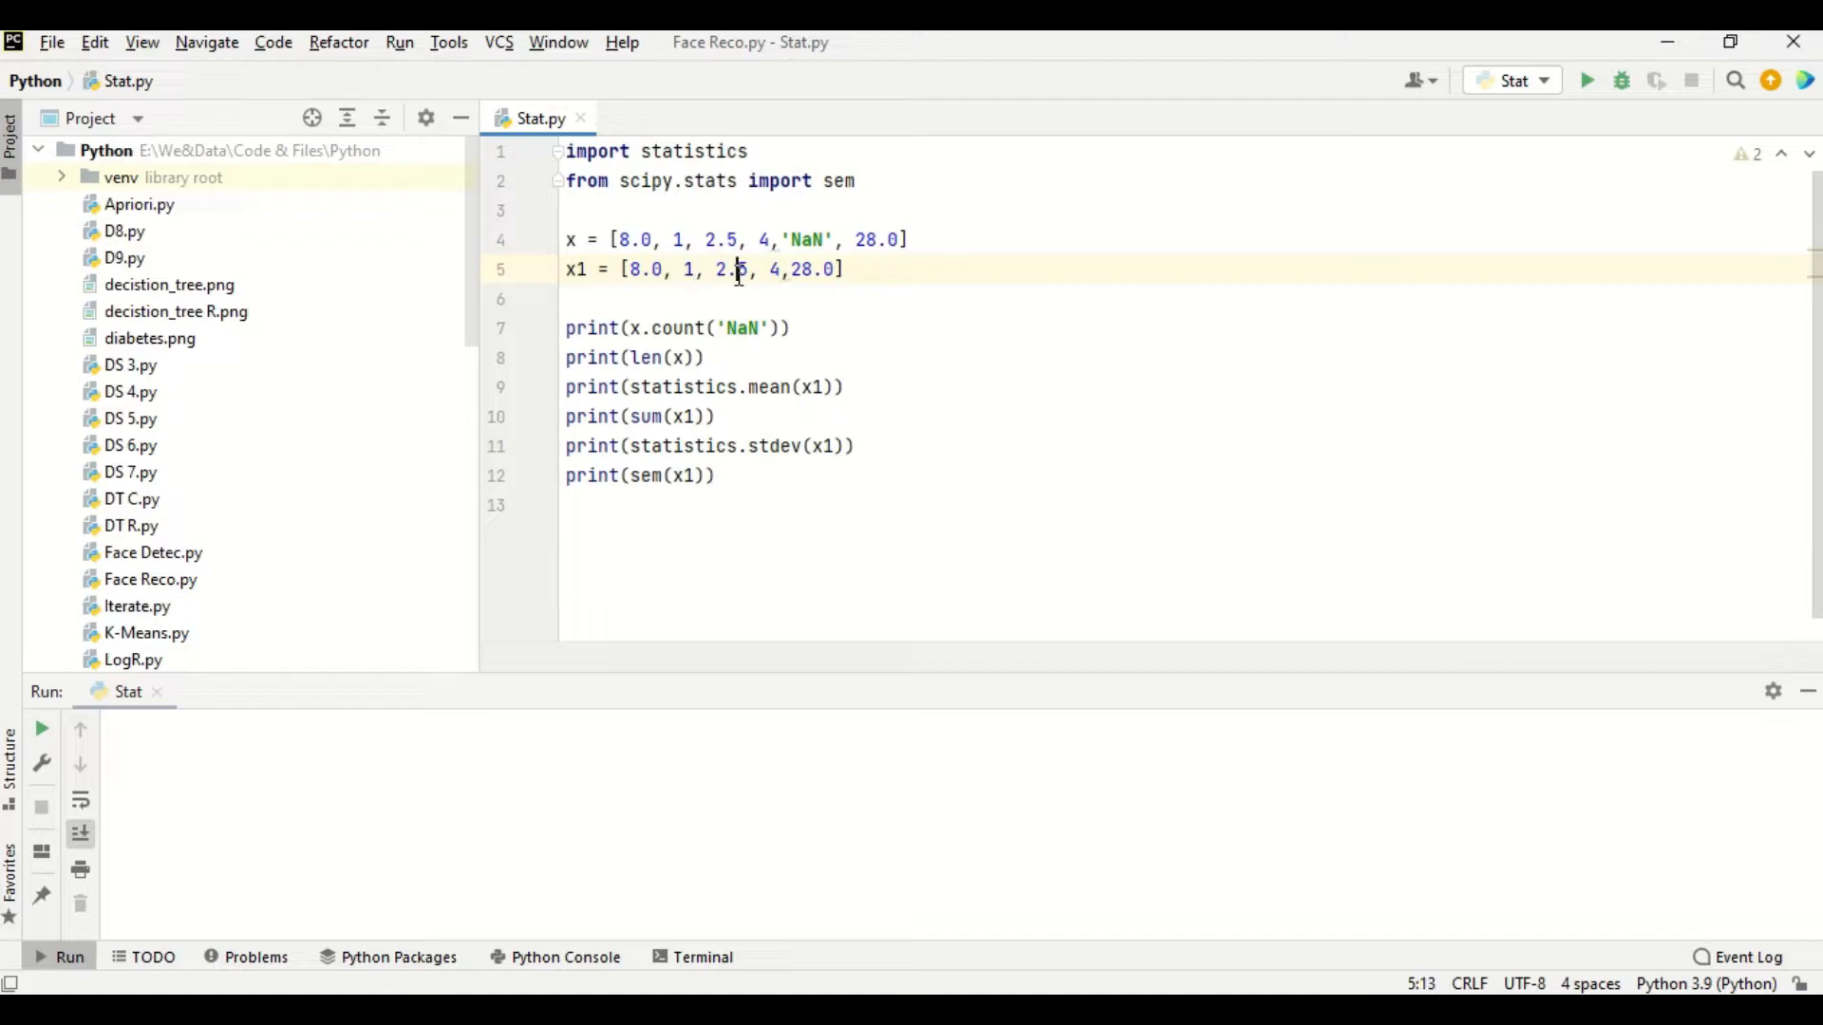
{"action": "left_click", "coordinate": [680, 269]}
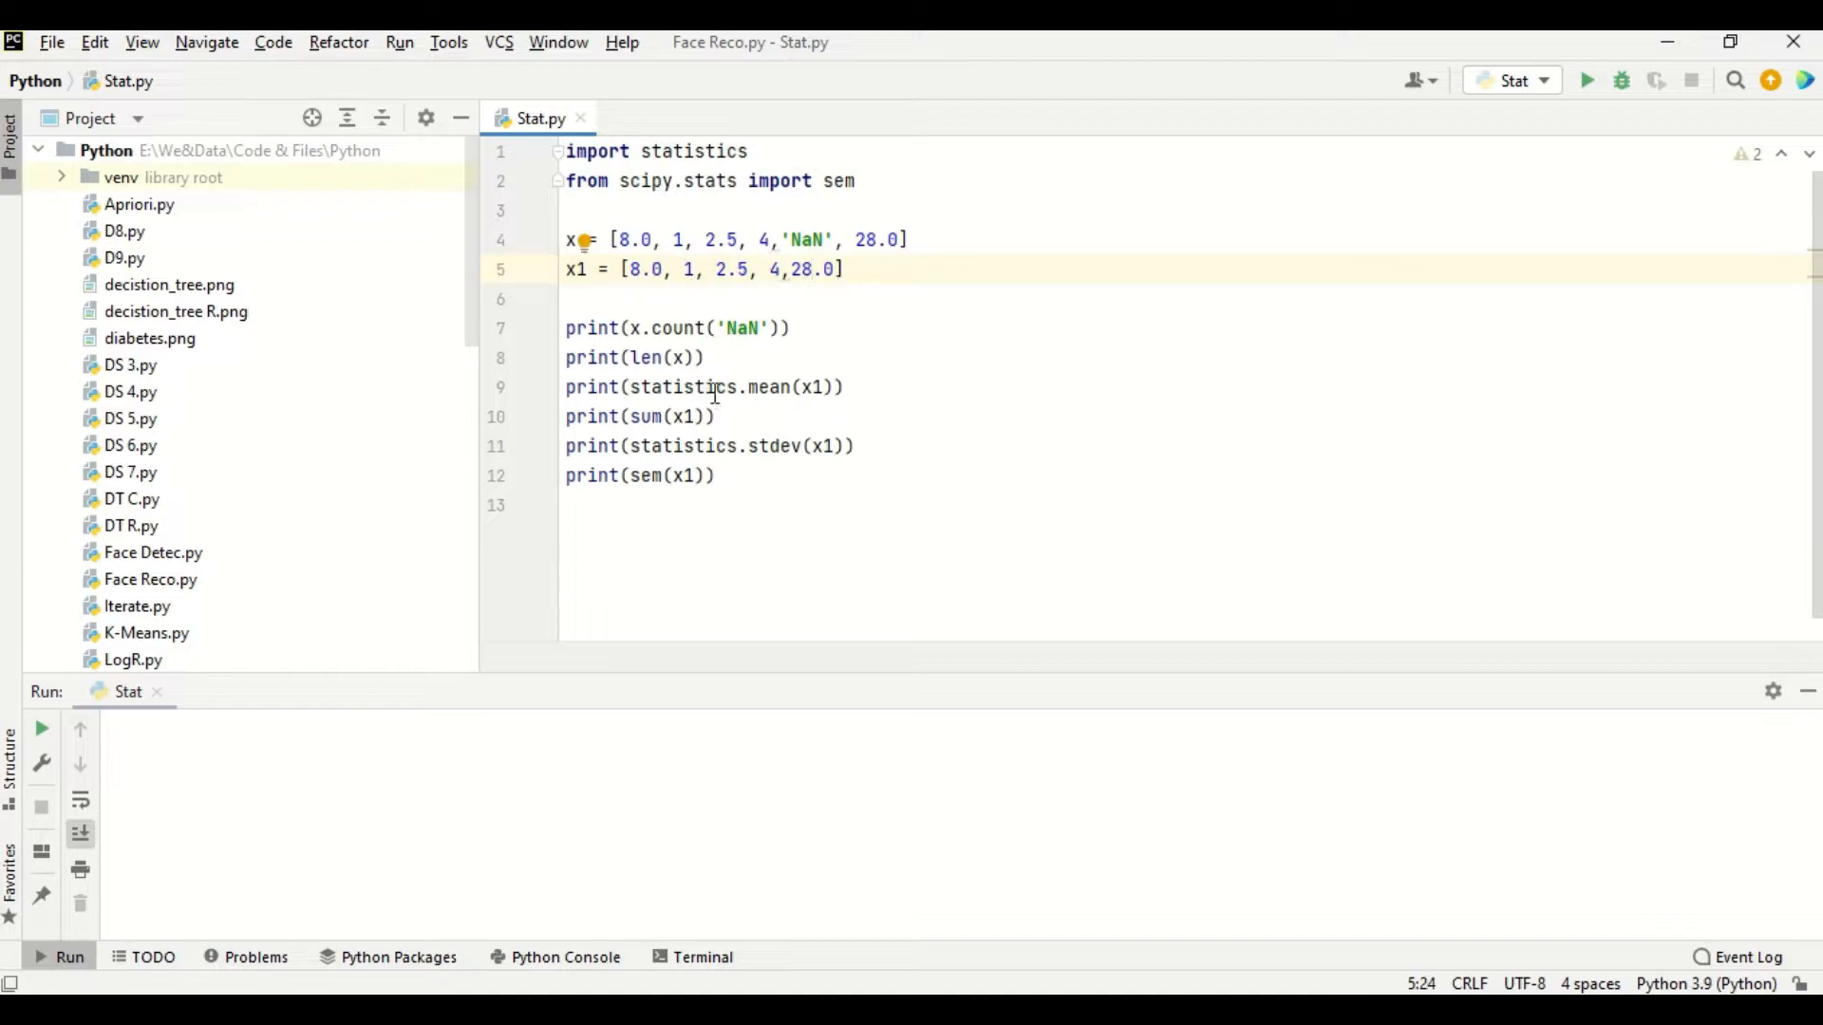
{"action": "mouse_move", "coordinate": [720, 175]}
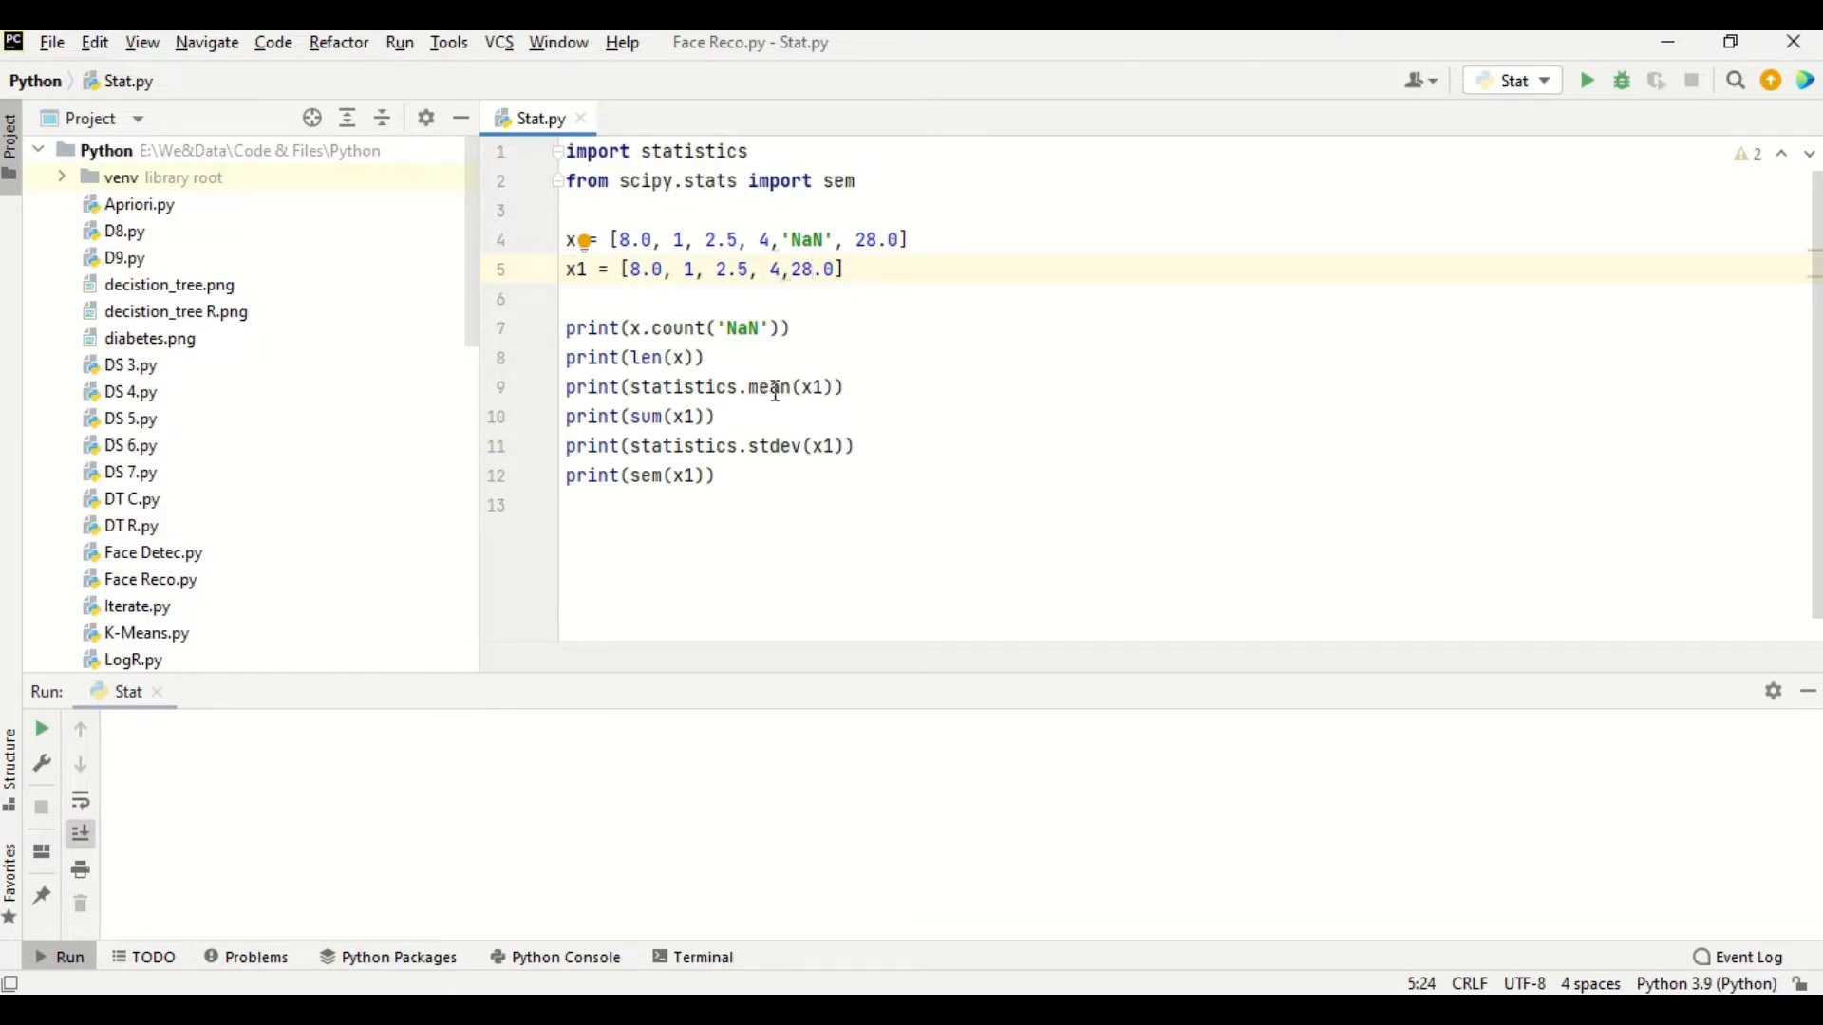
{"action": "mouse_move", "coordinate": [817, 388]}
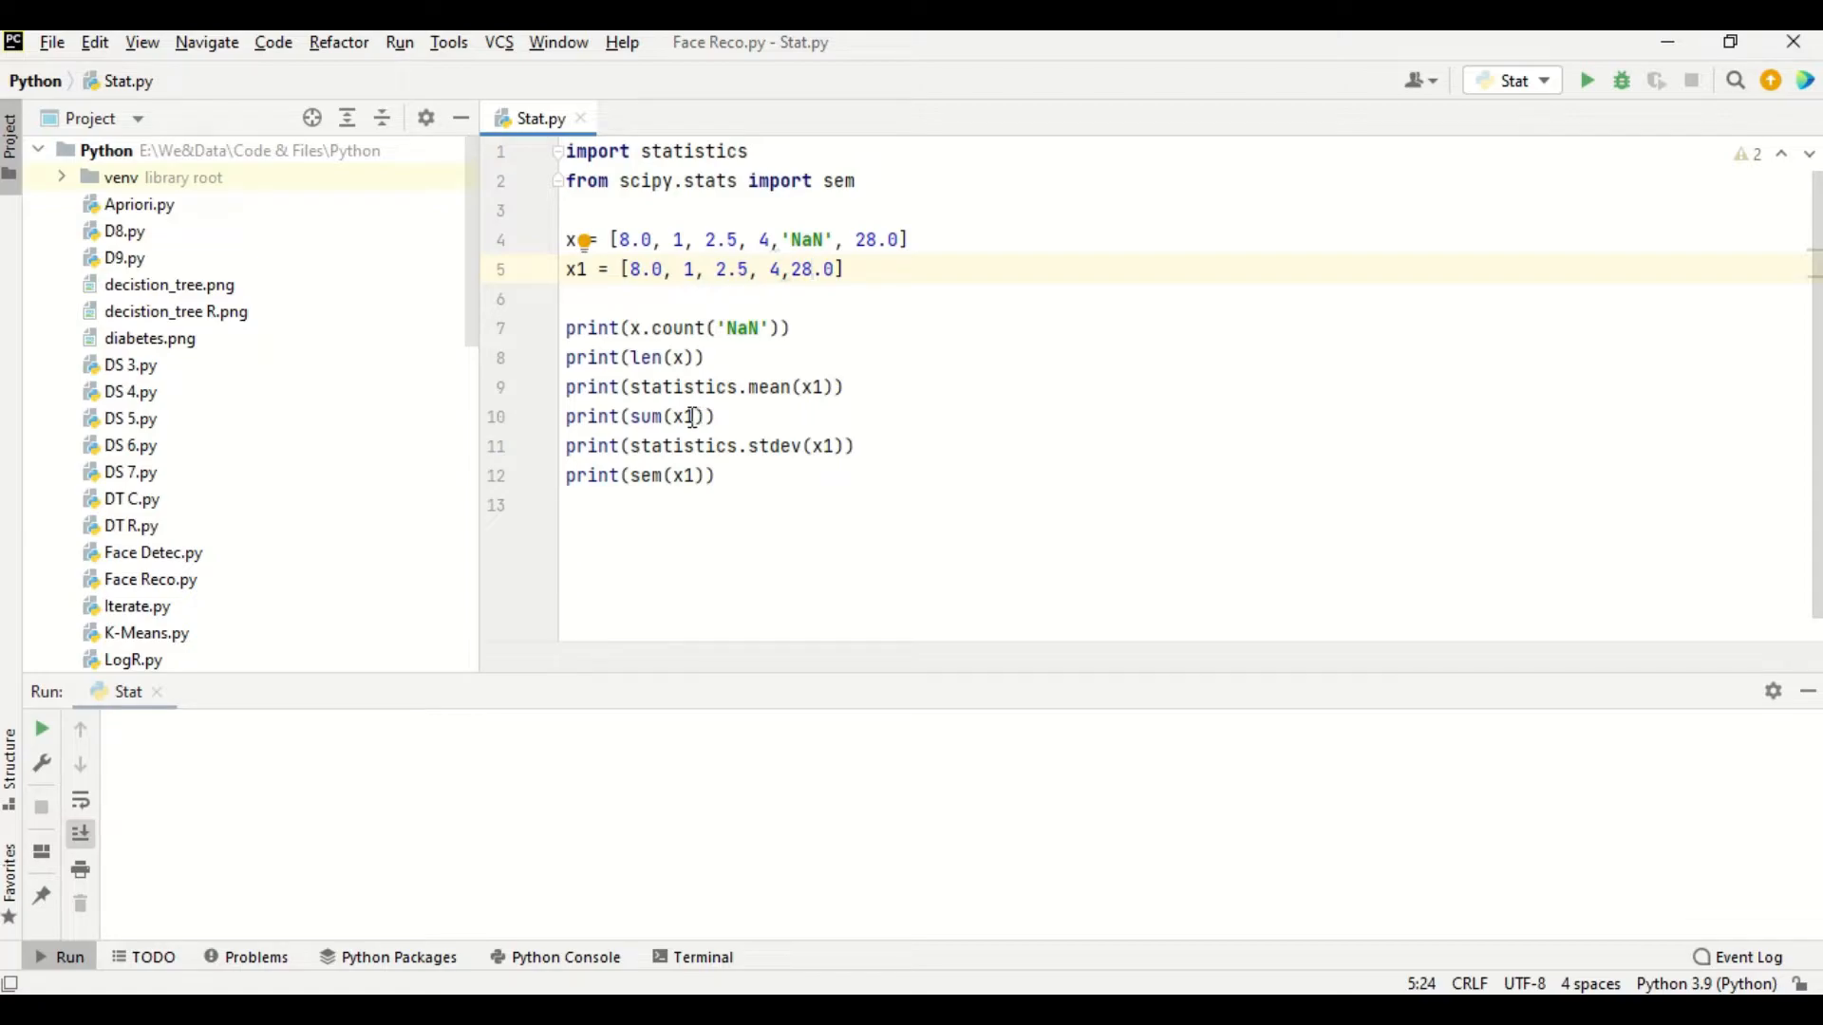
{"action": "double_click", "coordinate": [683, 416]}
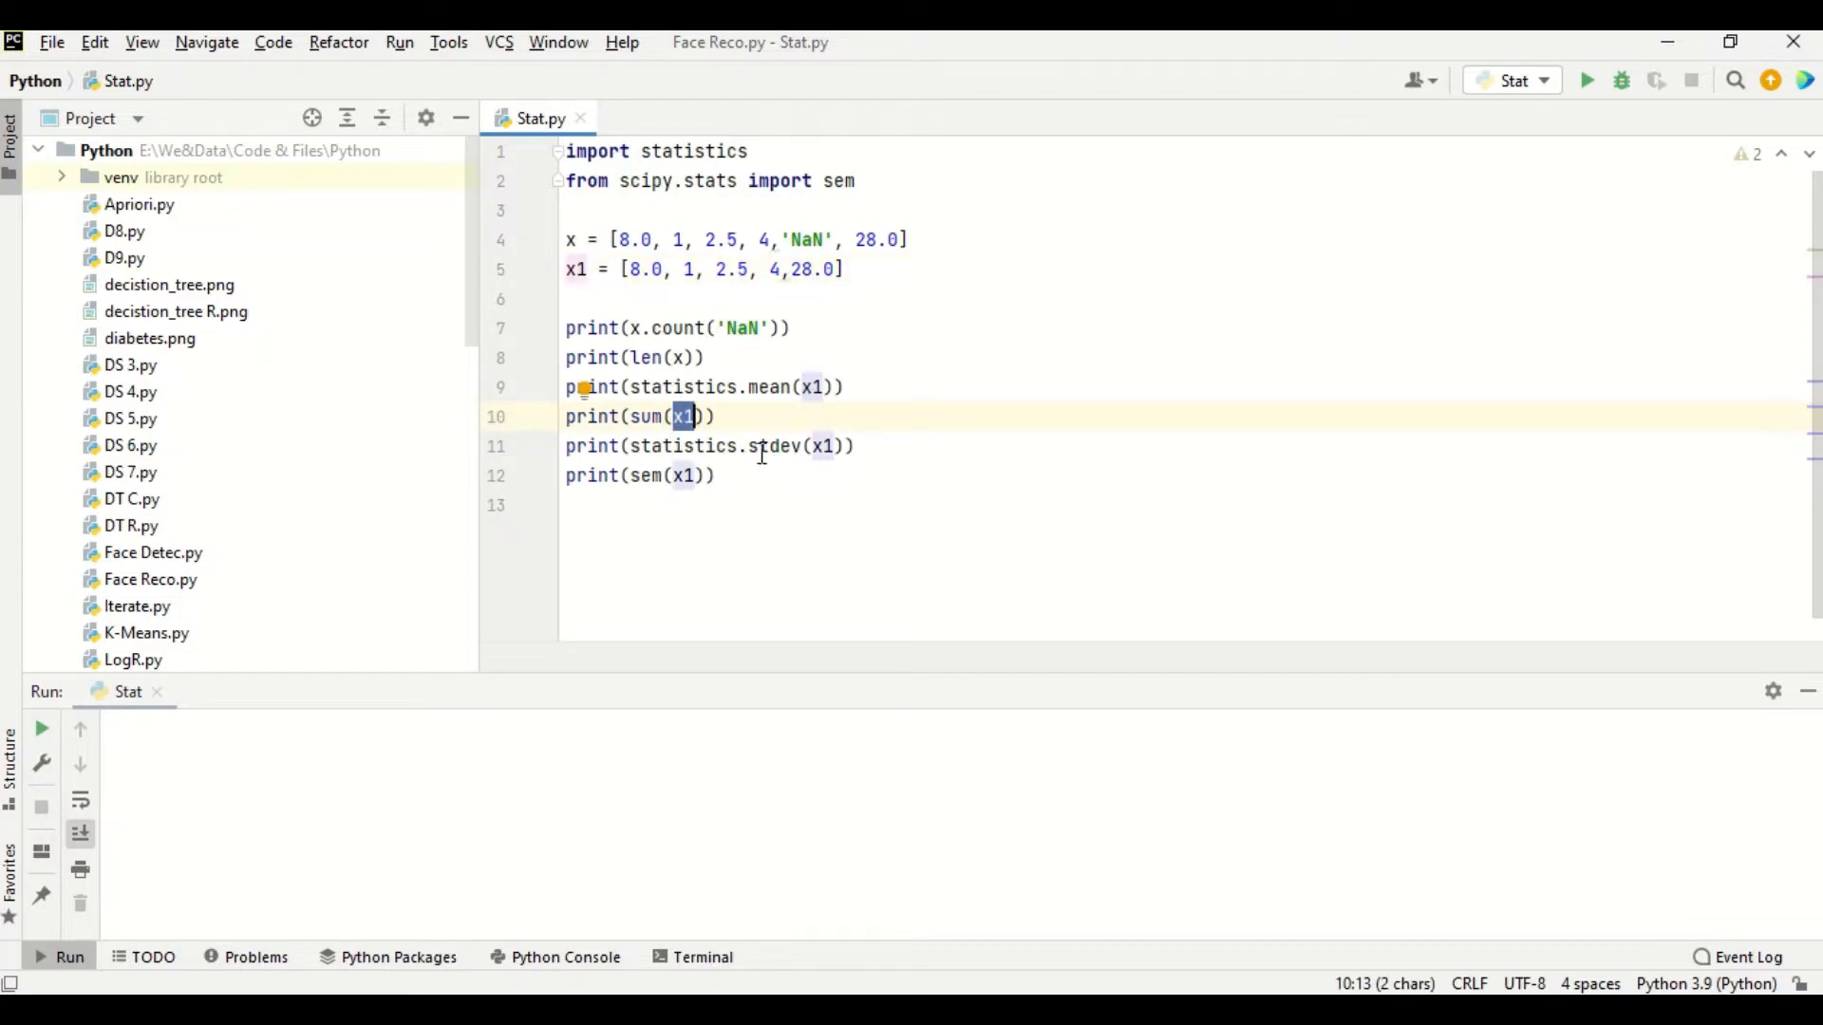
{"action": "left_click", "coordinate": [785, 446]}
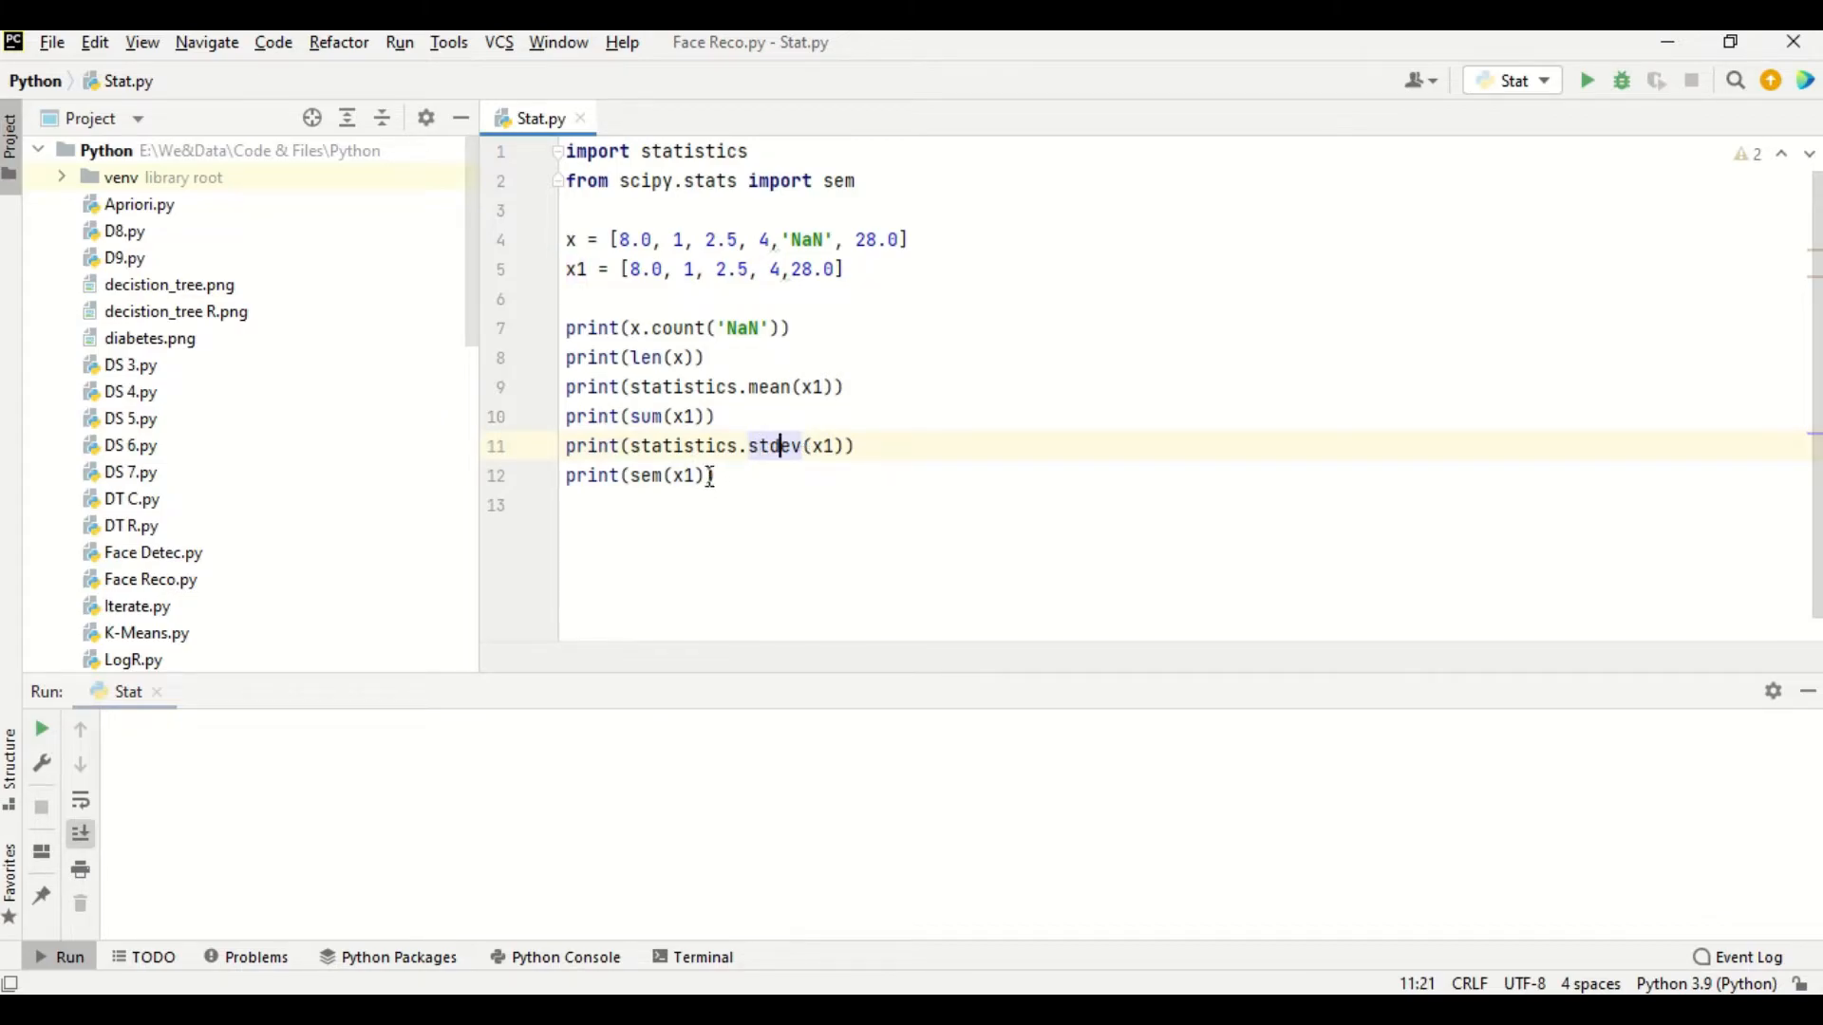
{"action": "left_click", "coordinate": [656, 476]}
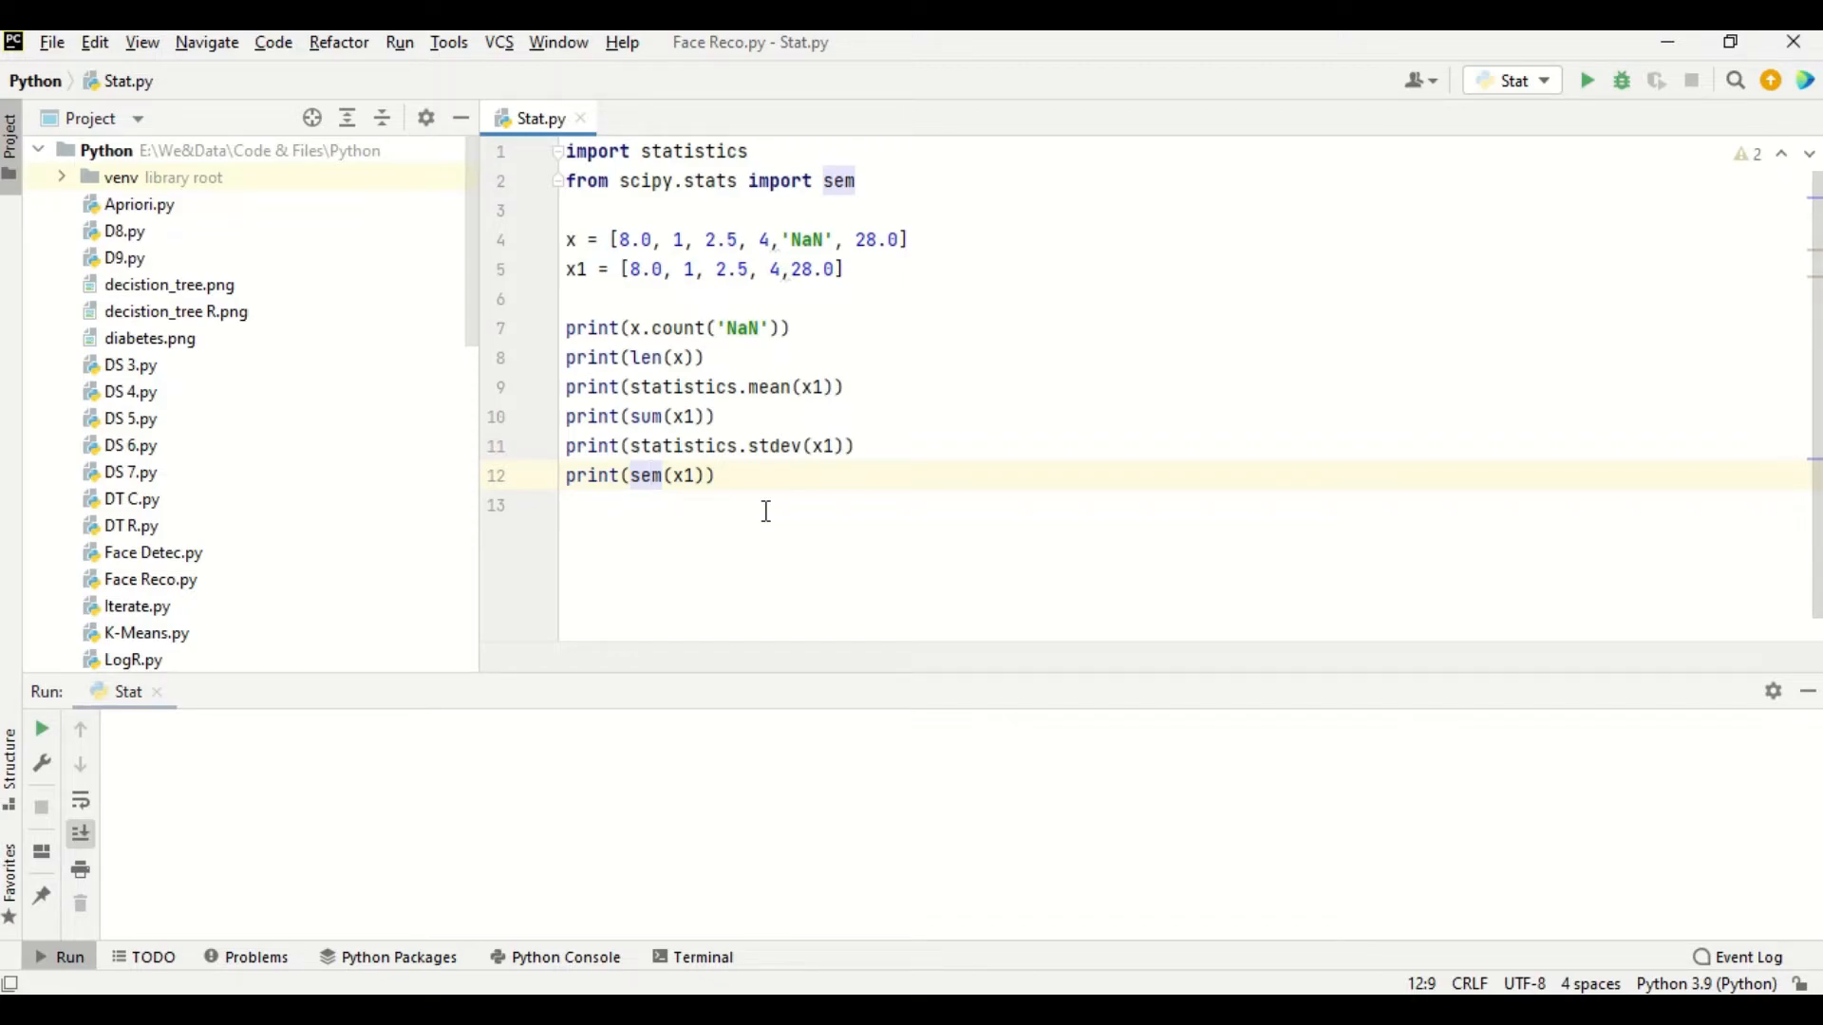
{"action": "mouse_move", "coordinate": [692, 475]}
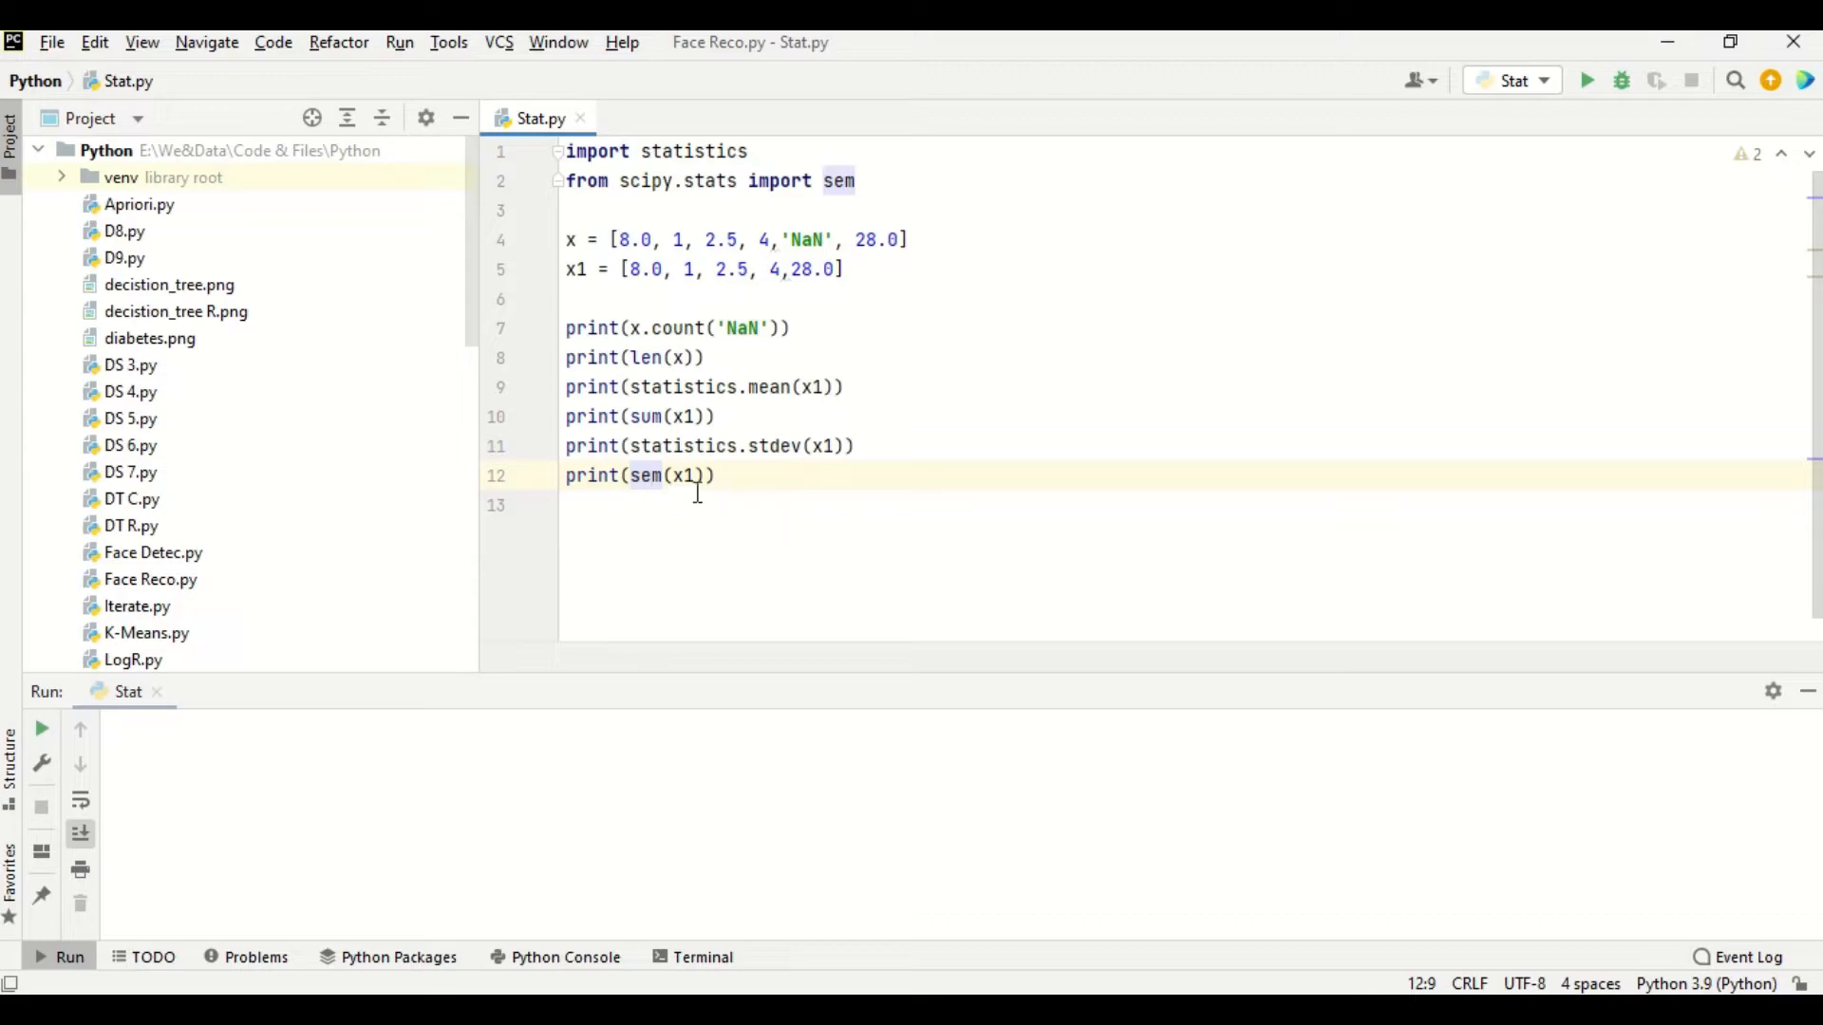
{"action": "mouse_move", "coordinate": [689, 486]}
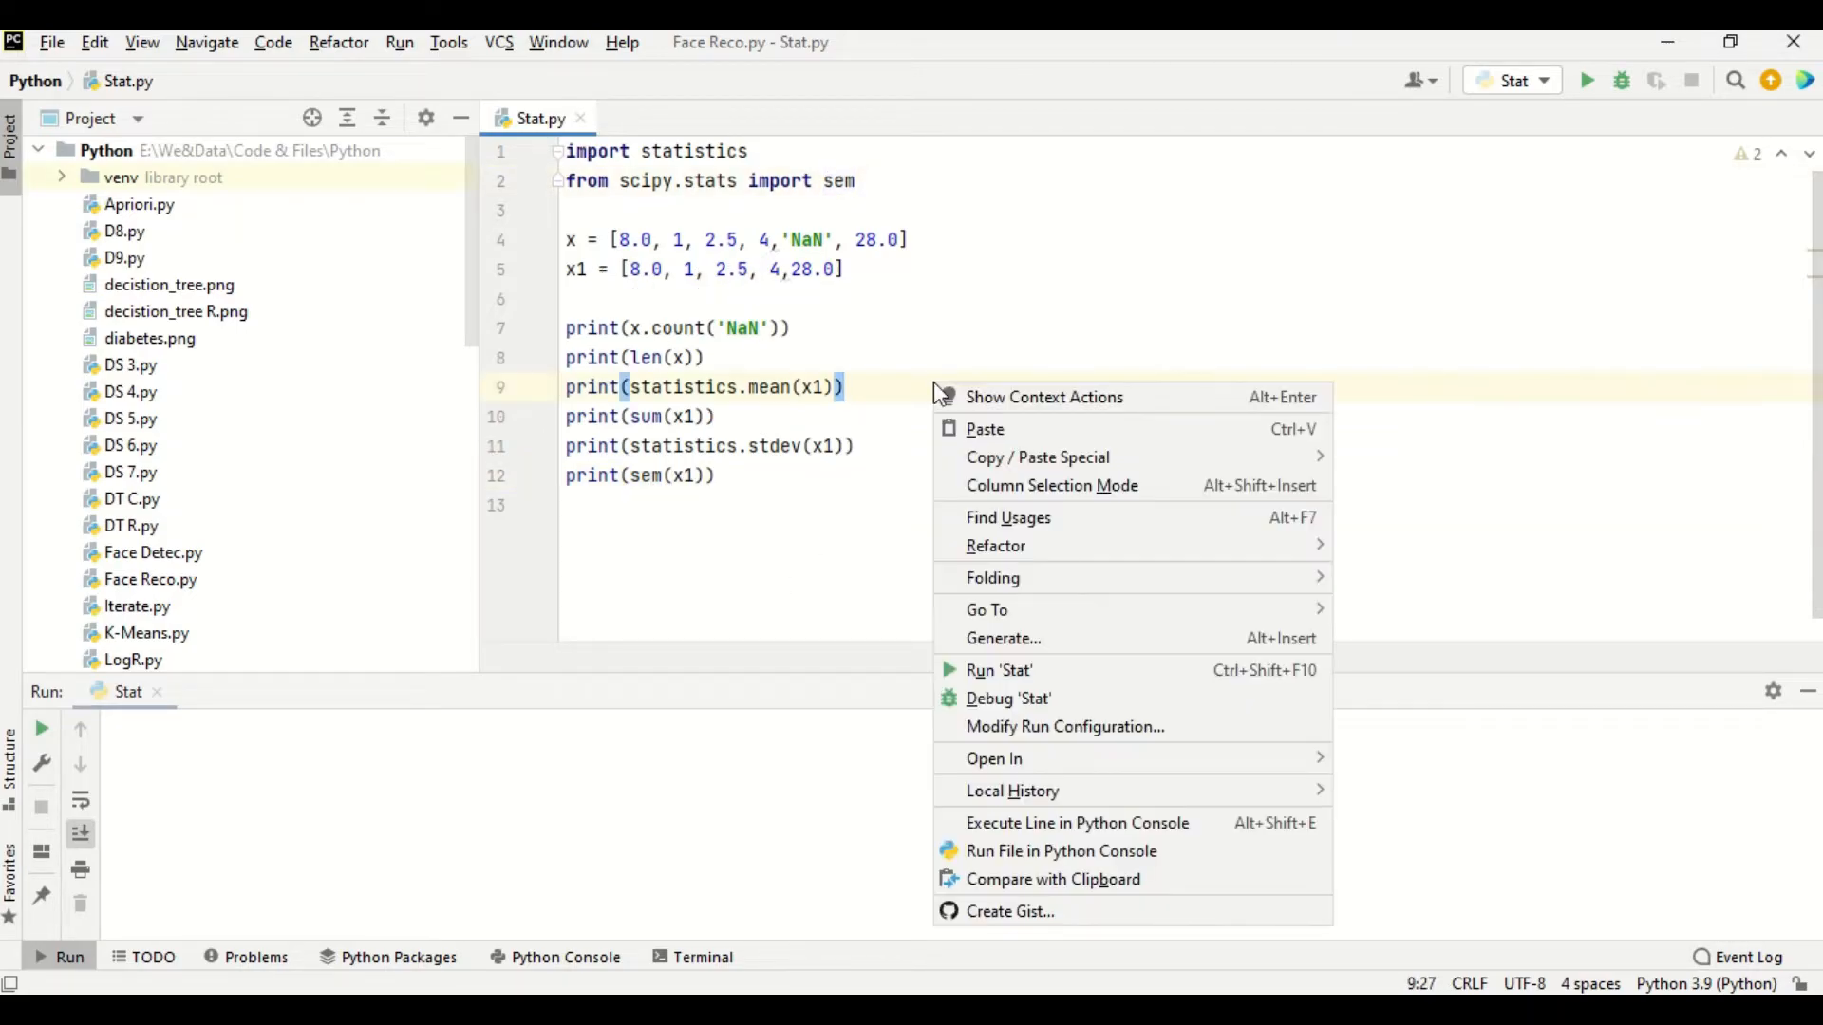
- Run Stat.py and check the NaN count output against the NaN entry in list x
{"action": "left_click", "coordinate": [998, 670]}
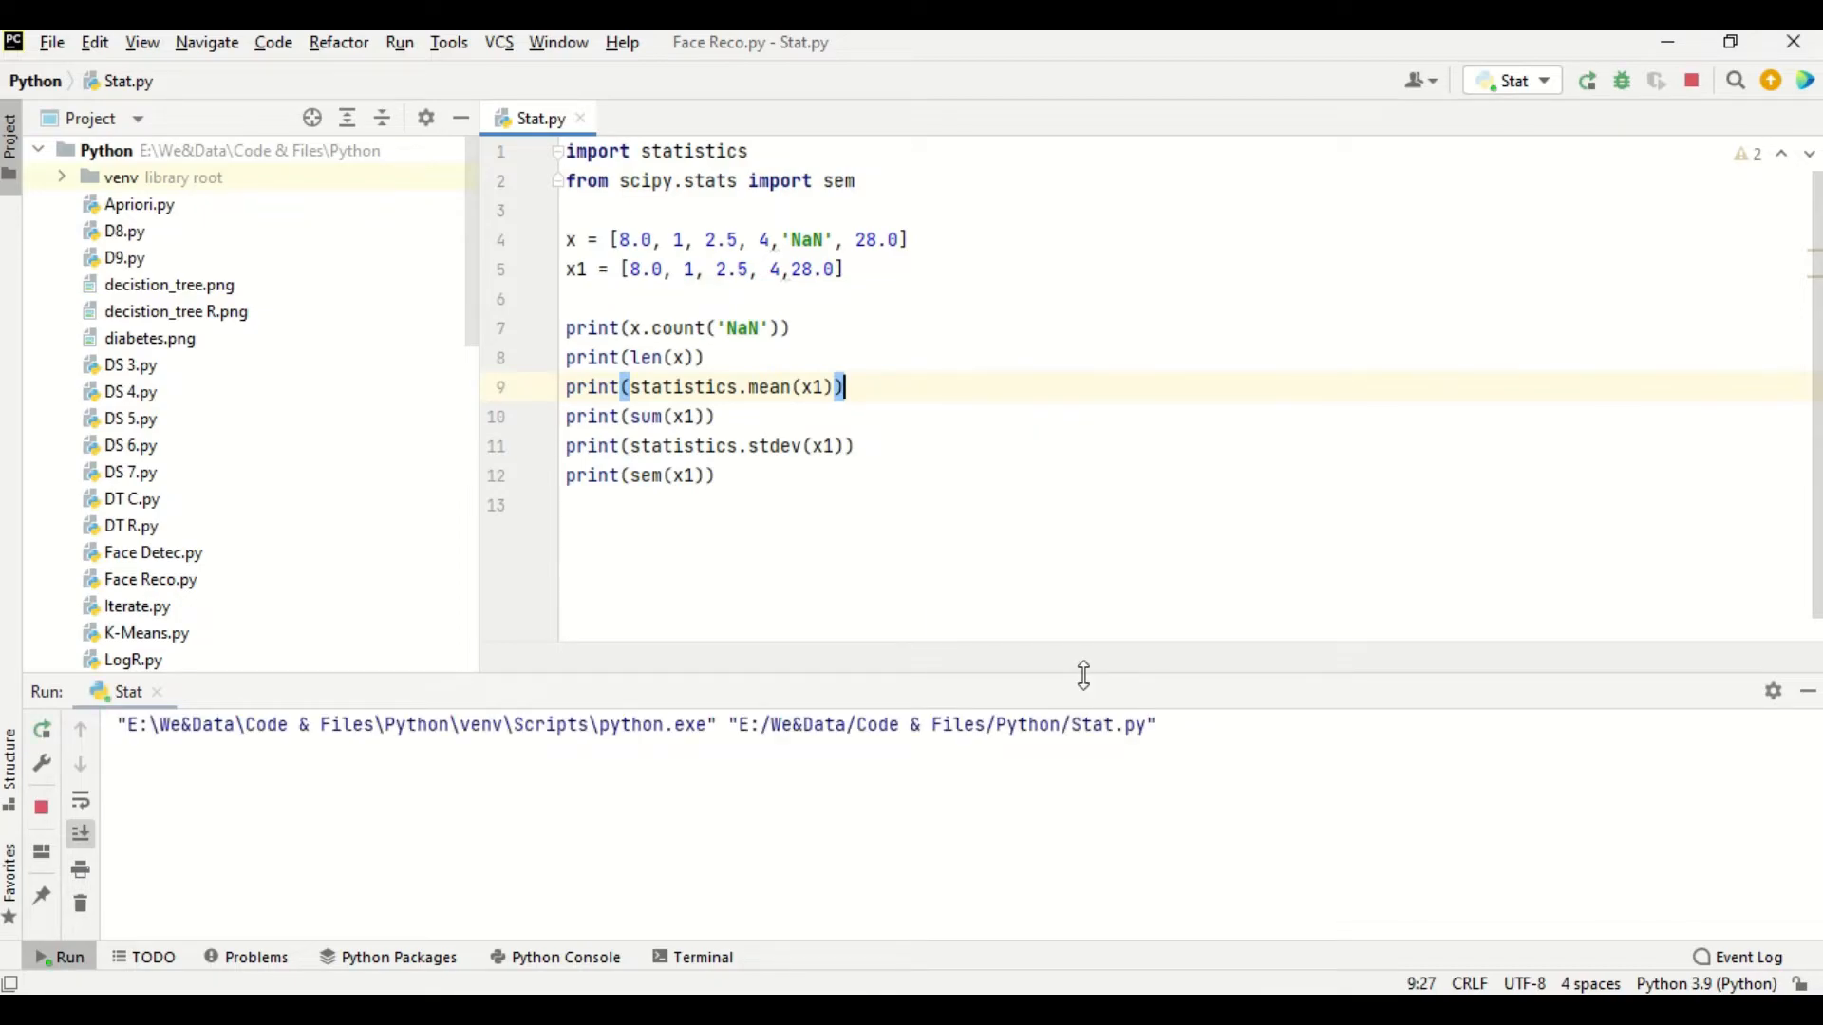
{"action": "left_click", "coordinate": [1586, 80]}
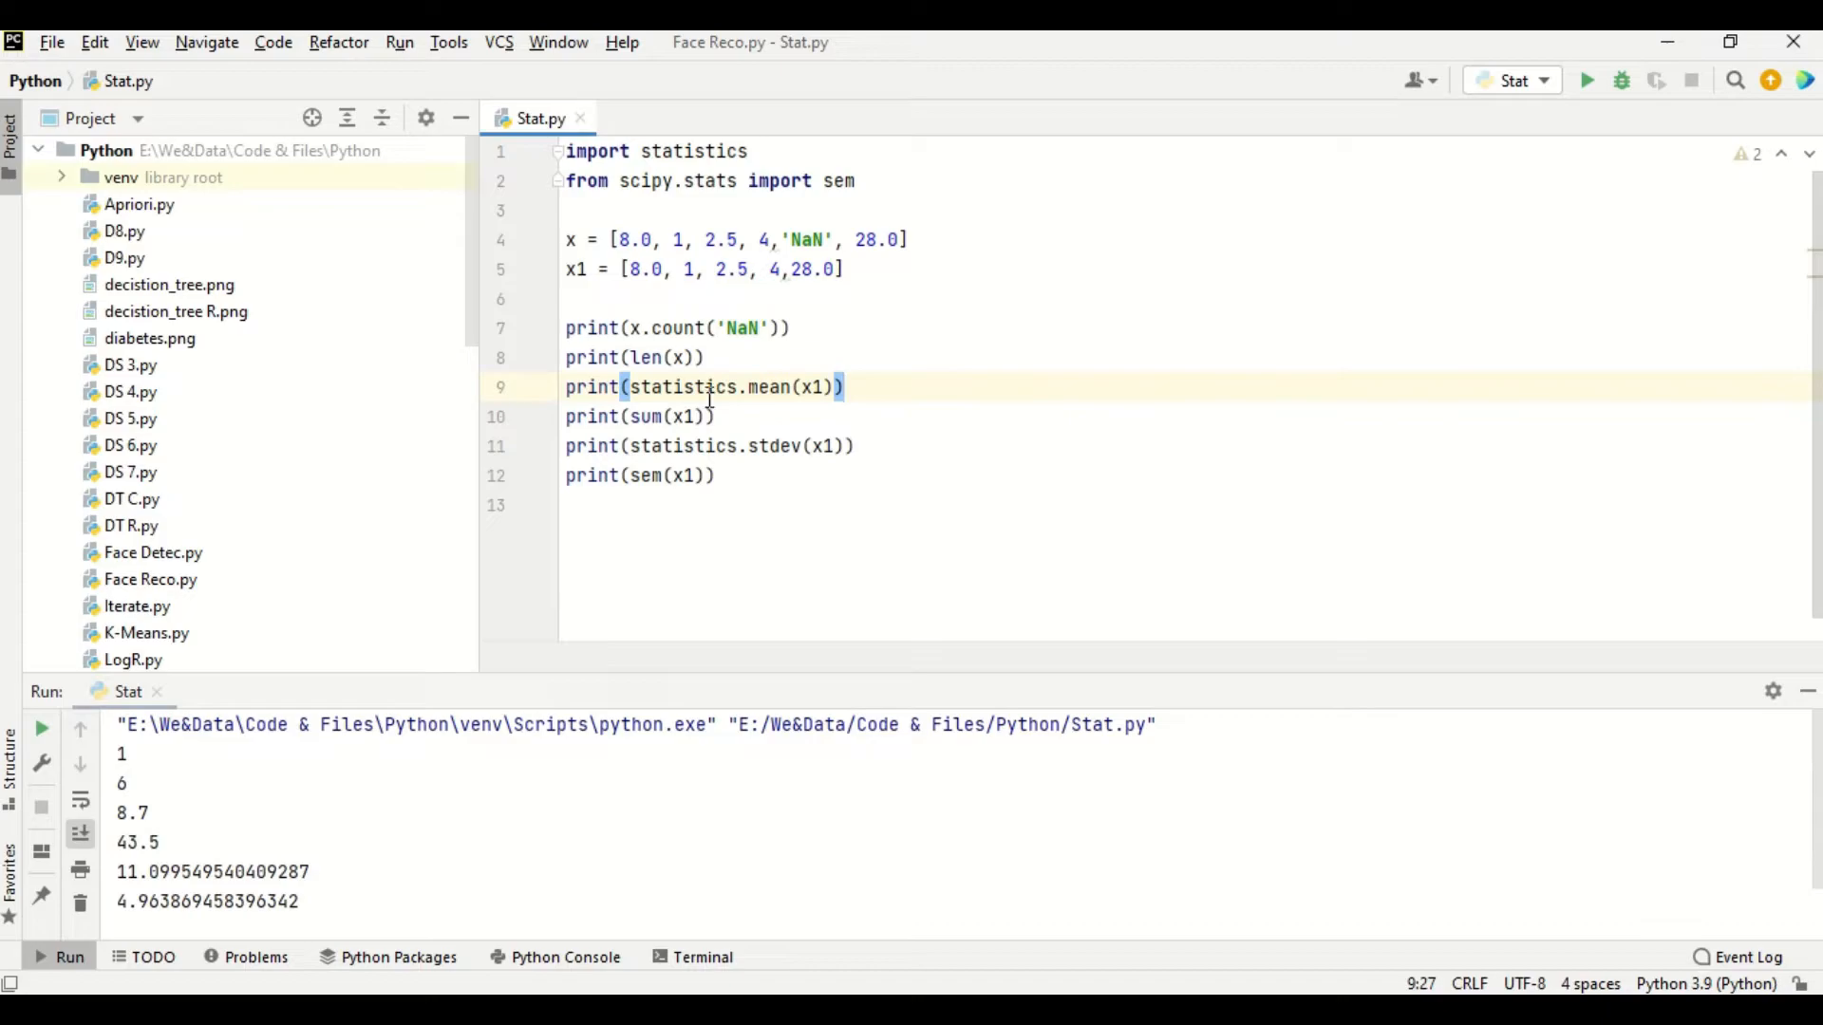
{"action": "double_click", "coordinate": [741, 327]}
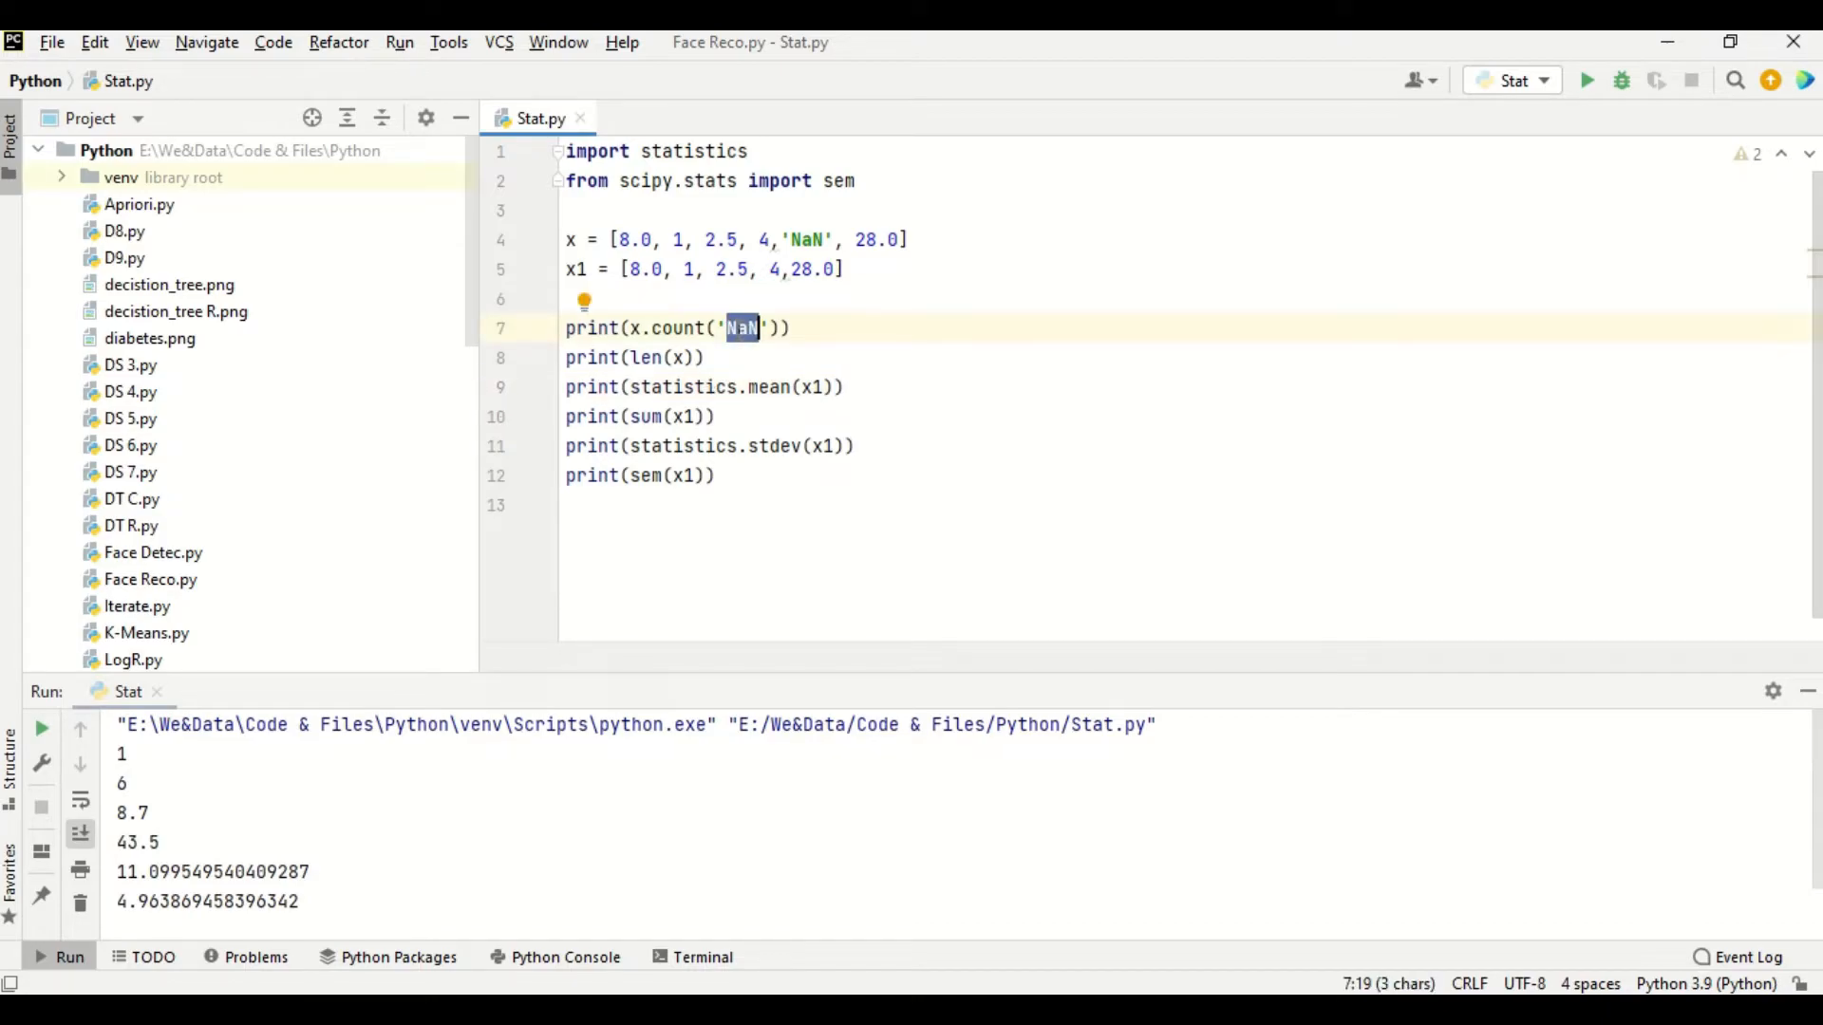
{"action": "mouse_move", "coordinate": [823, 238]}
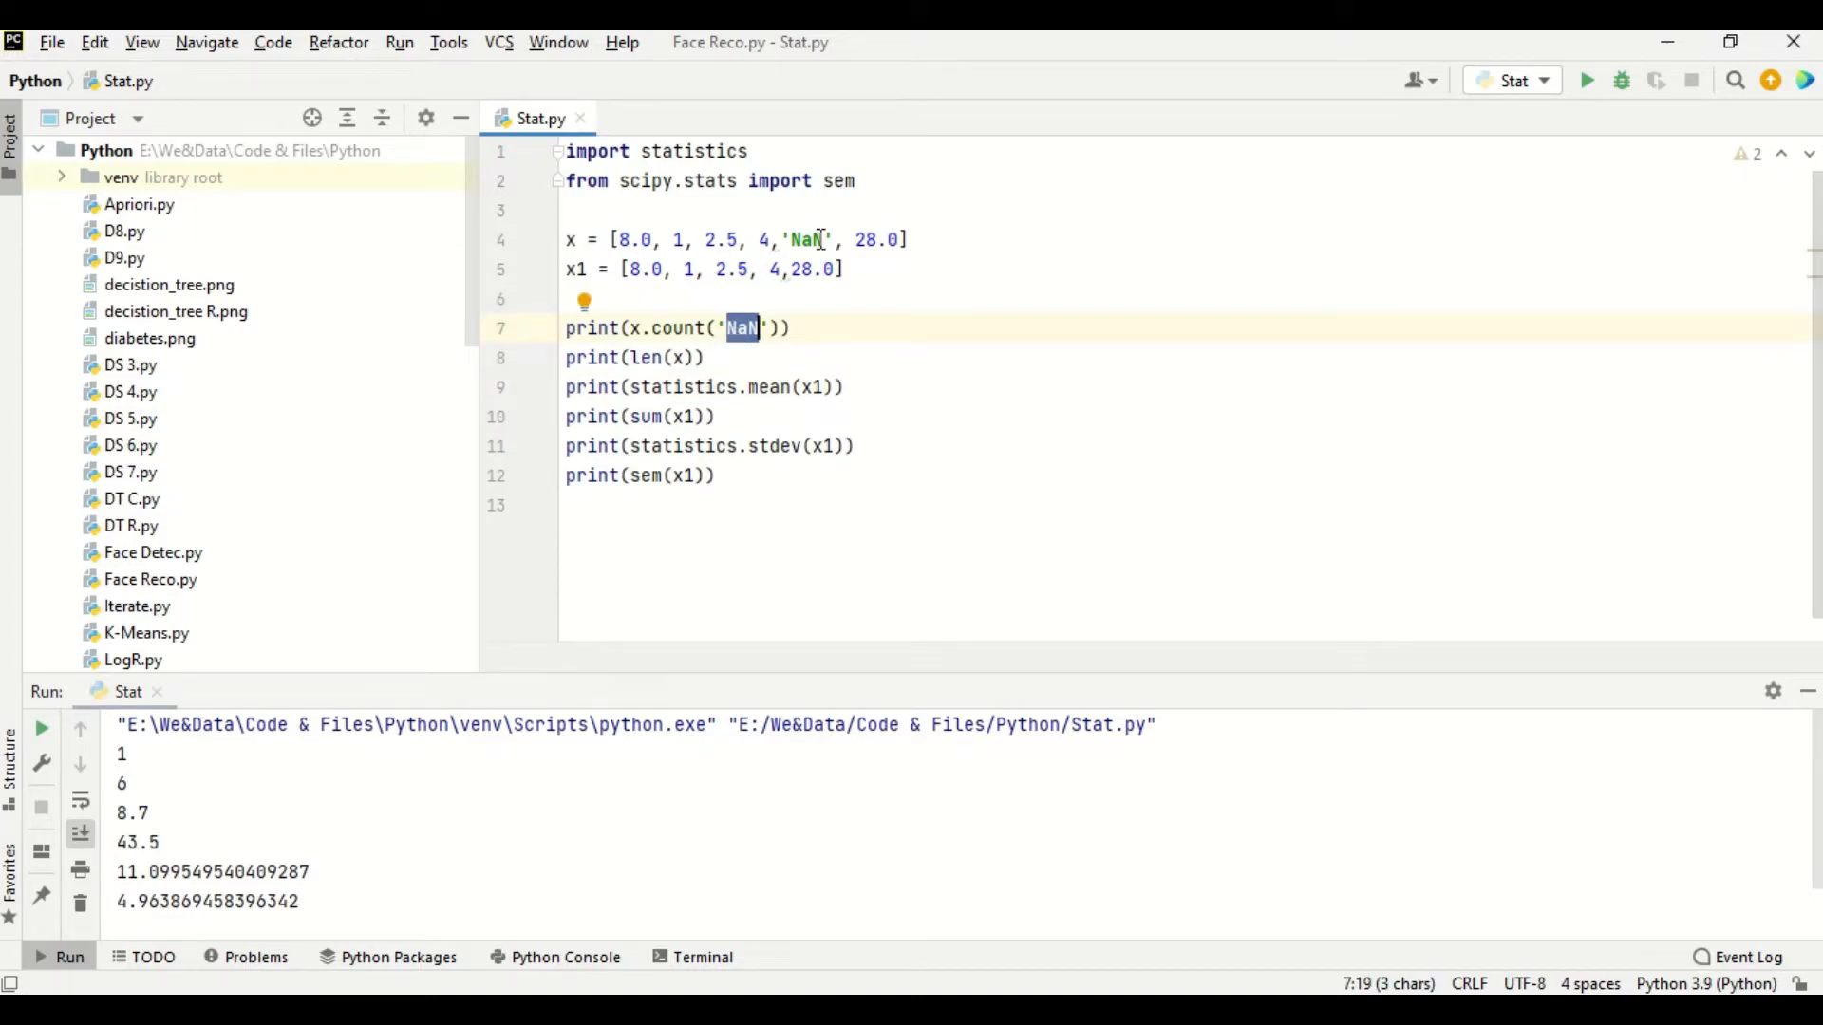
{"action": "left_click", "coordinate": [819, 239]}
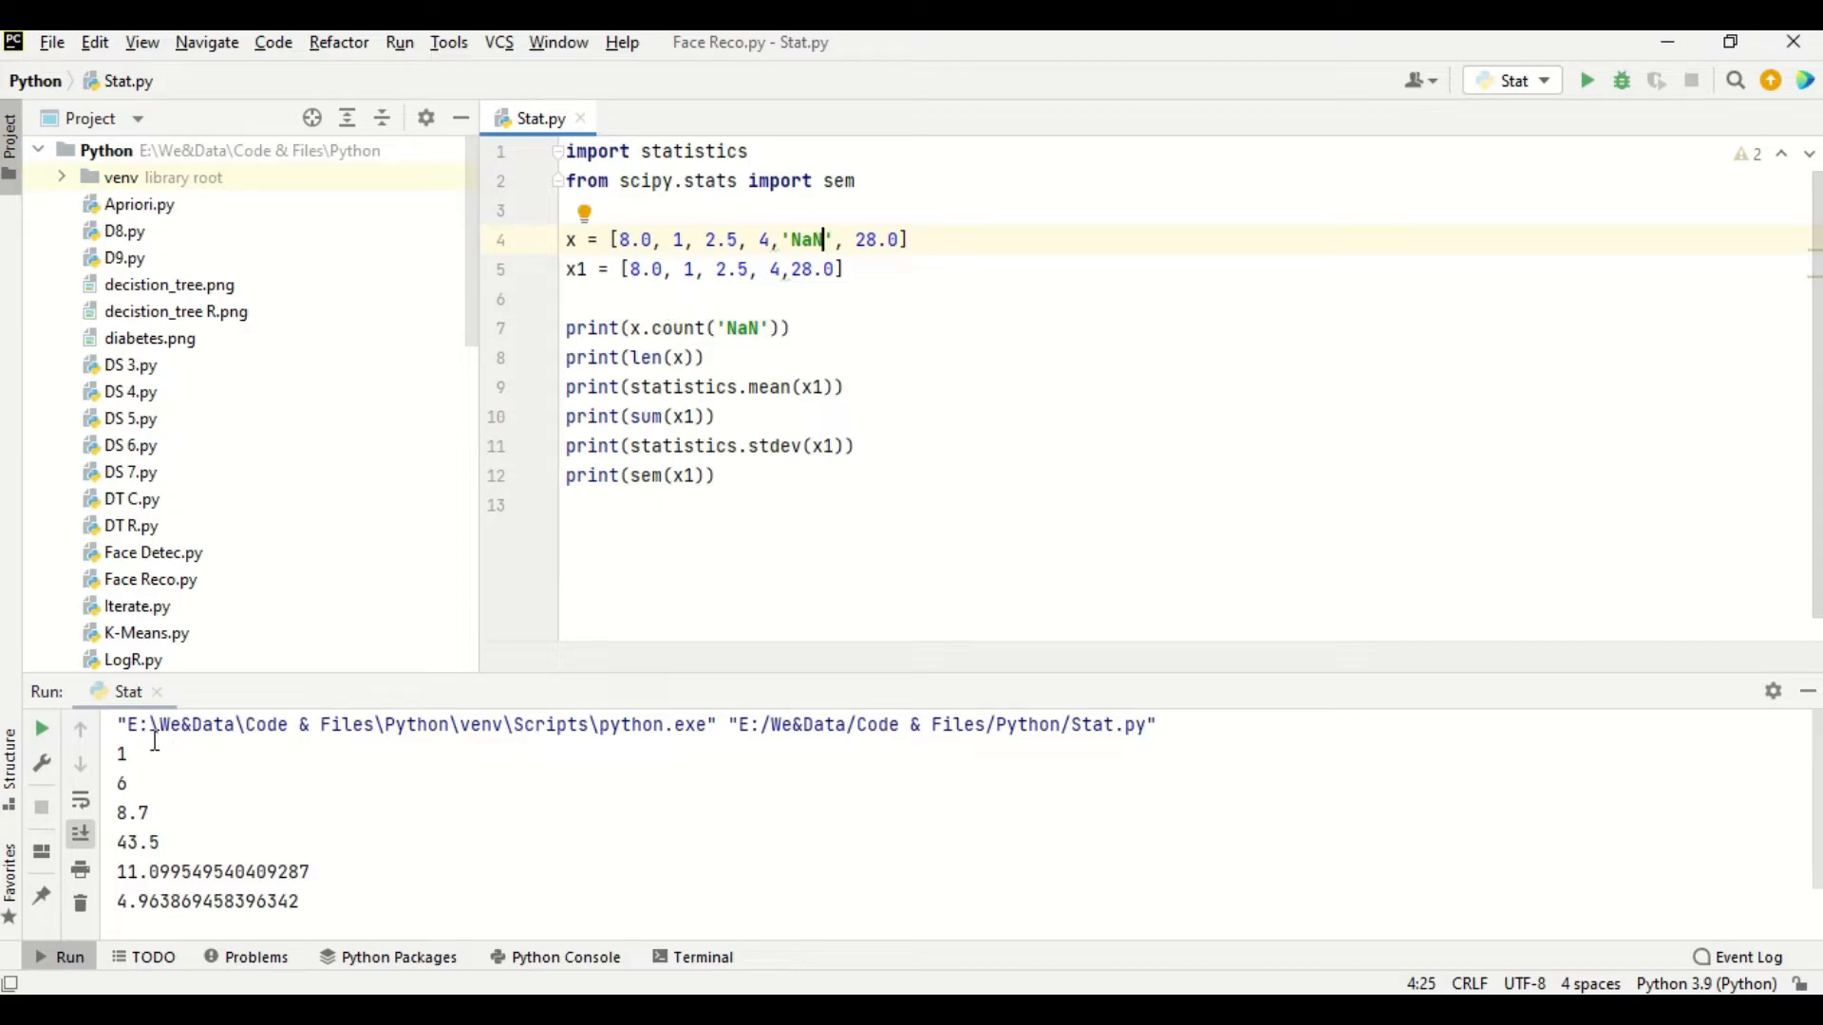
{"action": "mouse_move", "coordinate": [176, 792]}
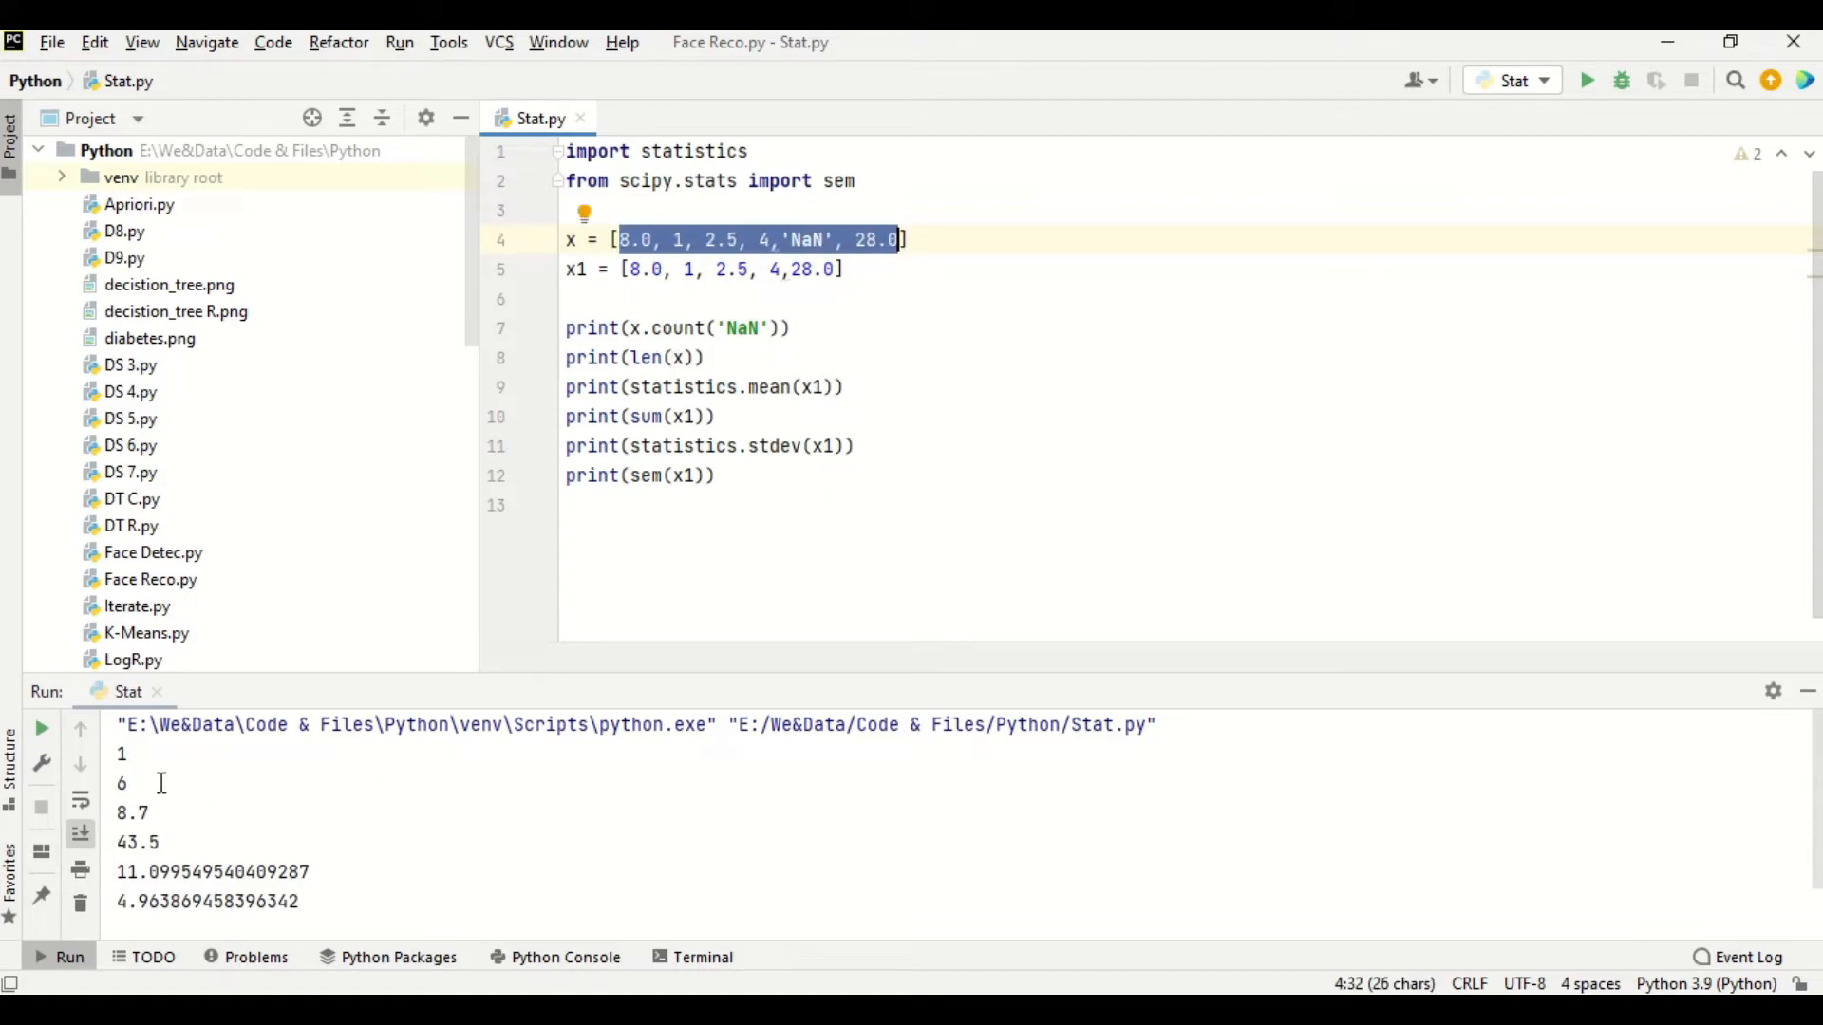
- Clear the editor selections and minimize PyCharm to reveal the desktop
{"action": "left_click", "coordinate": [637, 269]}
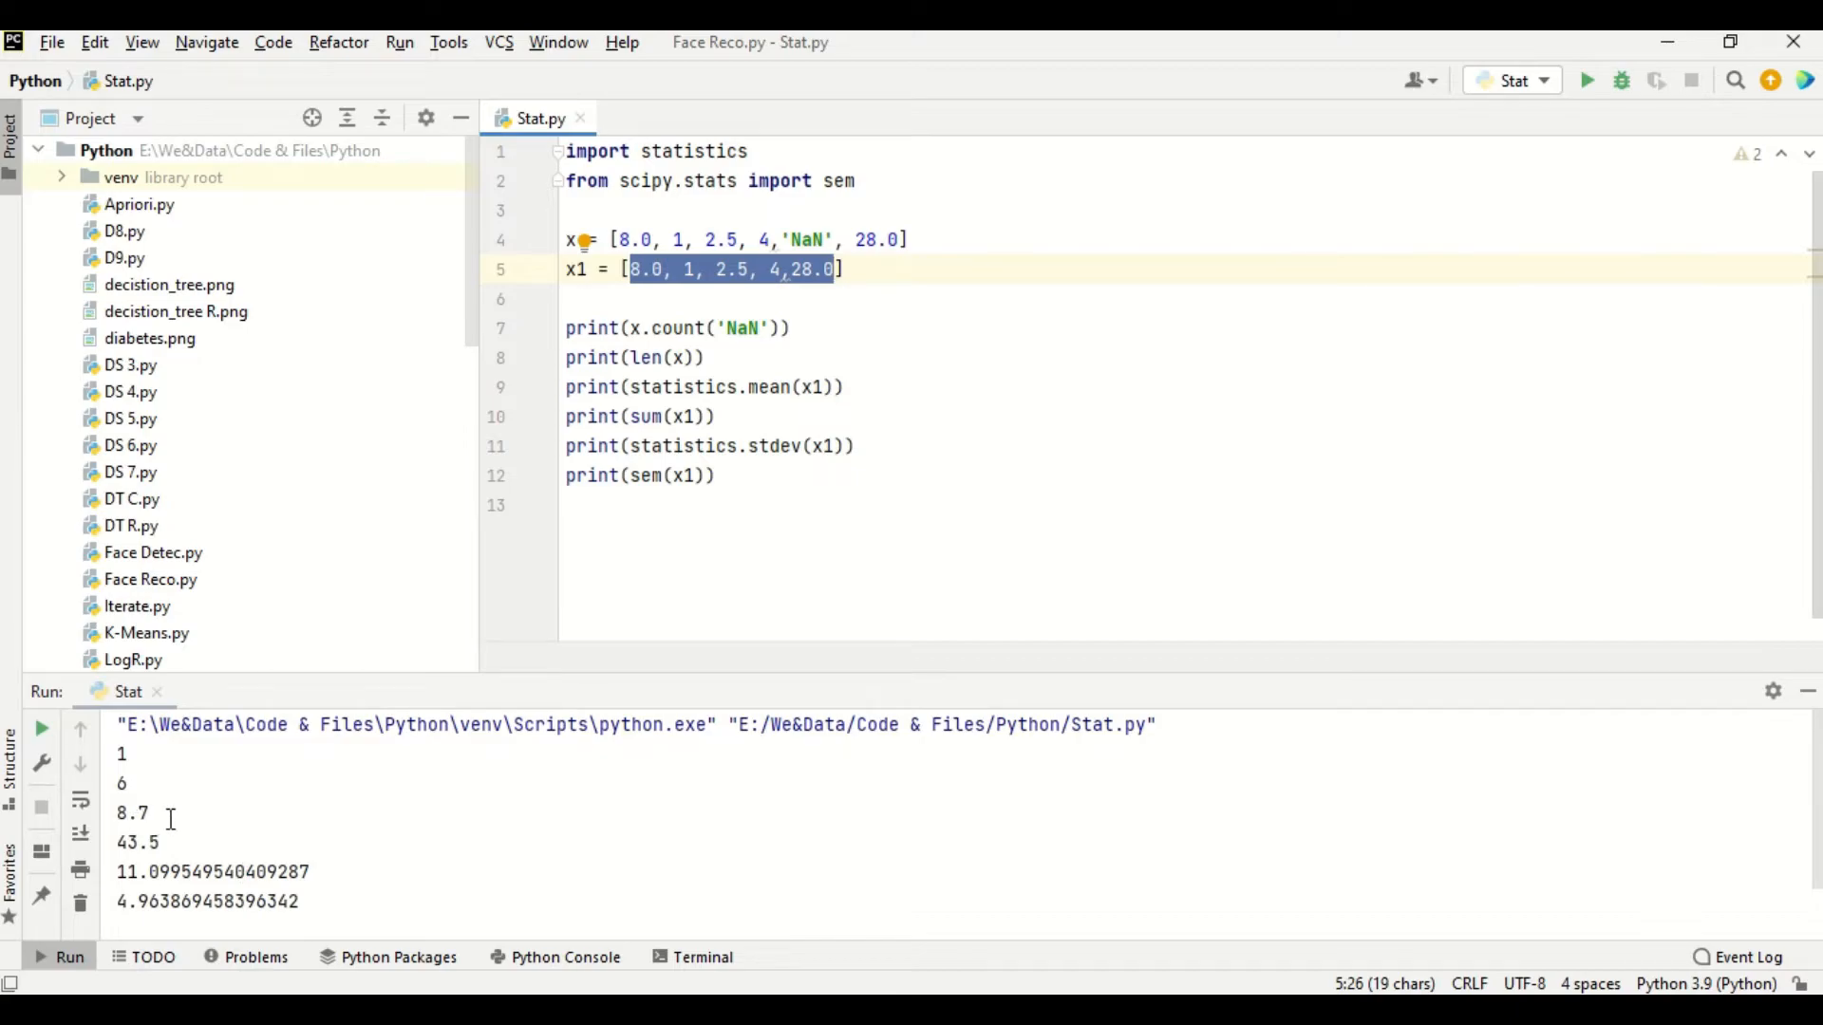
{"action": "mouse_move", "coordinate": [690, 430]}
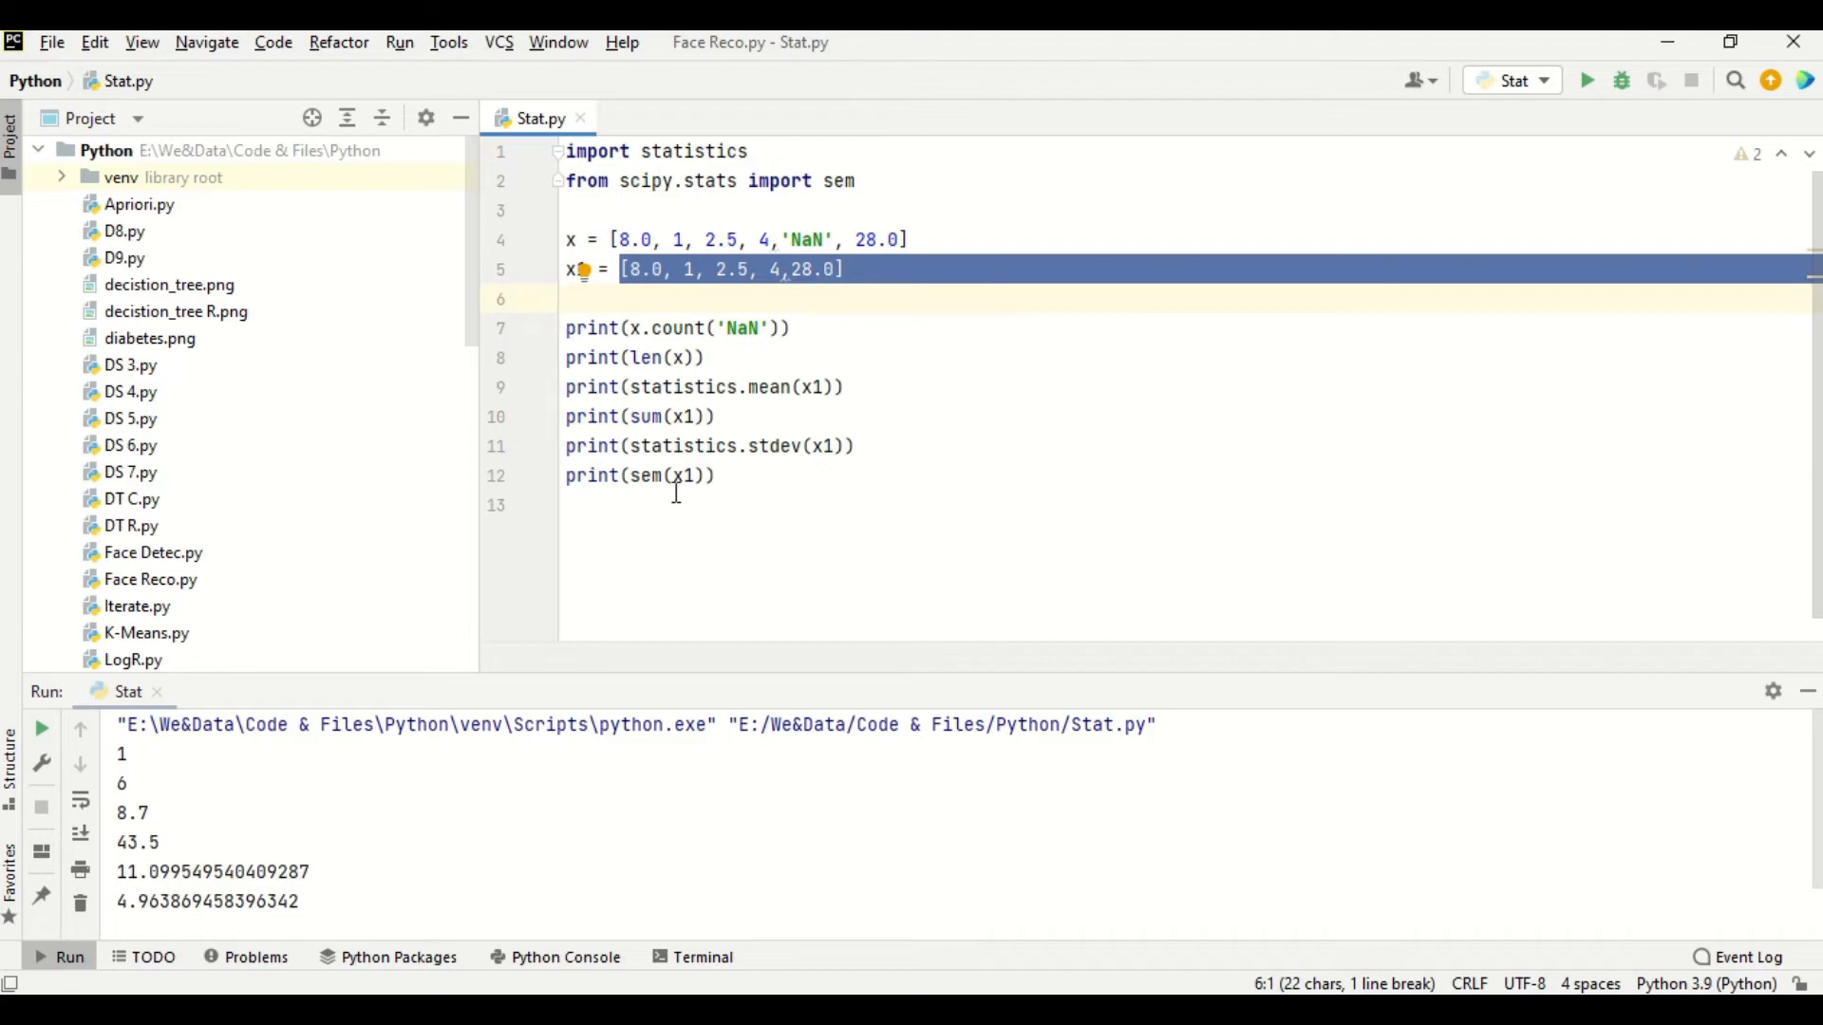
{"action": "left_click", "coordinate": [678, 476]}
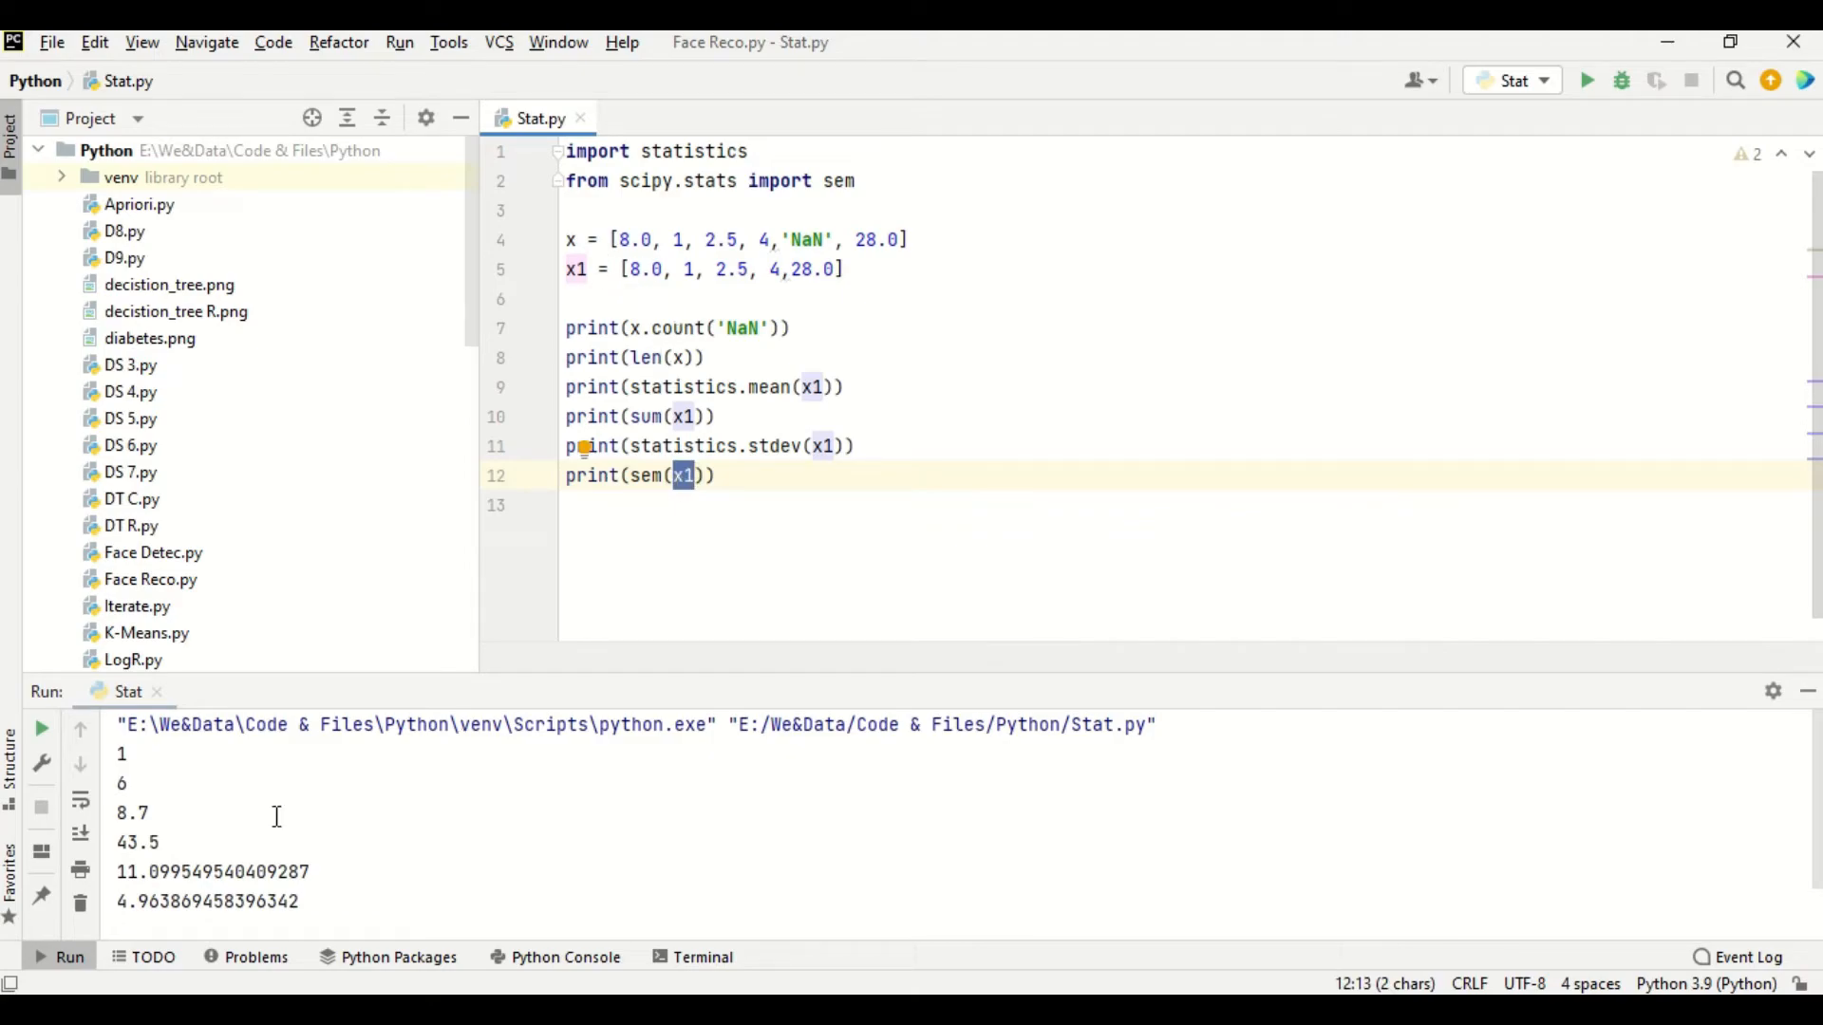
{"action": "mouse_move", "coordinate": [248, 910]}
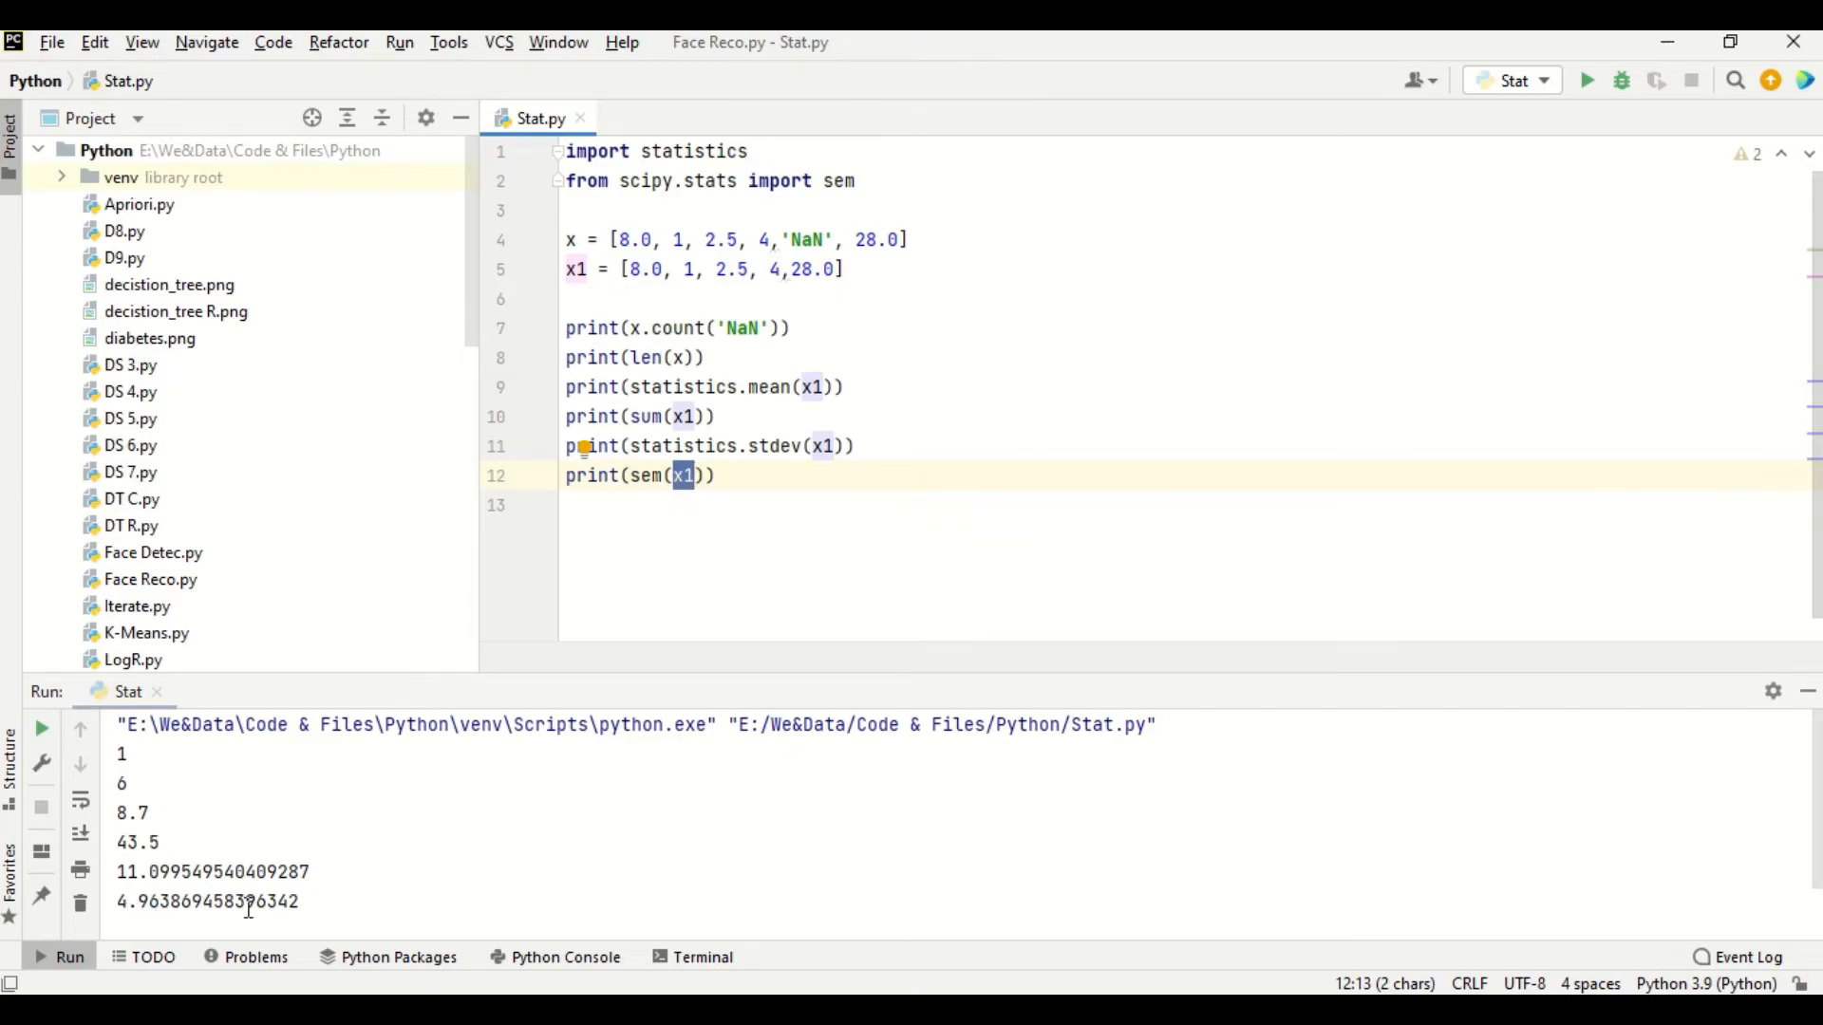
{"action": "mouse_move", "coordinate": [463, 895]}
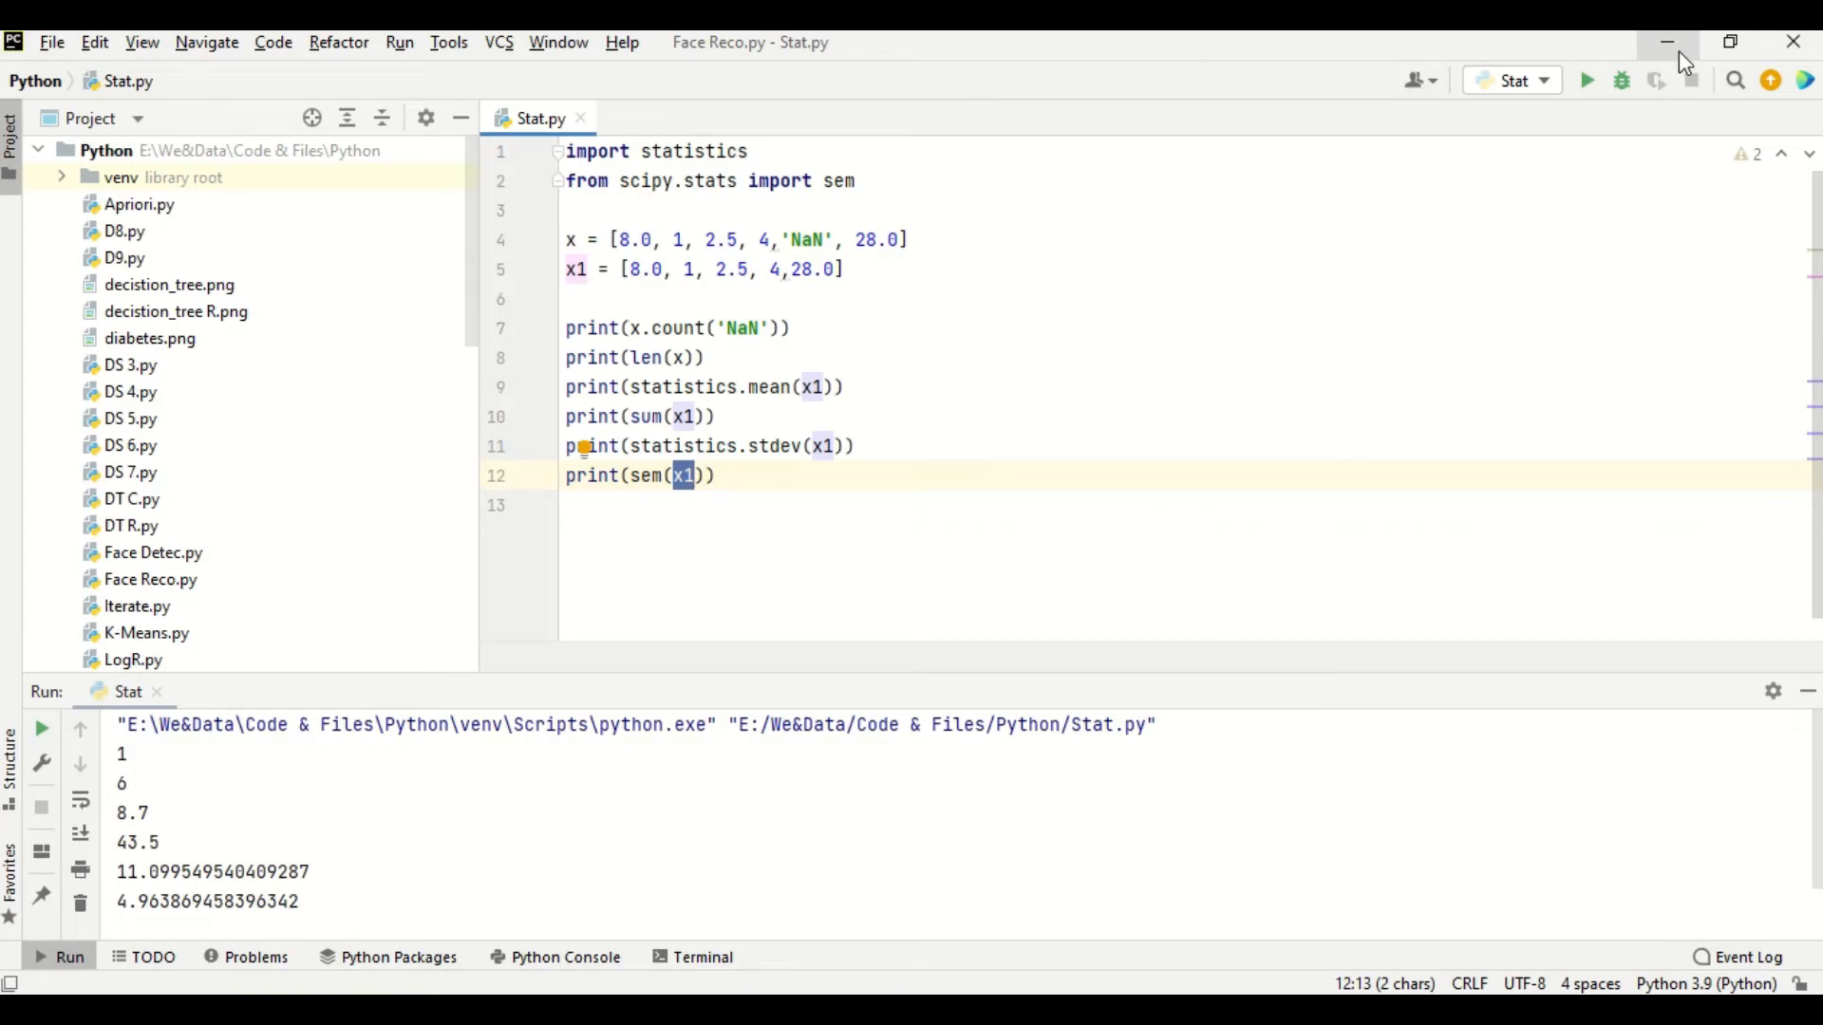
{"action": "left_click", "coordinate": [1667, 42]}
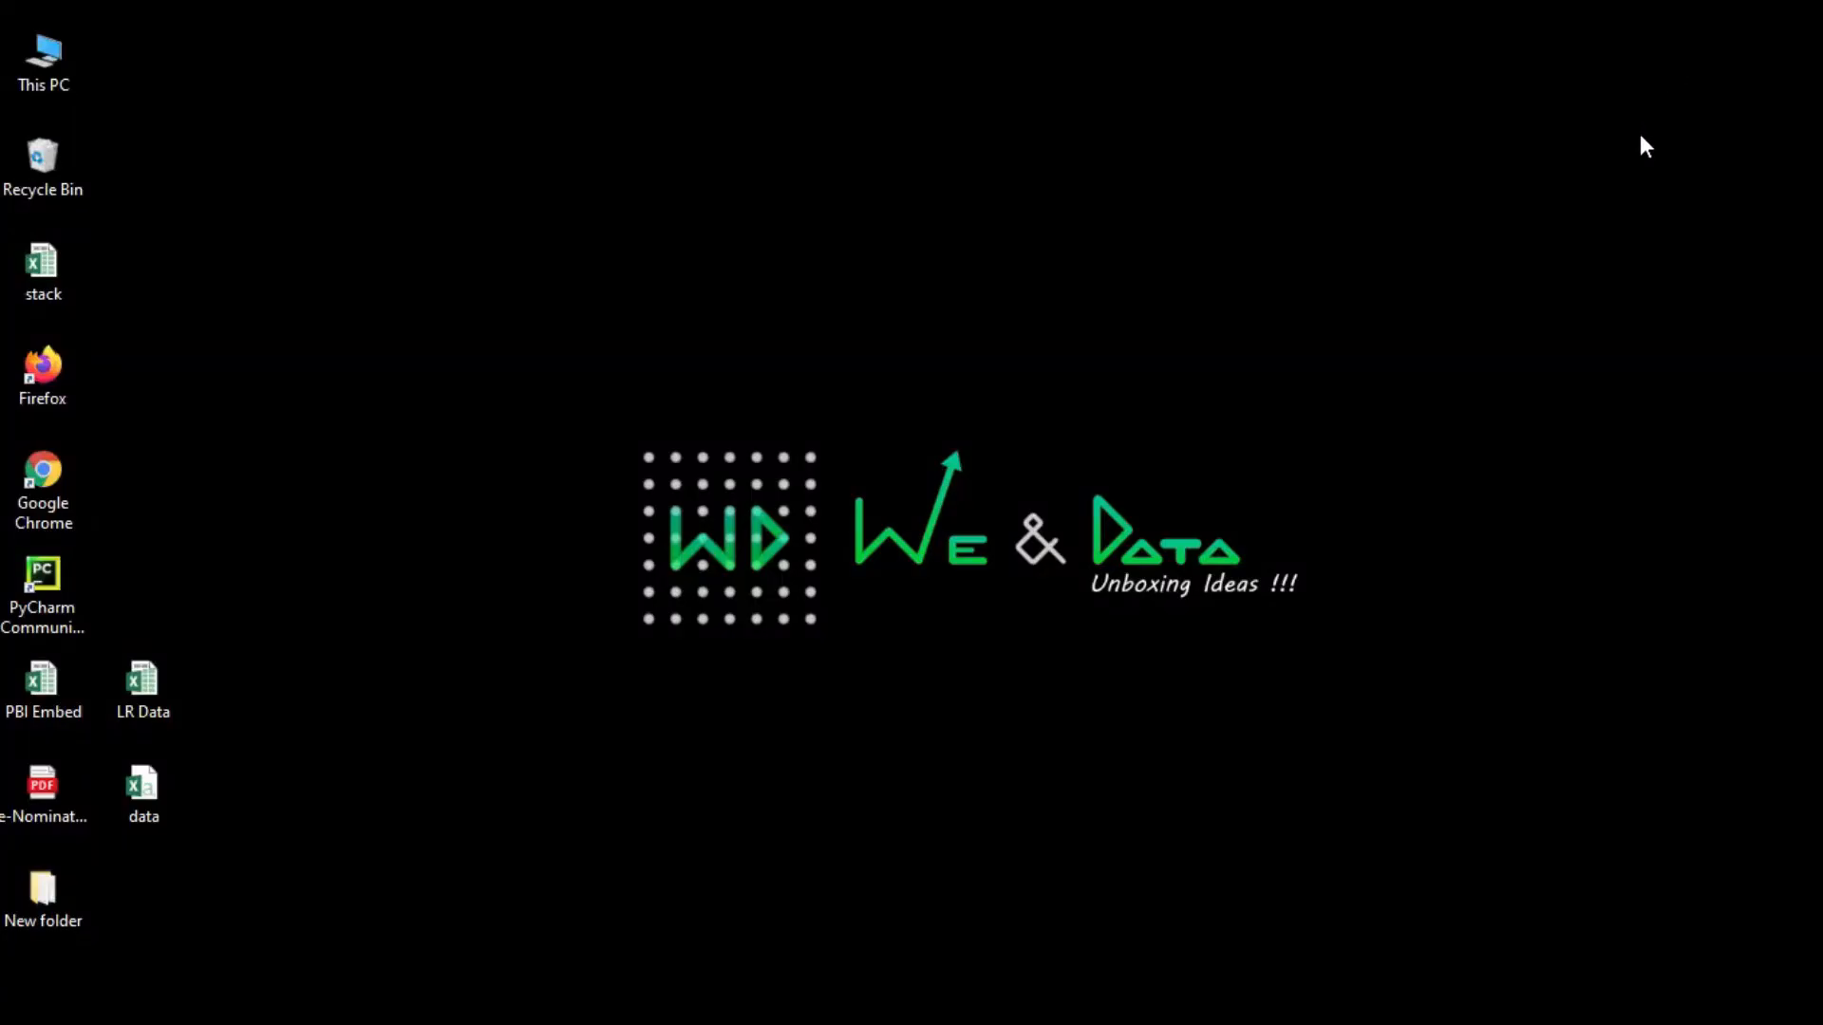